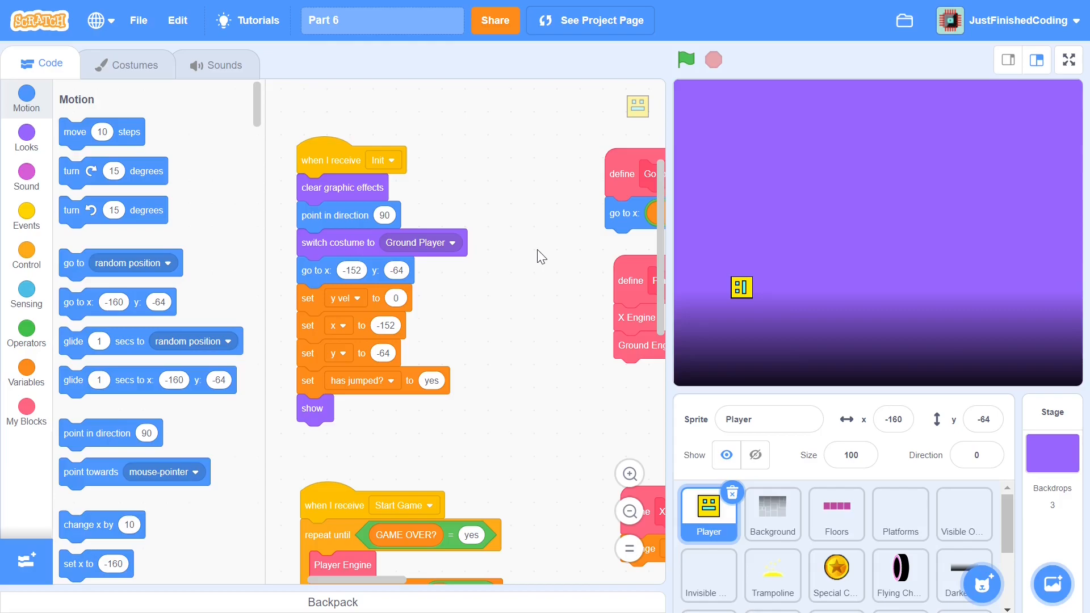
mouse_move(696, 223)
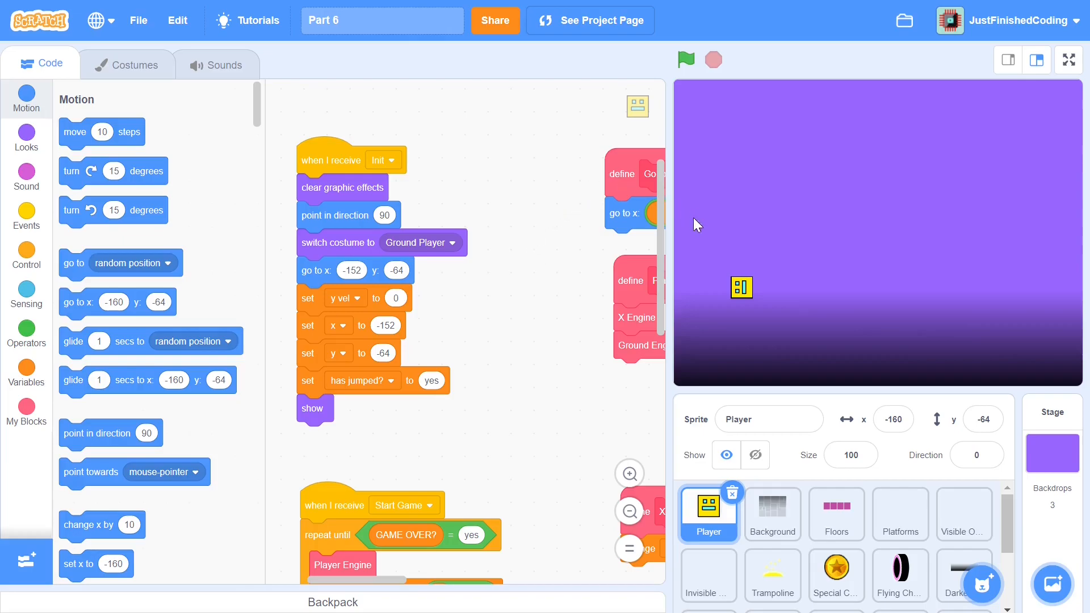
mouse_move(765, 367)
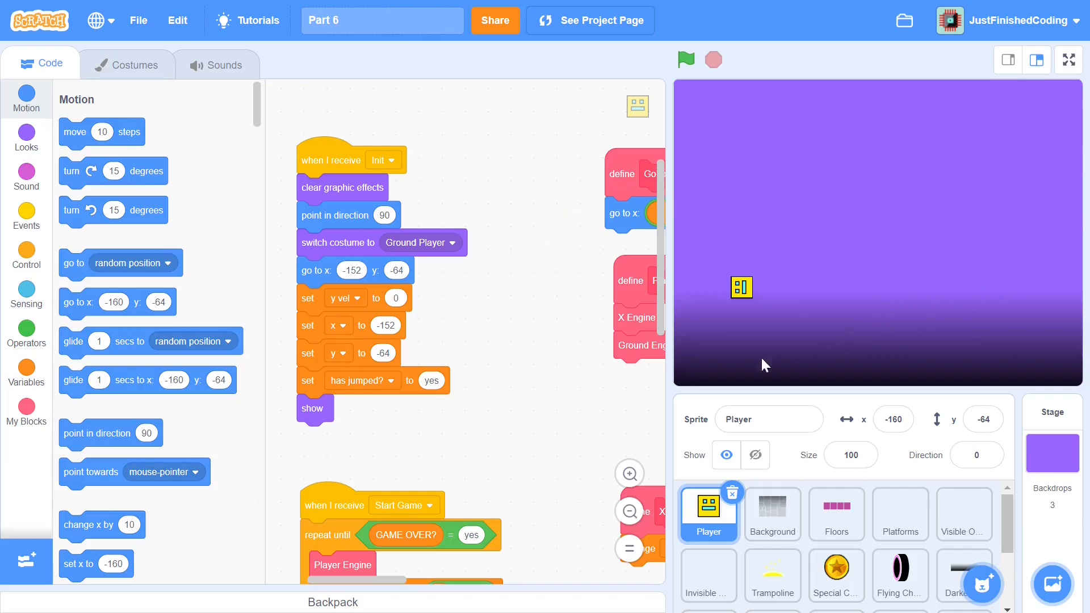
mouse_move(783, 353)
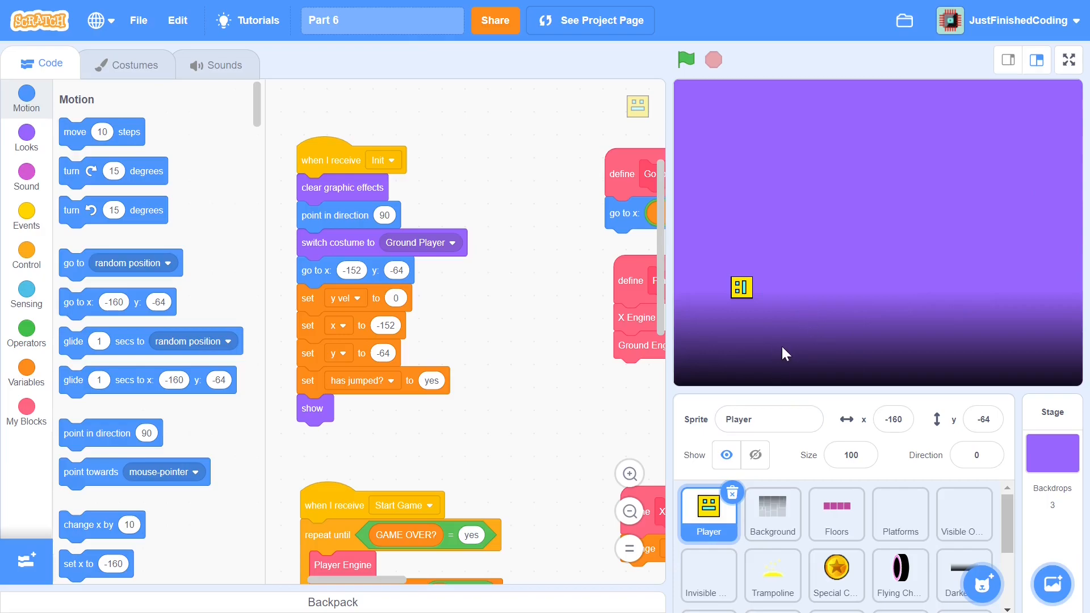
mouse_move(874, 559)
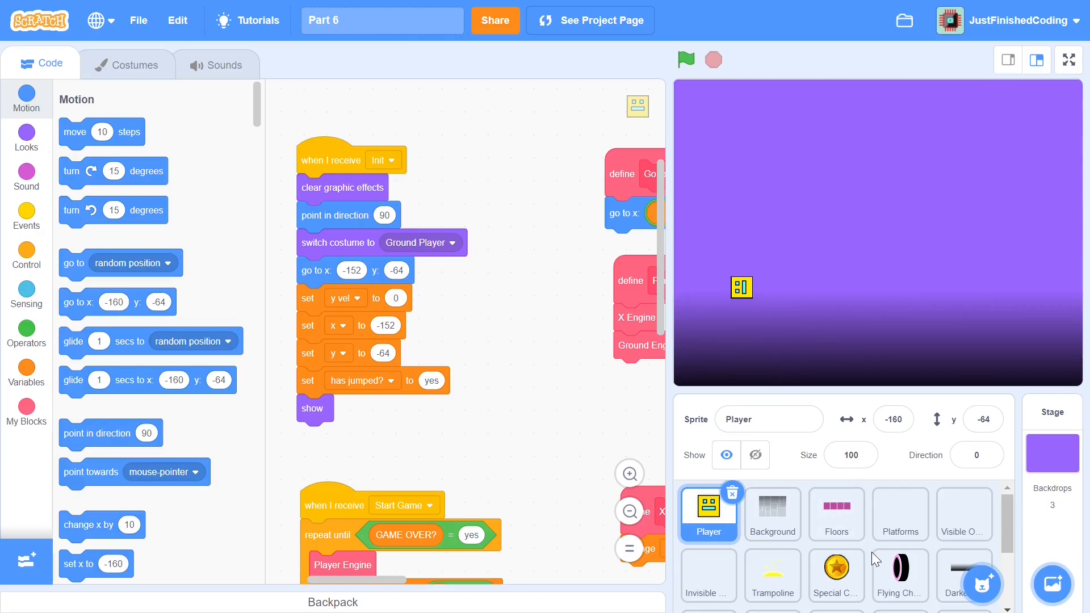
In Flying Change's Tick script, add an 'if touching Player' block below Go to Coordinates
left_click(899, 573)
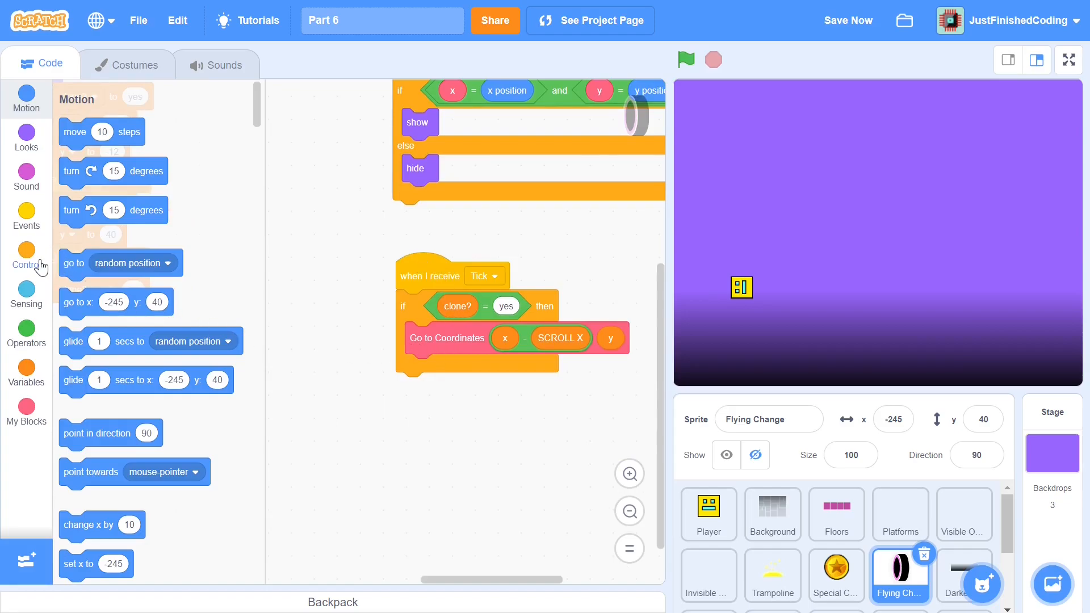
left_click(26, 256)
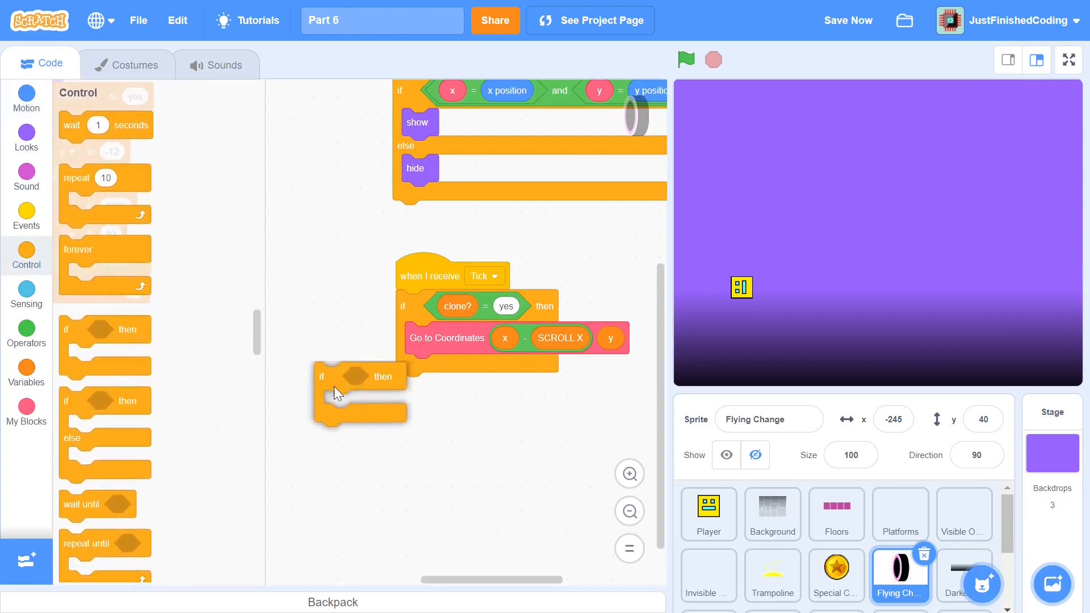
left_click_drag(359, 376, 306, 365)
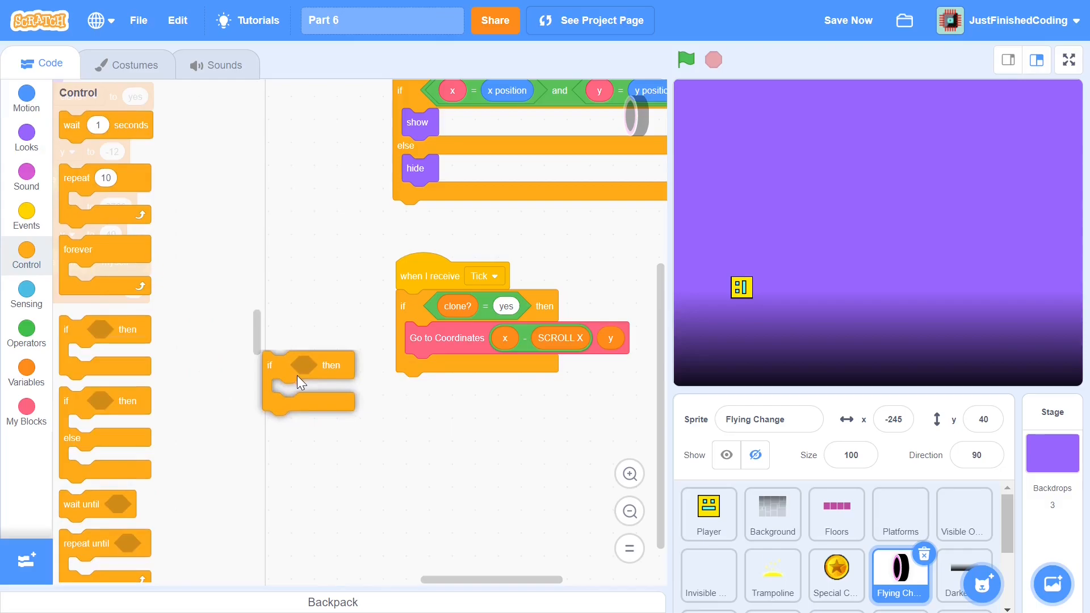
left_click_drag(307, 365, 446, 368)
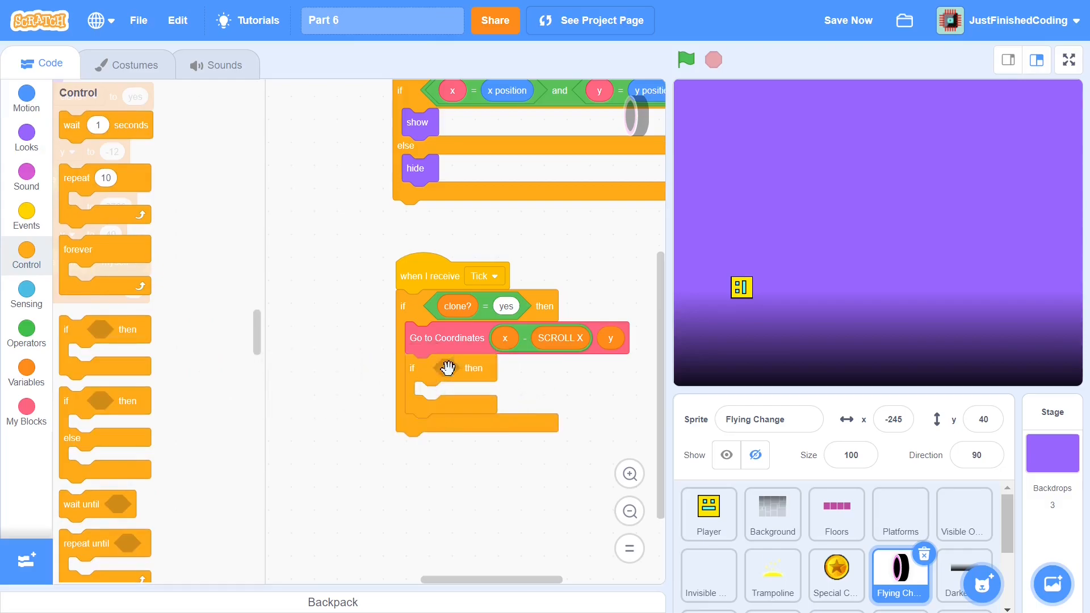
left_click(26, 294)
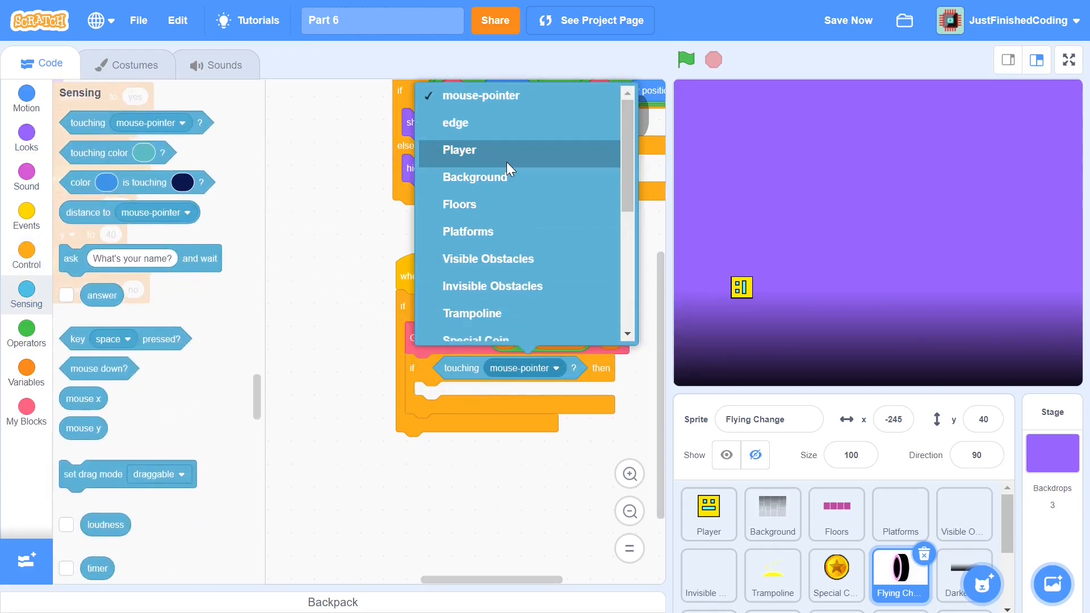
left_click(459, 150)
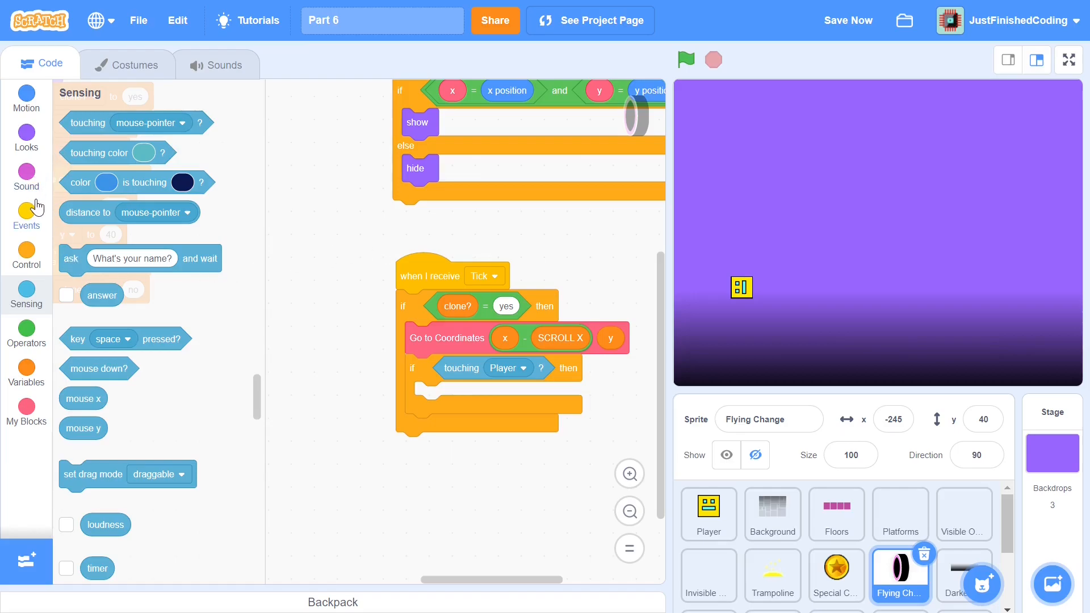
Add 'broadcast Switch Variables and wait' inside the touching-Player branch, creating the message
left_click(26, 215)
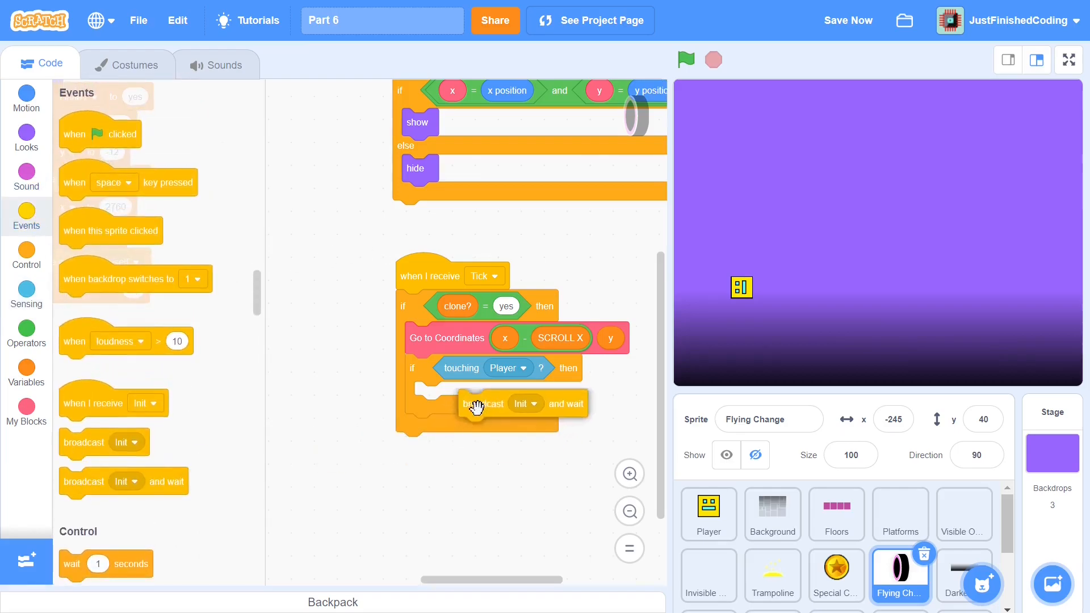
left_click(539, 405)
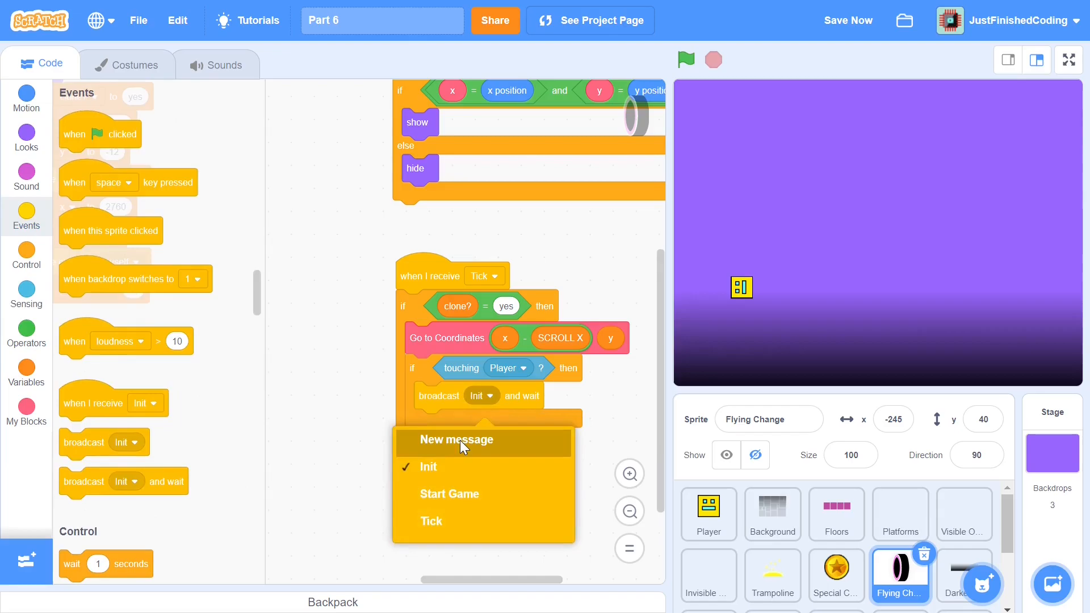
type("Switch Variab")
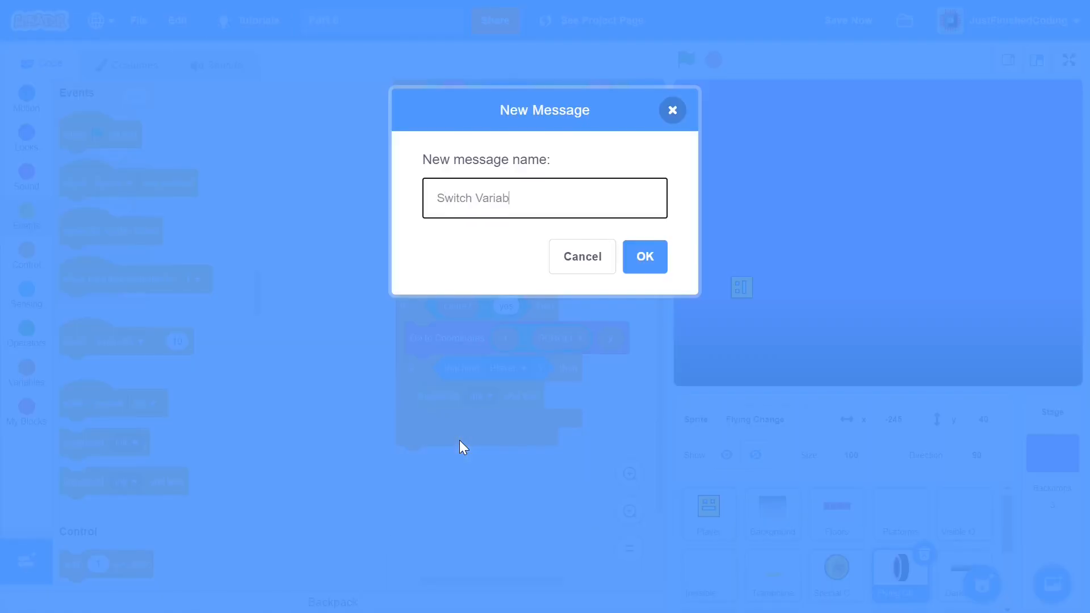
left_click(644, 256)
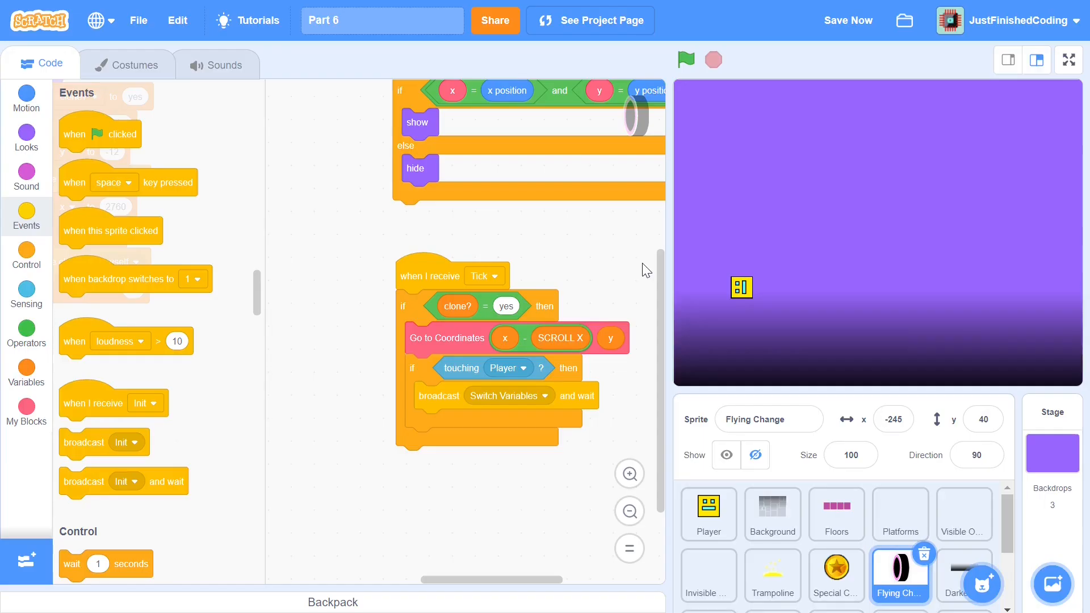
mouse_move(687, 285)
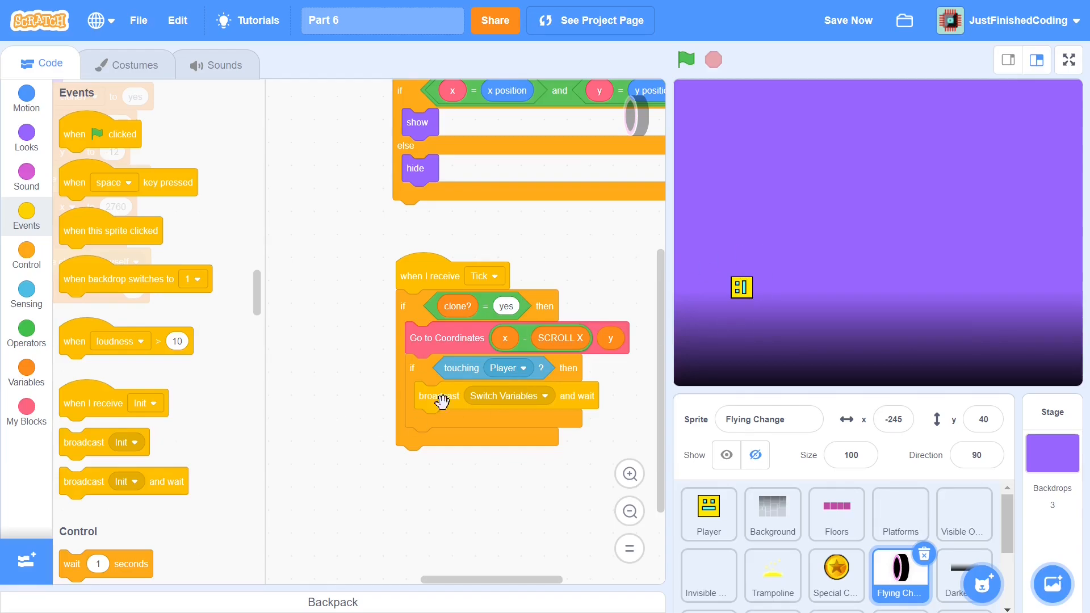
mouse_move(515, 387)
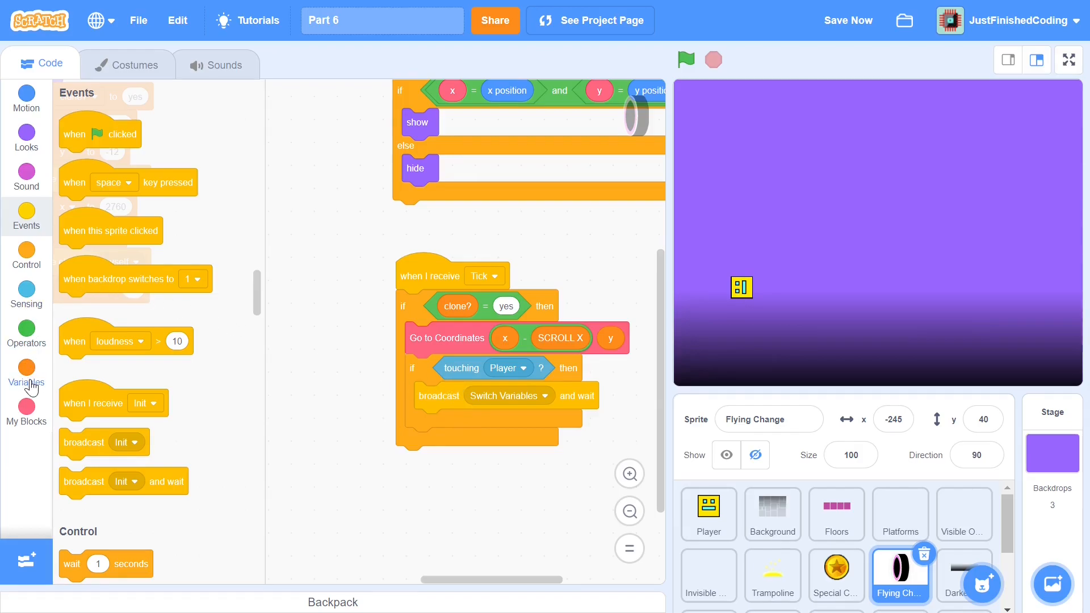
Create a BACKGROUND COLOUR variable, hide its stage monitor, and change it by 1
left_click(25, 375)
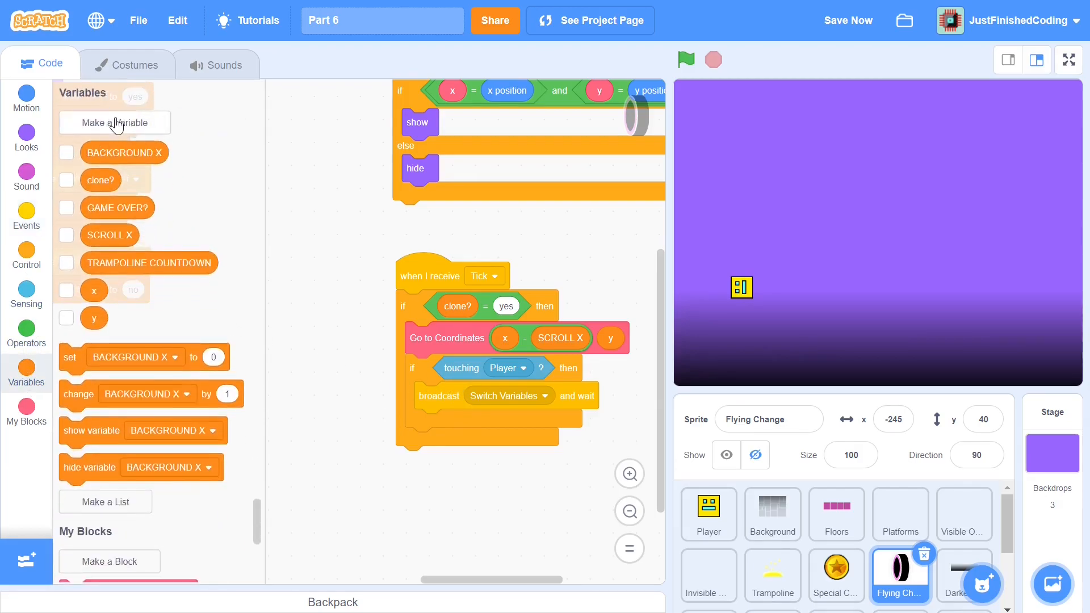
left_click(115, 124)
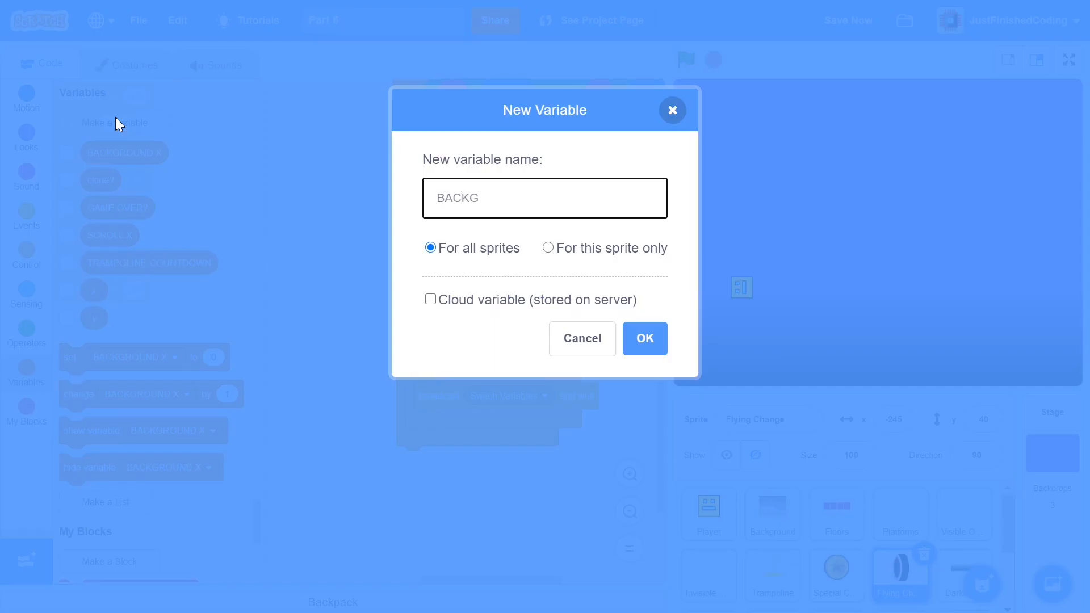
type("ROUND COU")
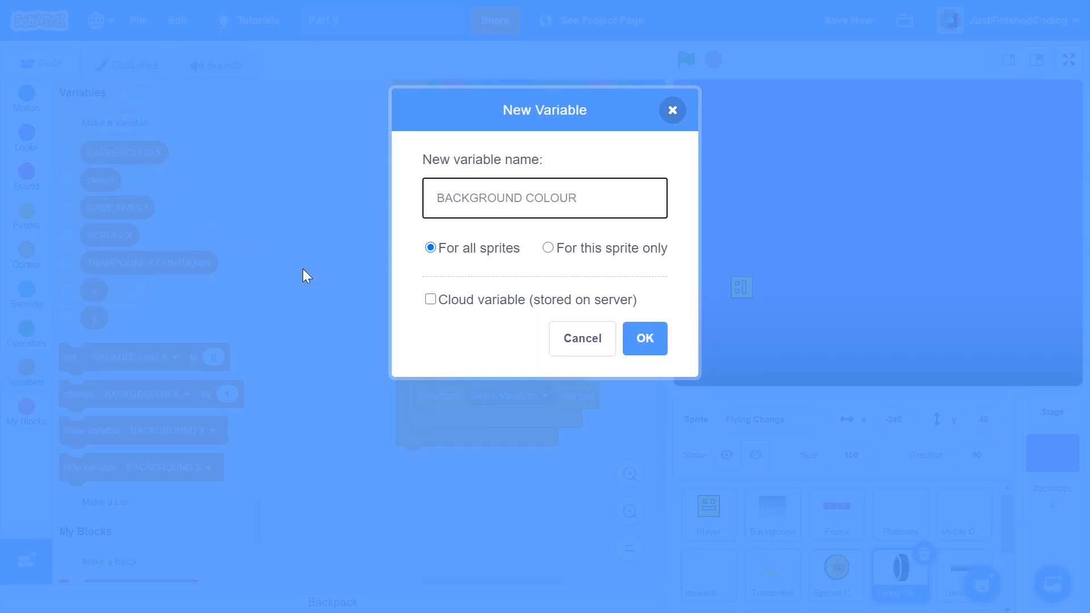
left_click(644, 339)
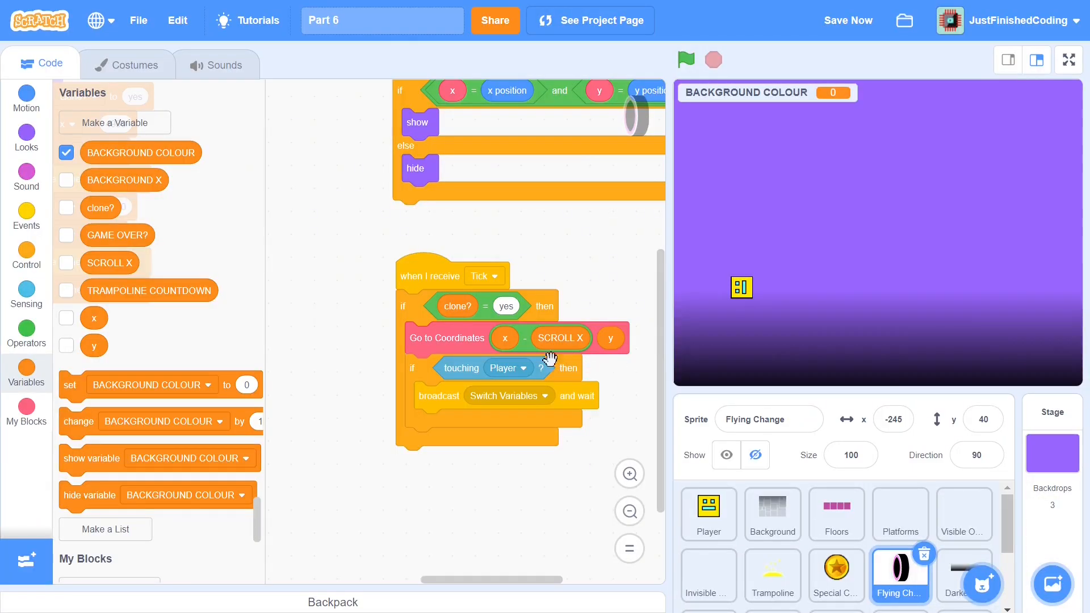
left_click(66, 152)
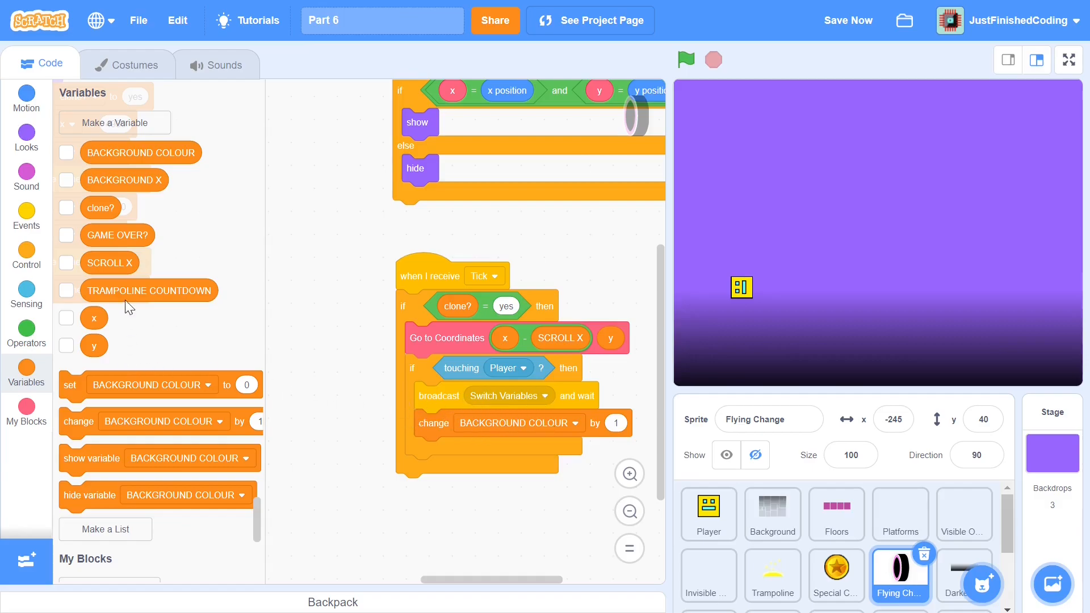
Create a MODE variable and add an if-else with an '=' condition after the colour change
left_click(115, 123)
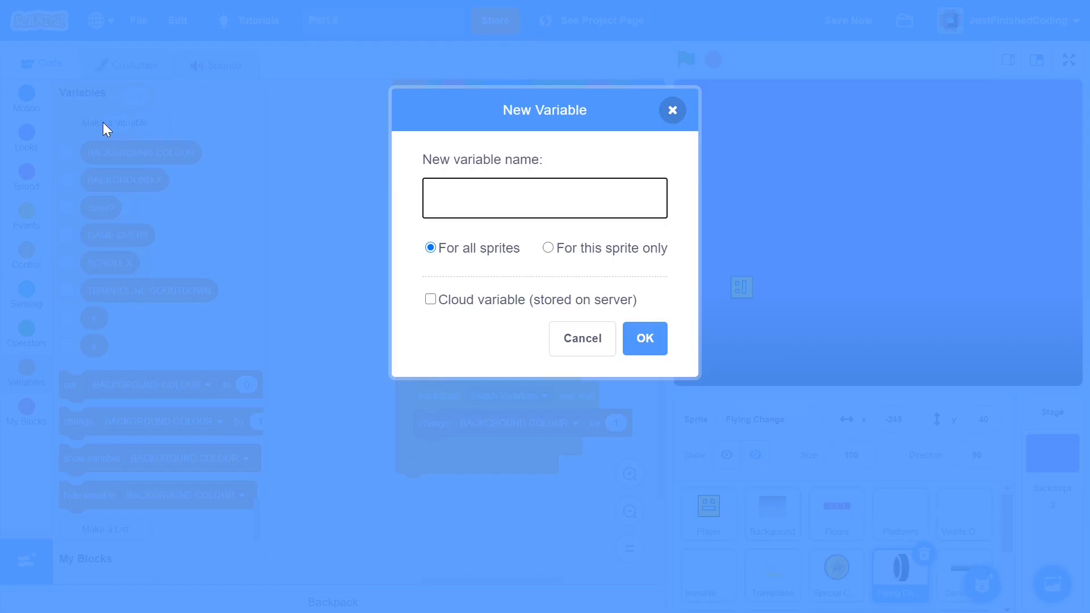
type("MODE")
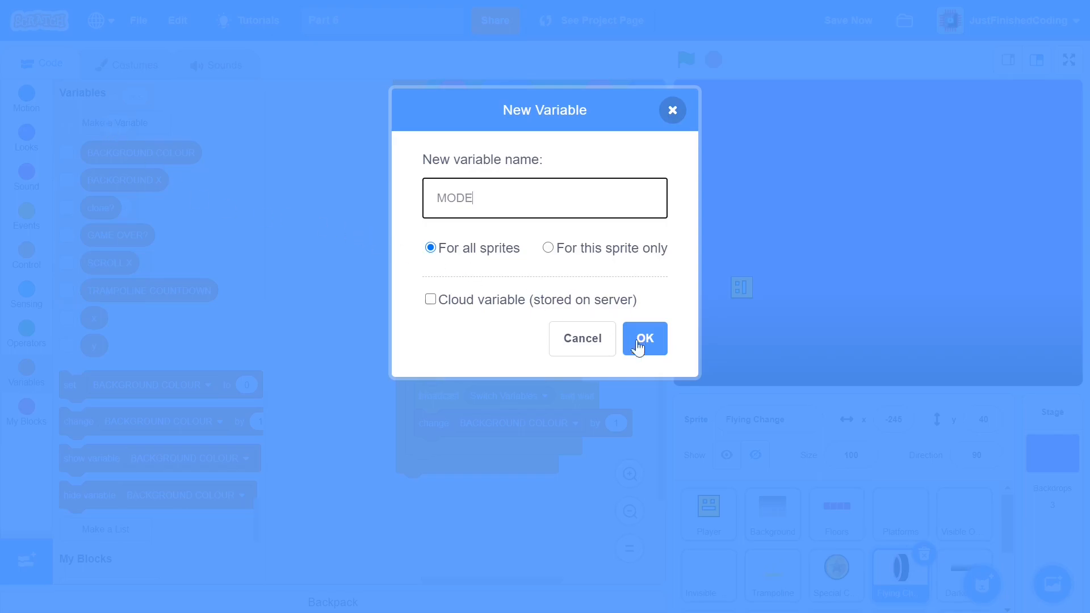
left_click(643, 338)
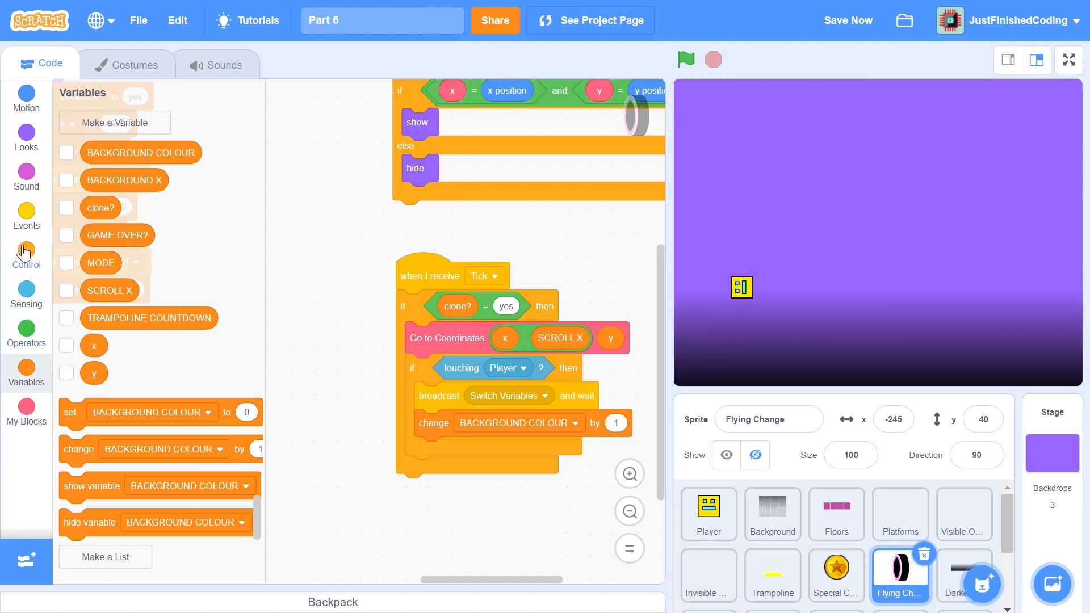
left_click(27, 255)
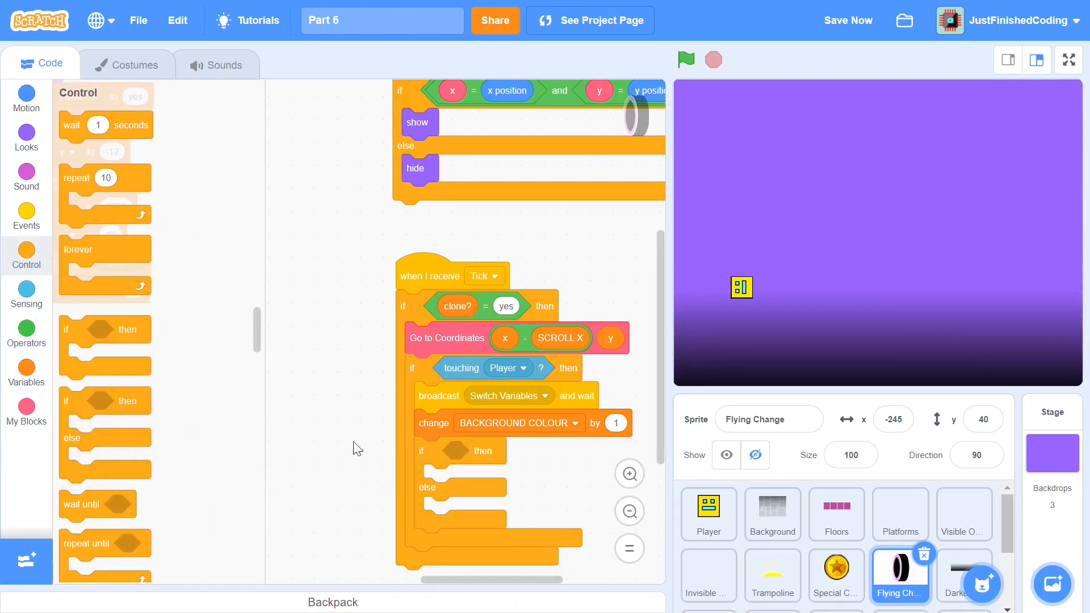
left_click(26, 332)
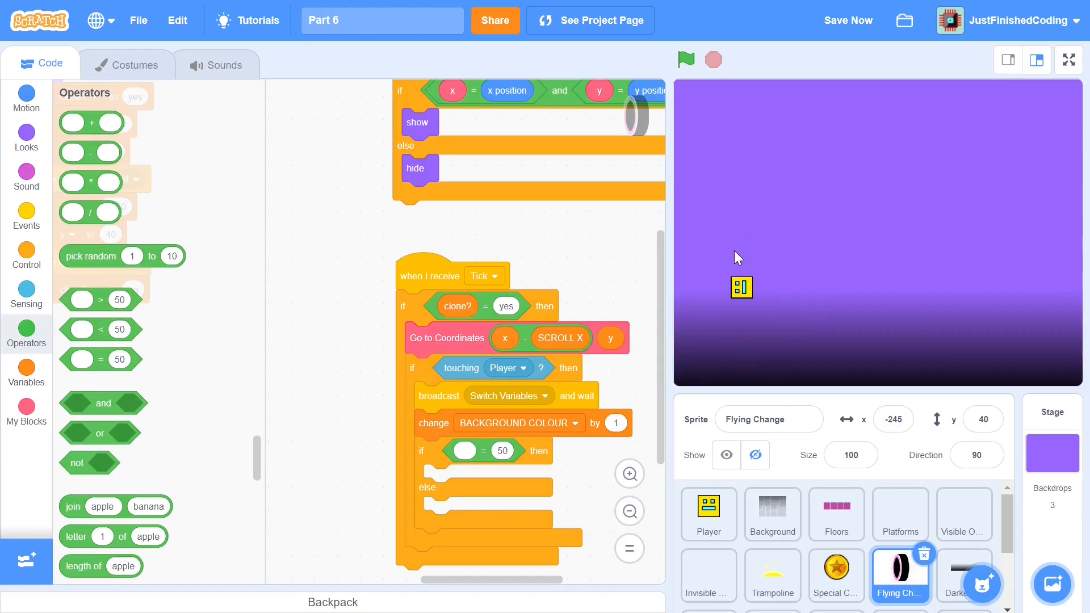
mouse_move(823, 269)
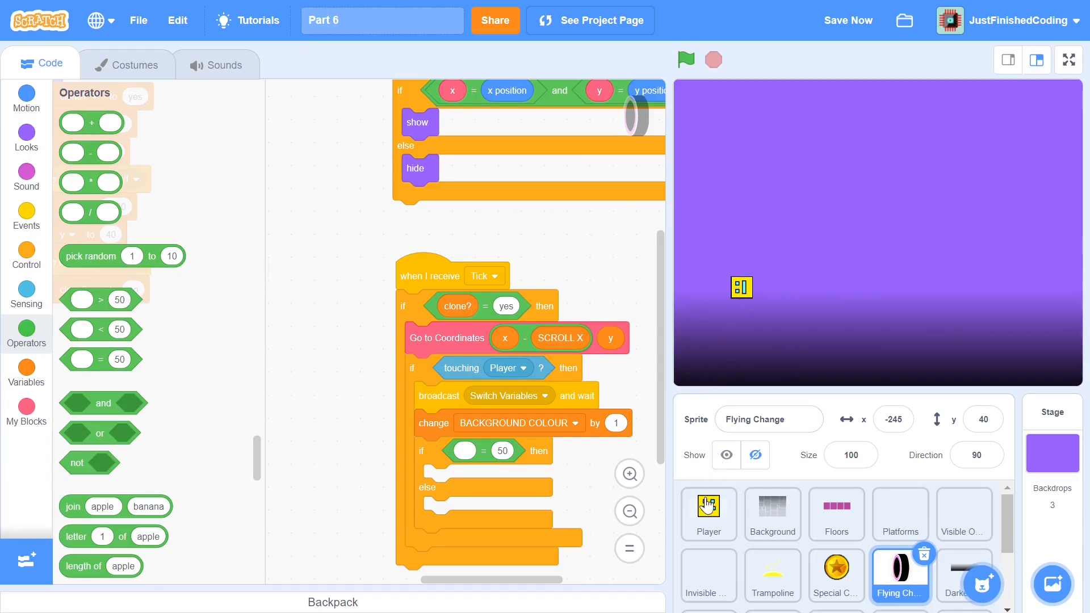
Check the Player's Flying Player costume, switch it back to Ground Player, and return to Code
left_click(709, 513)
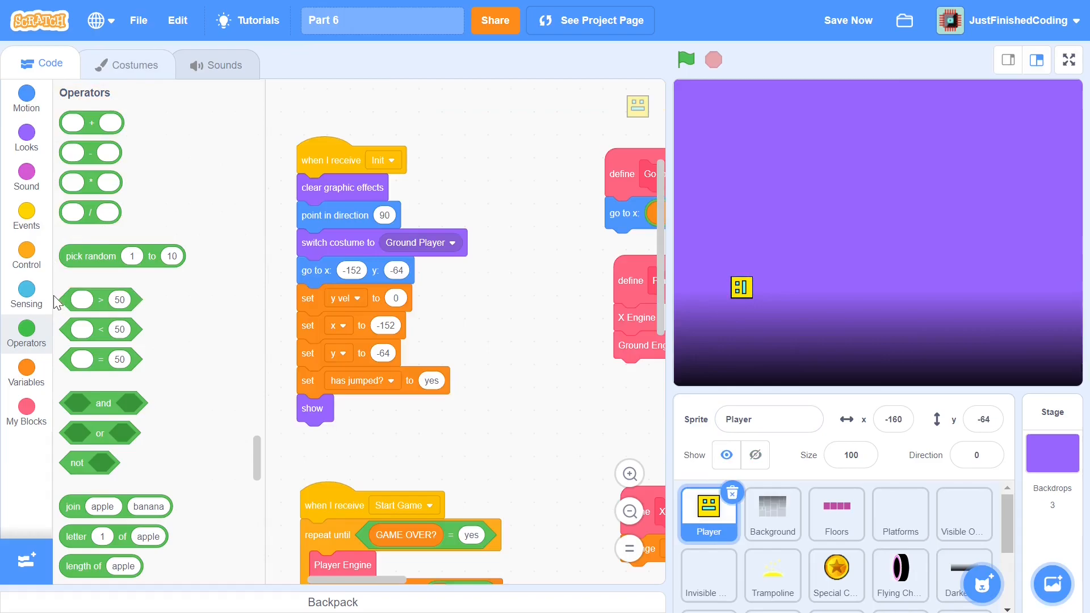
left_click(127, 64)
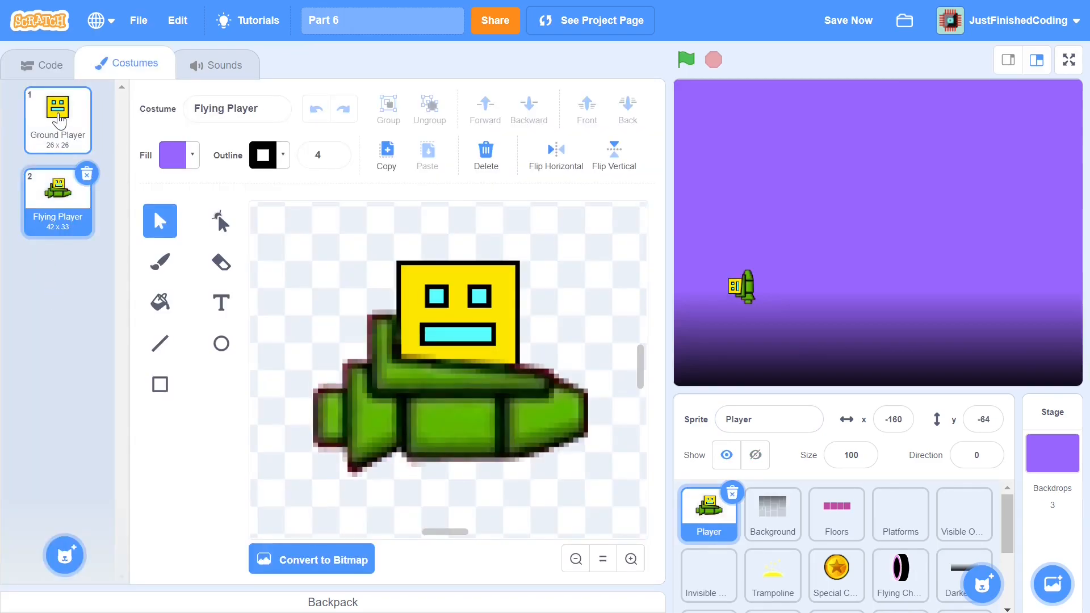
left_click(57, 119)
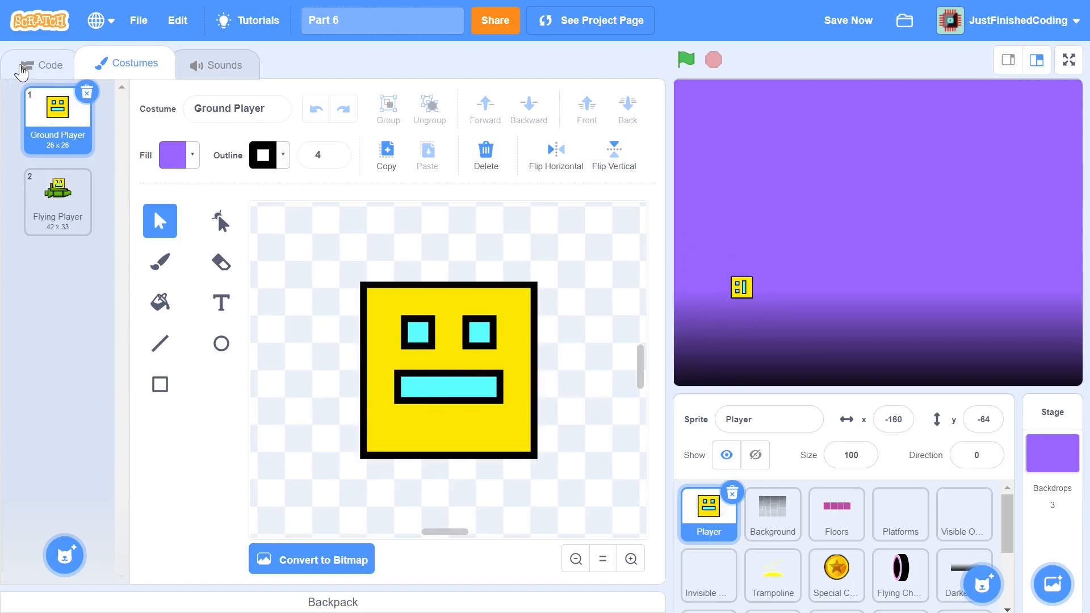
left_click(49, 64)
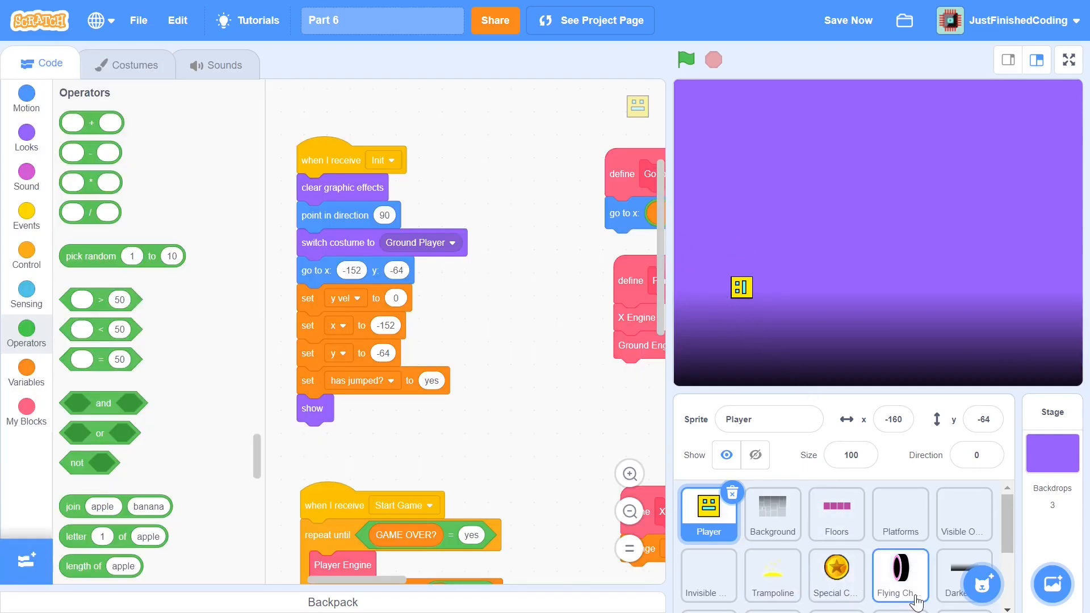
In Flying Change, test MODE = ground, setting MODE to air, otherwise to ground
left_click(899, 575)
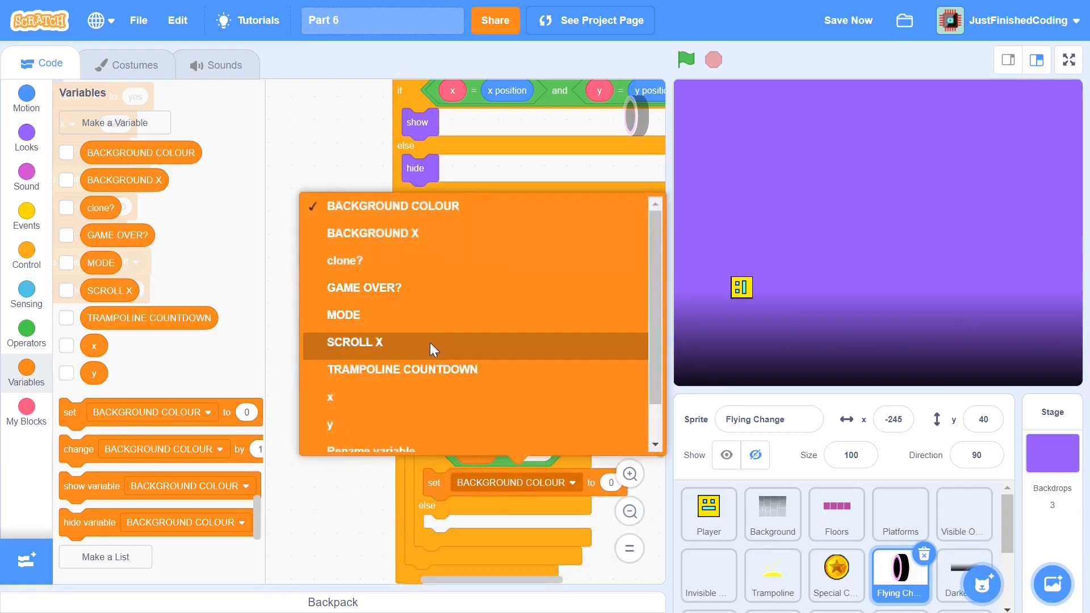
left_click(354, 341)
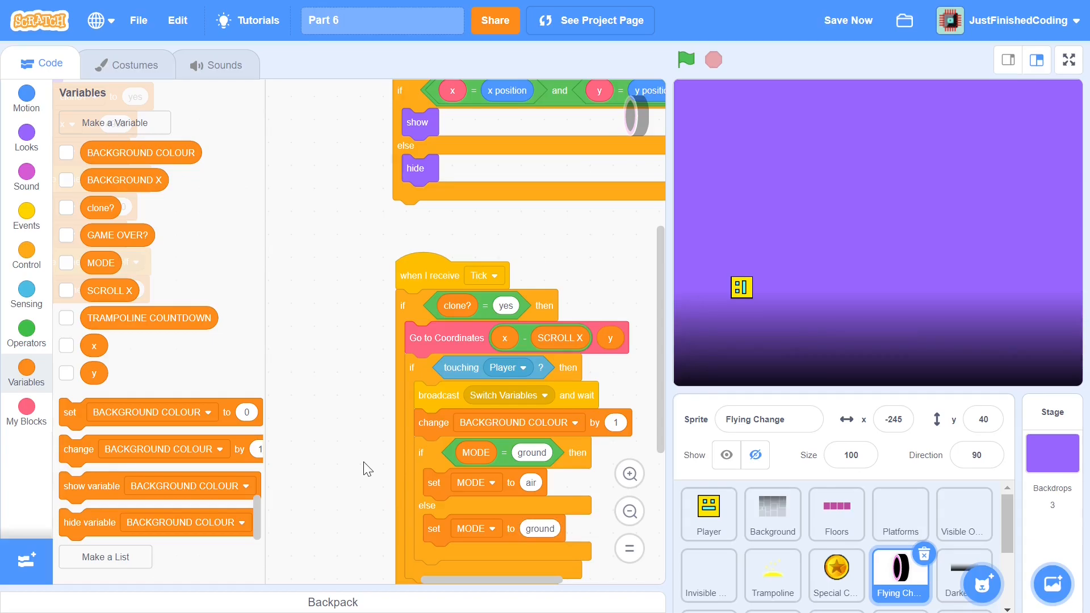
mouse_move(146, 65)
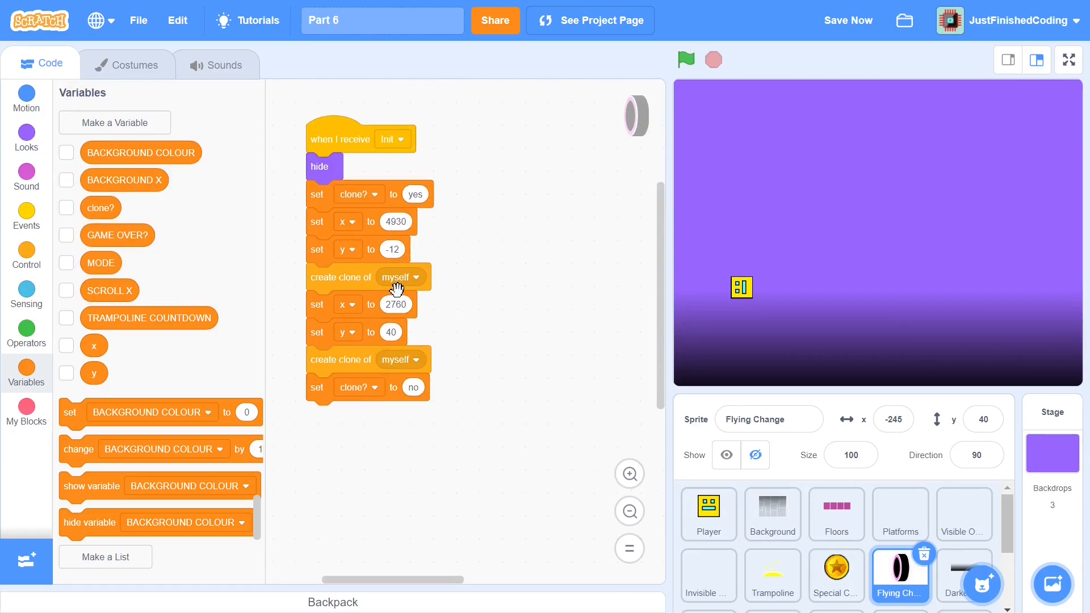
mouse_move(453, 294)
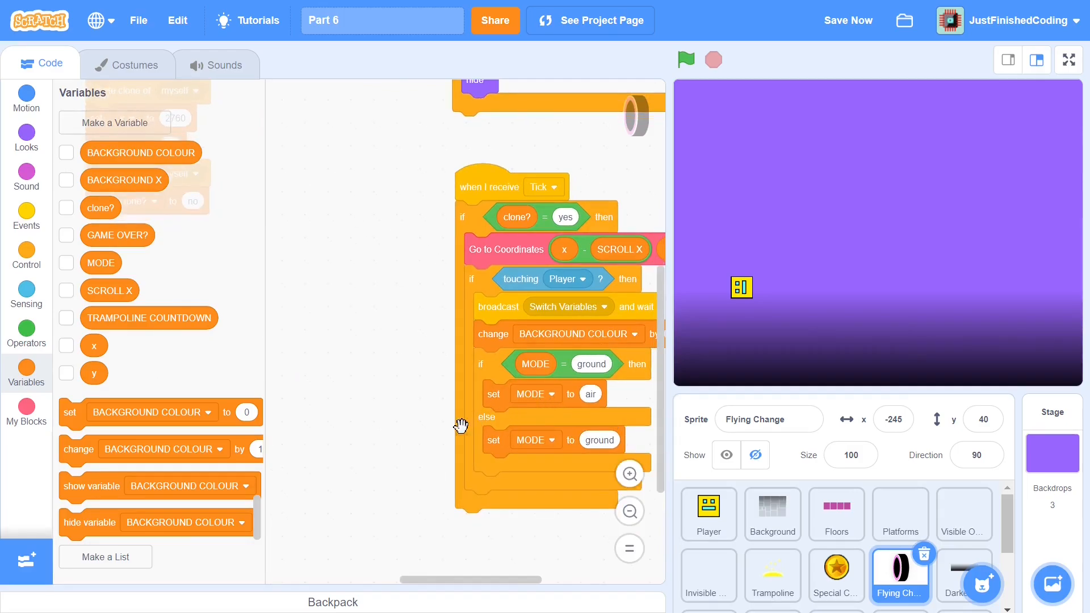
Add 'delete this clone' after the MODE if-else in the touching-Player branch
left_click_drag(461, 425, 340, 284)
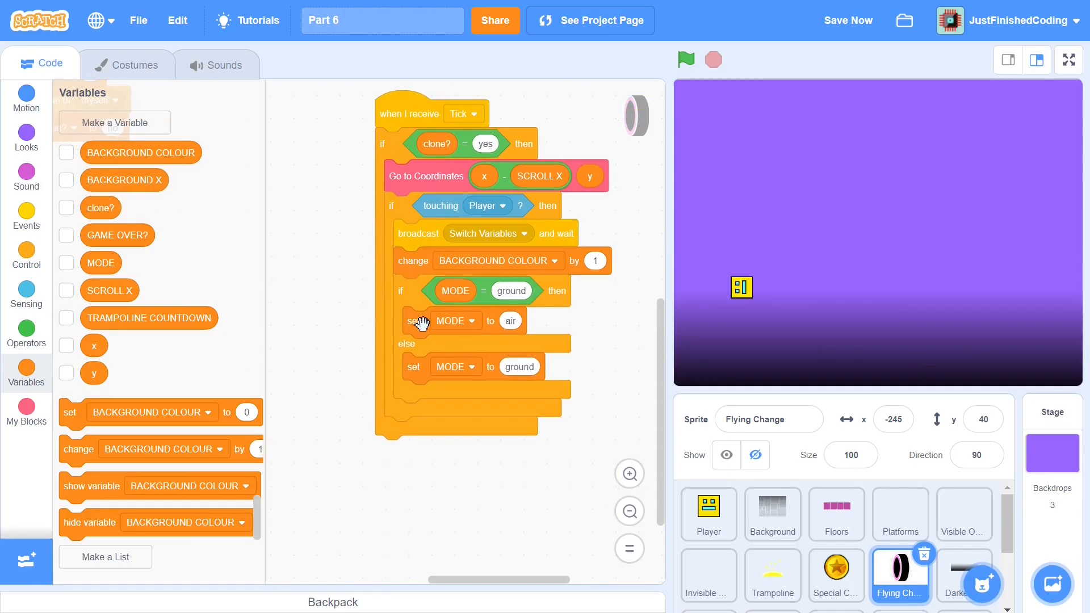
mouse_move(549, 375)
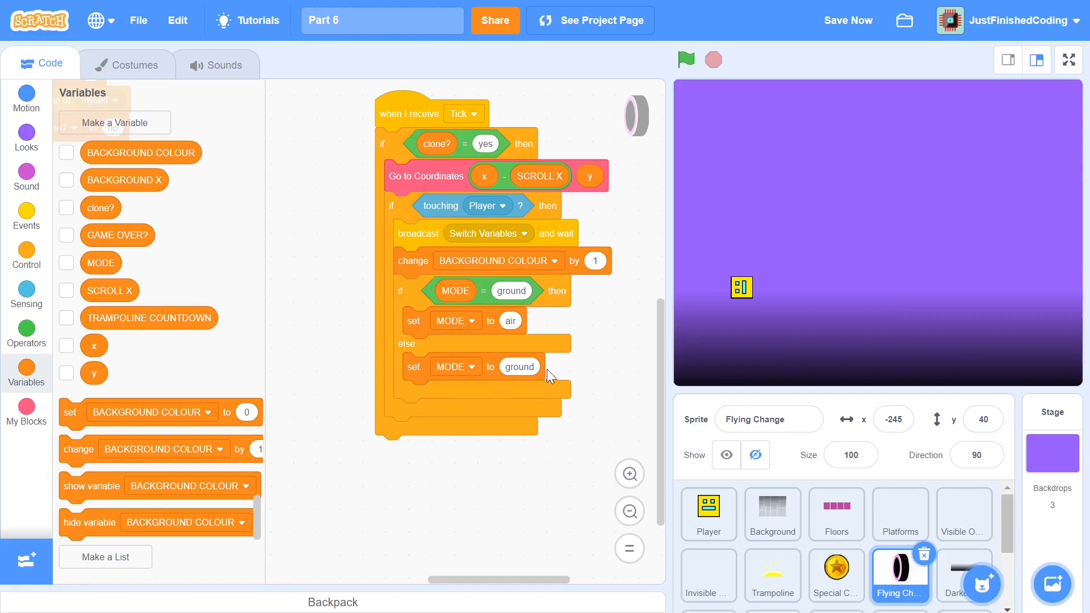
mouse_move(476, 295)
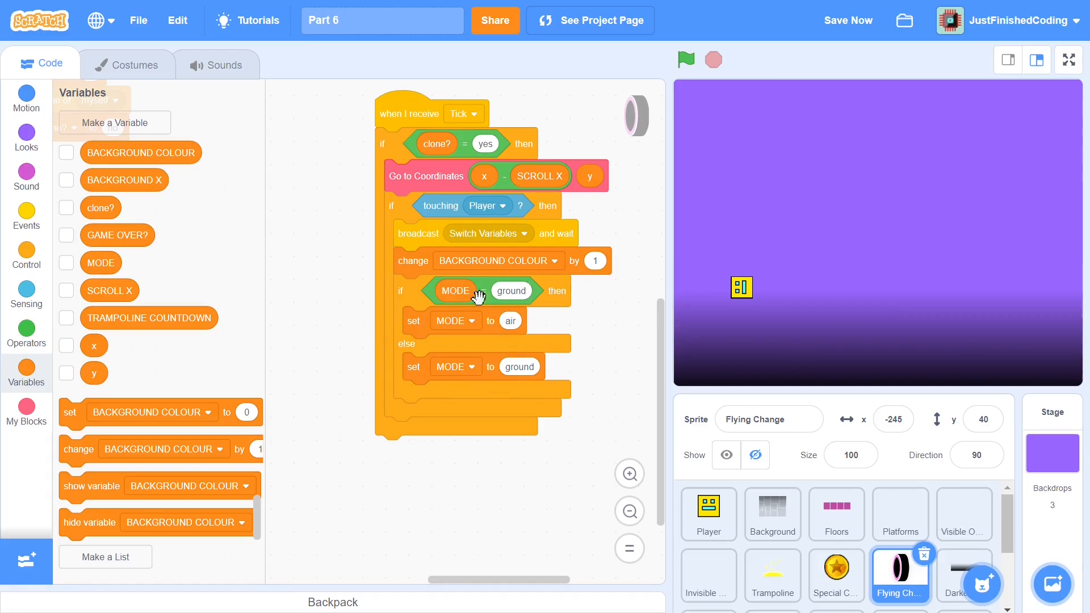
mouse_move(479, 375)
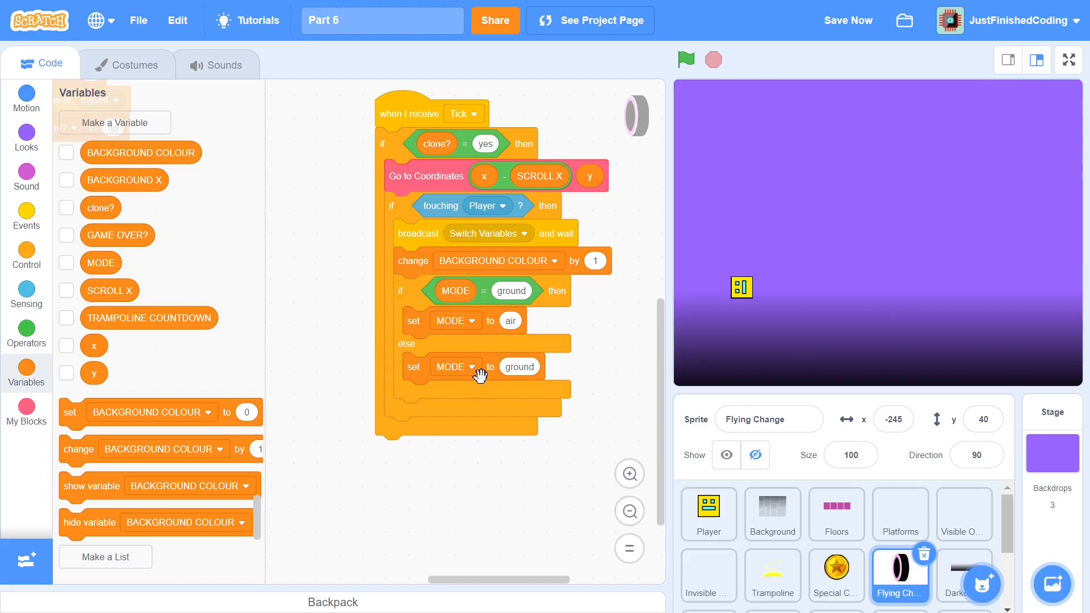
mouse_move(25, 252)
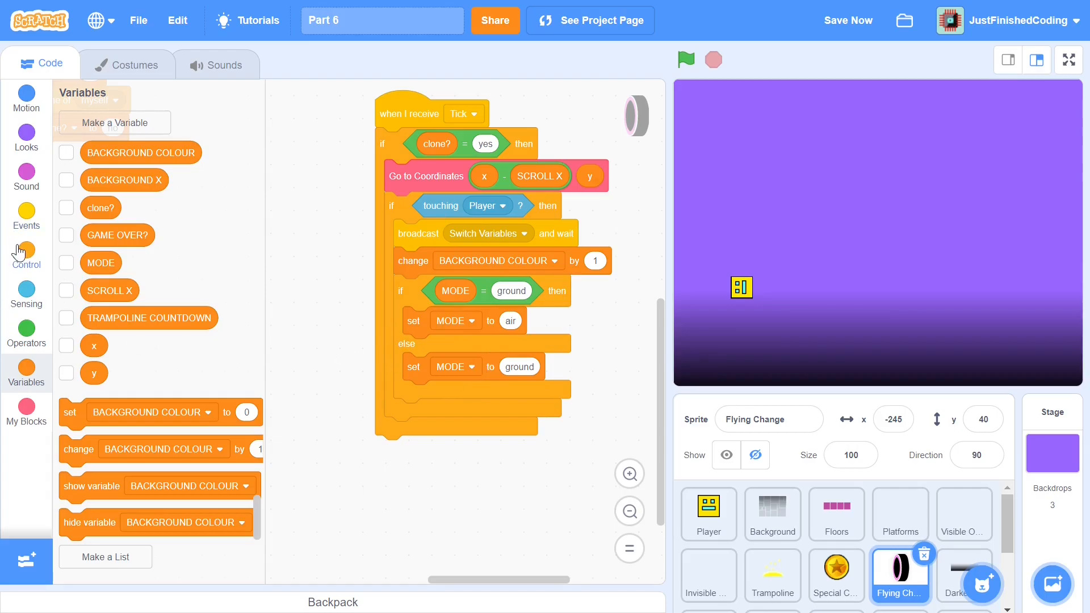
left_click(25, 256)
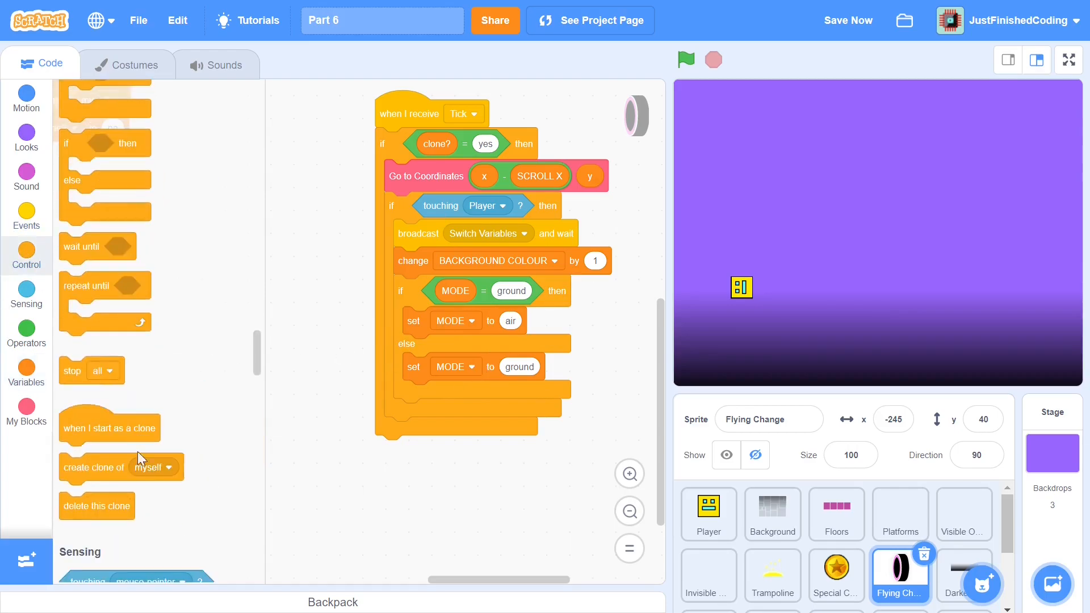
left_click_drag(97, 505, 439, 427)
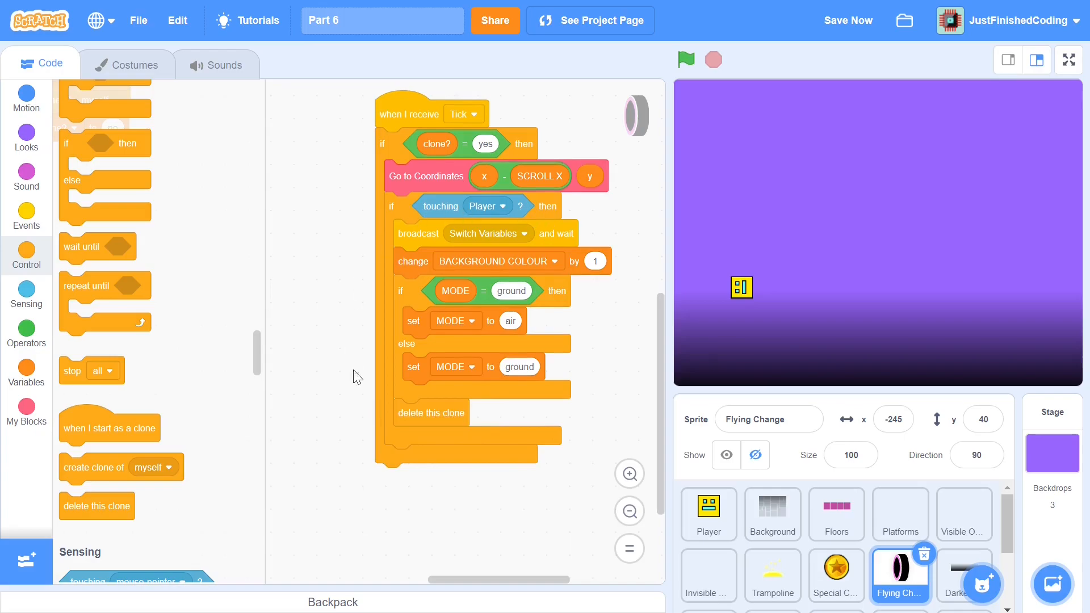
mouse_move(322, 66)
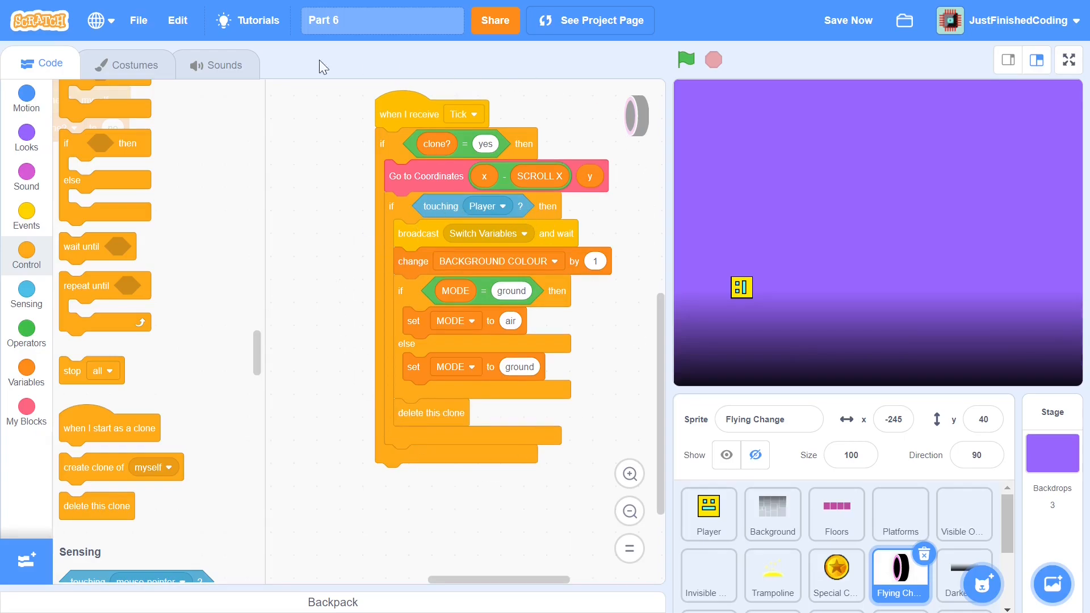
mouse_move(558, 464)
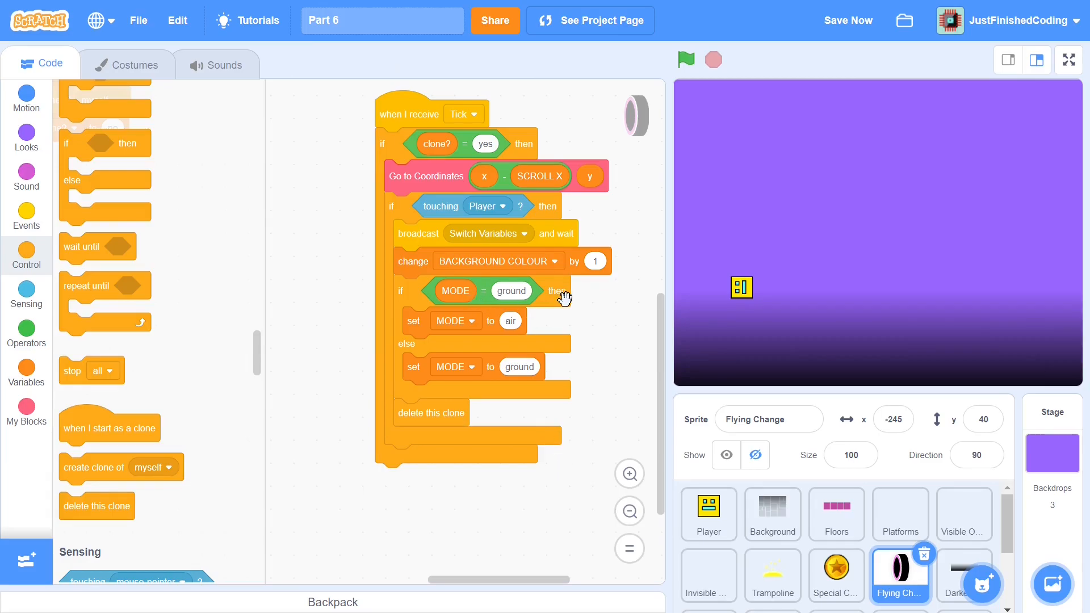
mouse_move(970, 465)
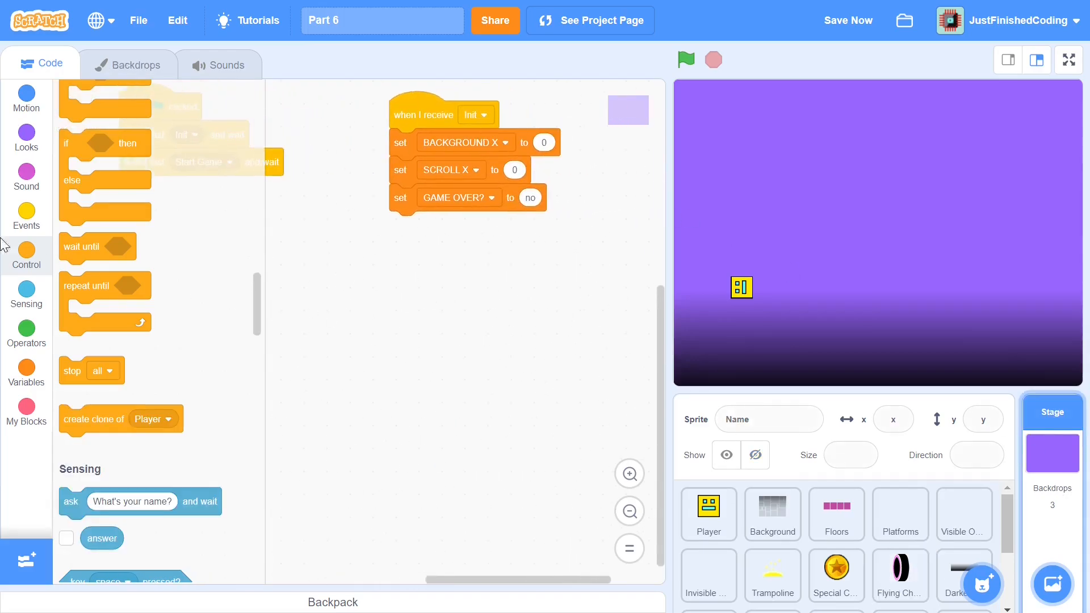
Add 'set BACKGROUND COLOUR to 1' and 'set MODE to ground' to the Stage's Init script
left_click(25, 369)
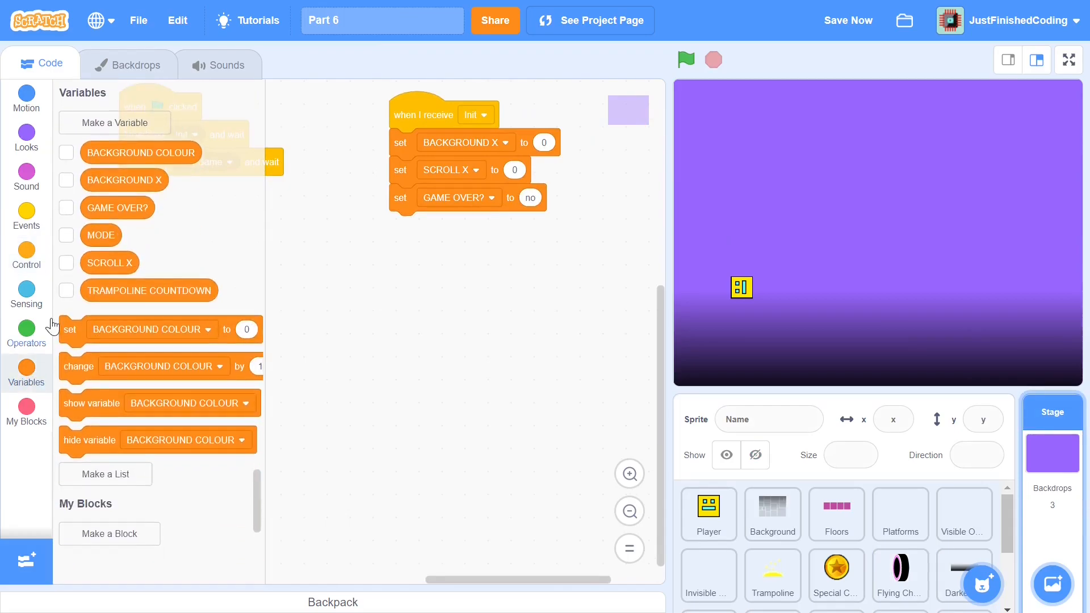
left_click_drag(160, 329, 487, 228)
type("1")
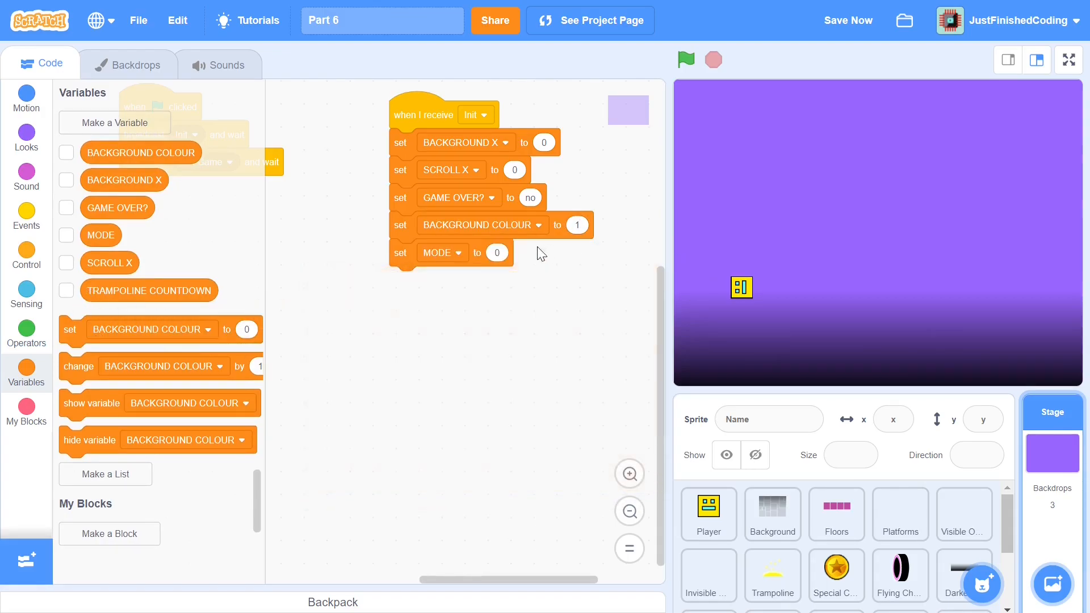
type("grou")
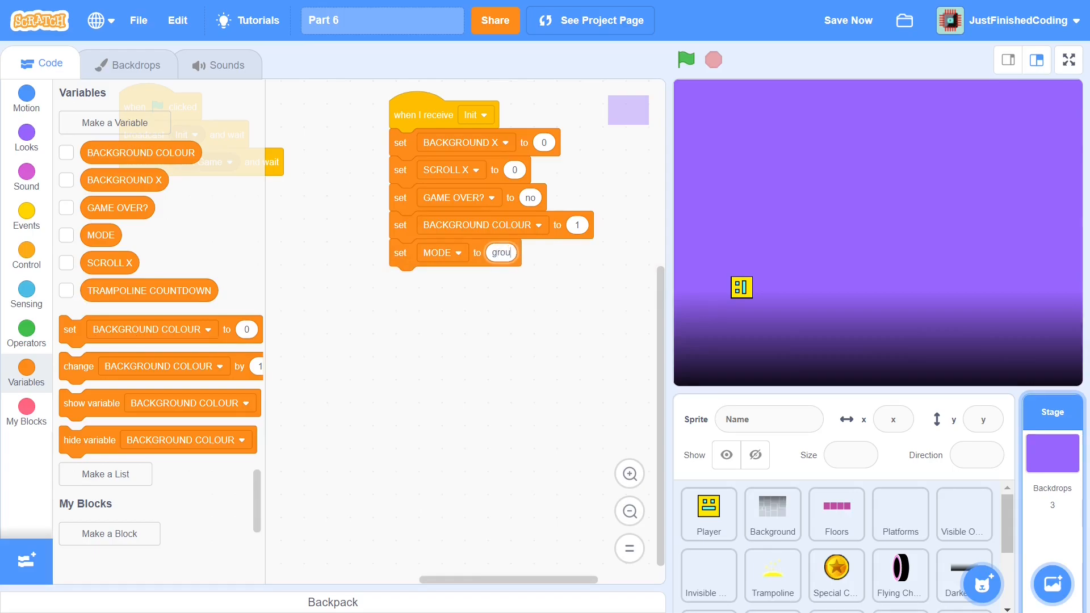
type("ground")
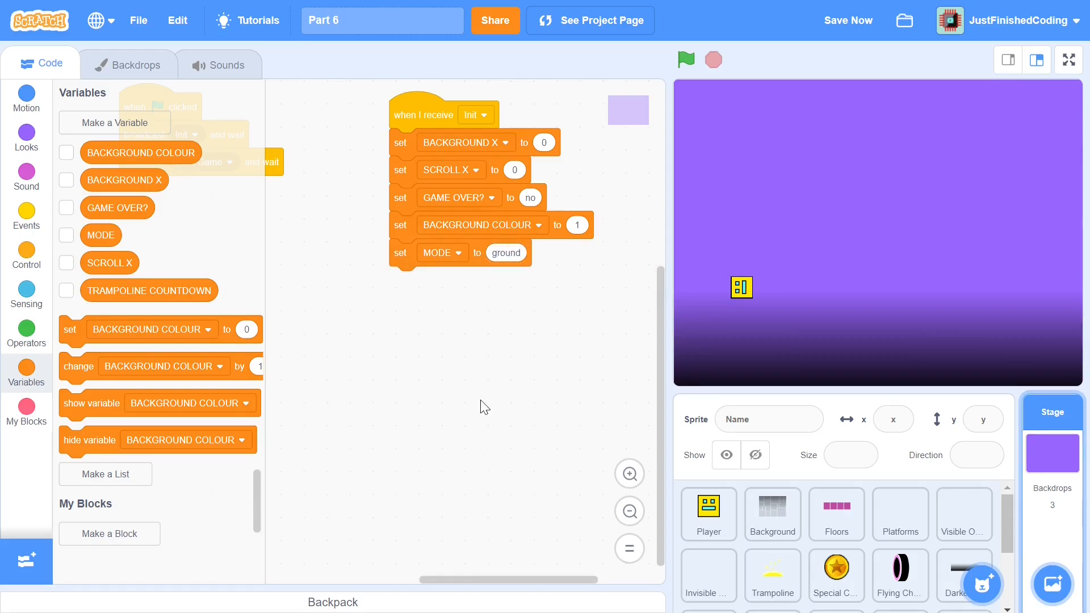
mouse_move(382, 416)
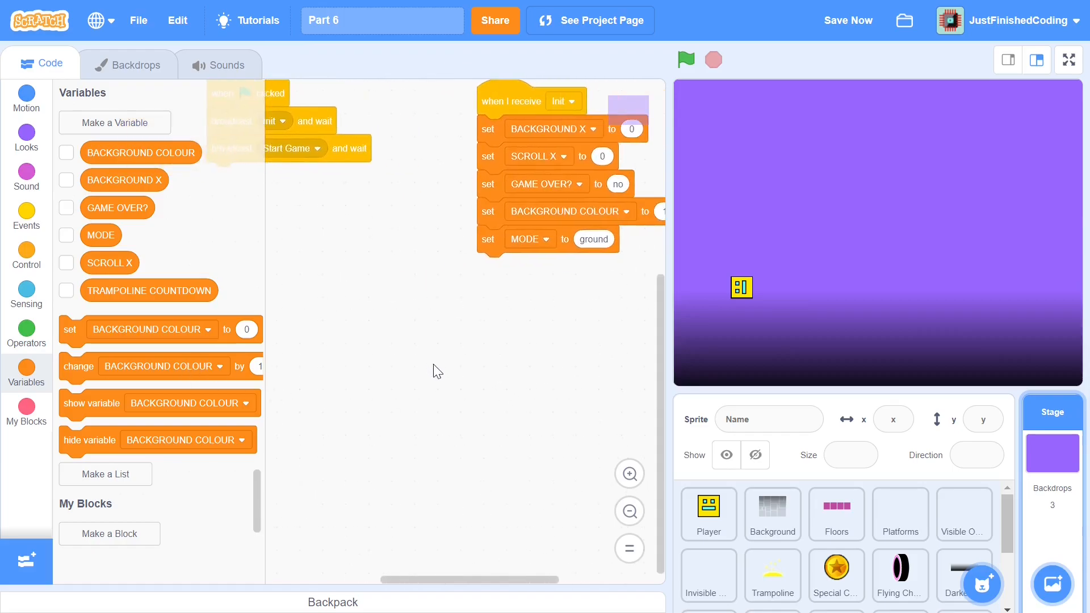
Add a Stage 'when I receive Tick' script that switches backdrop to BACKGROUND COLOUR
left_click(25, 217)
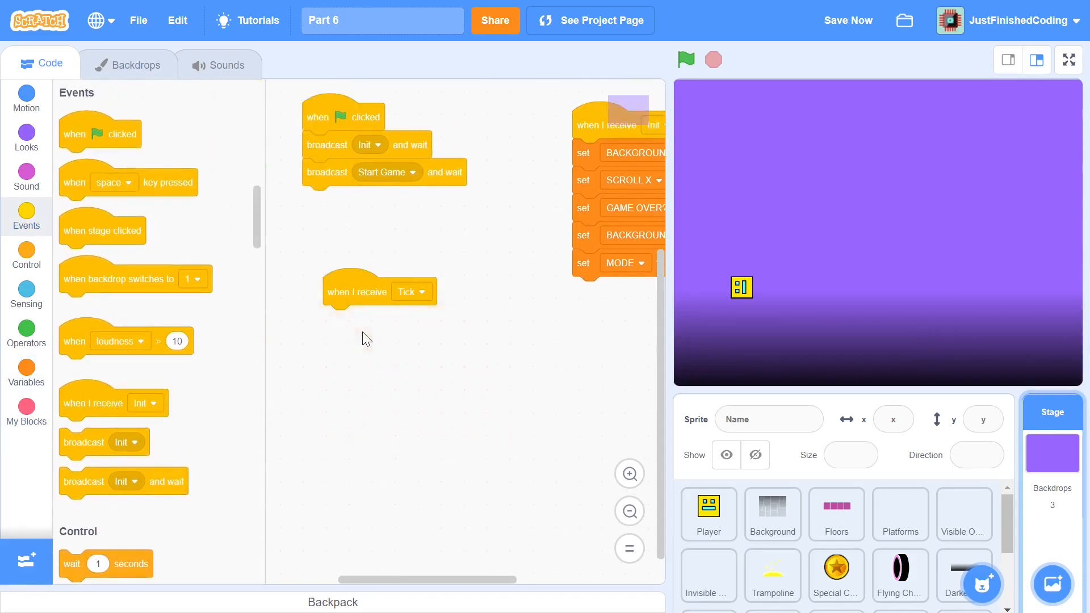
left_click_drag(380, 291, 335, 278)
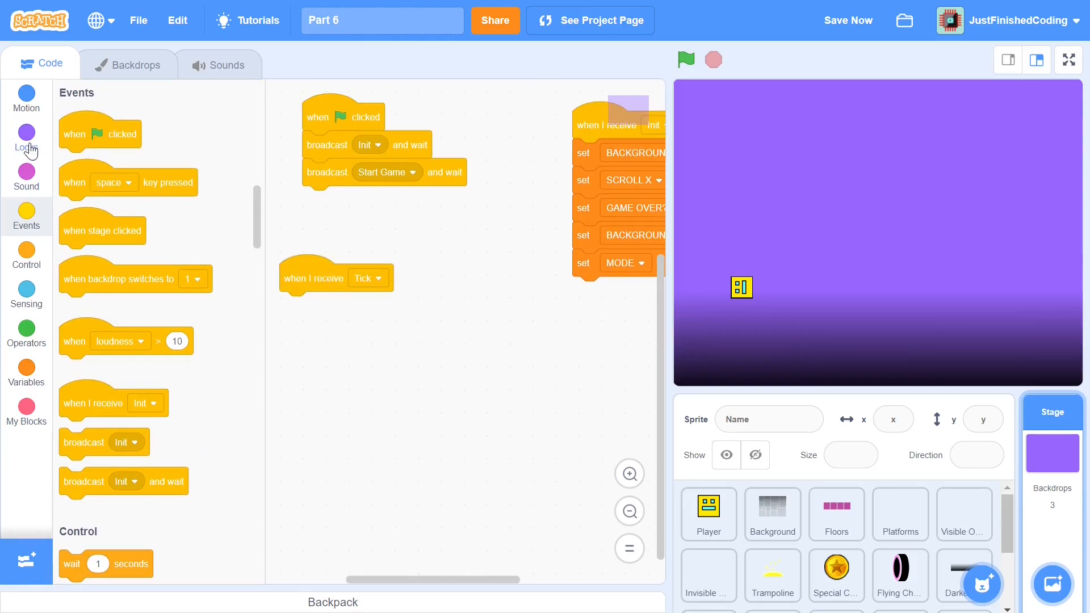
left_click(26, 137)
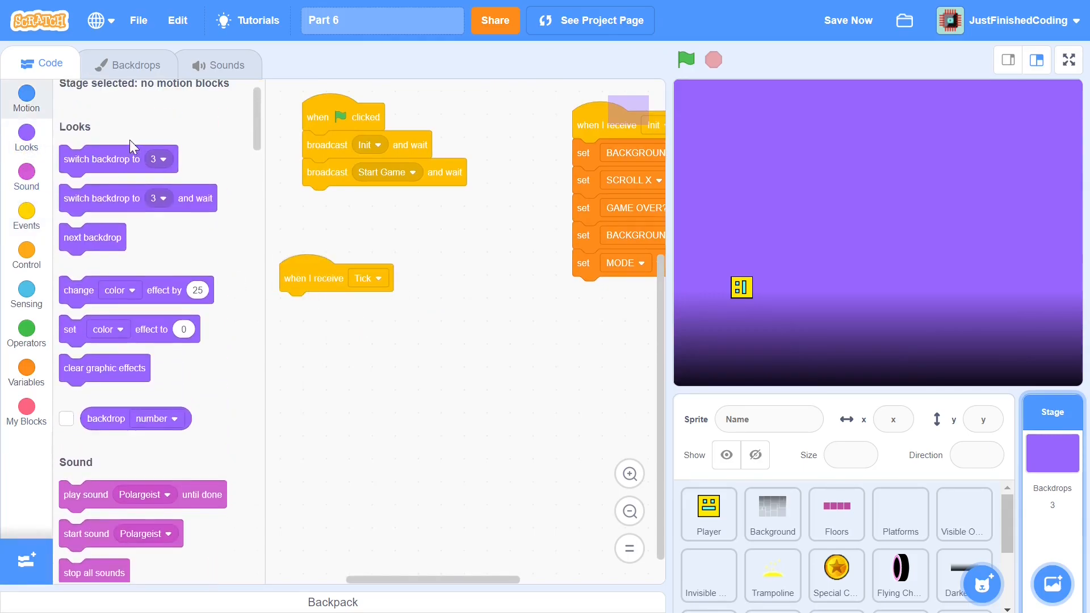
left_click_drag(101, 159, 322, 306)
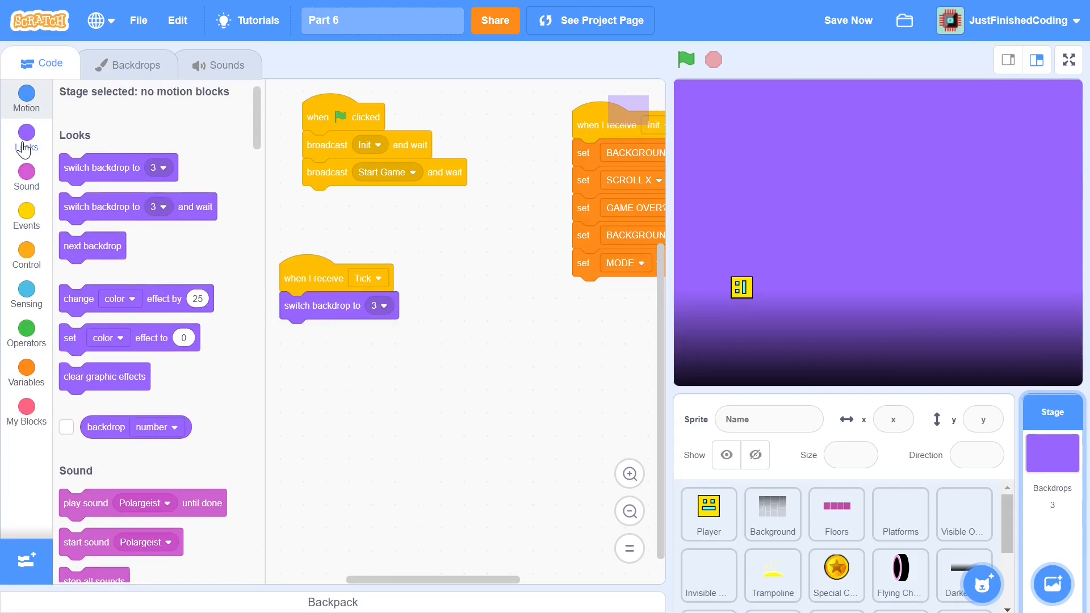
left_click(26, 372)
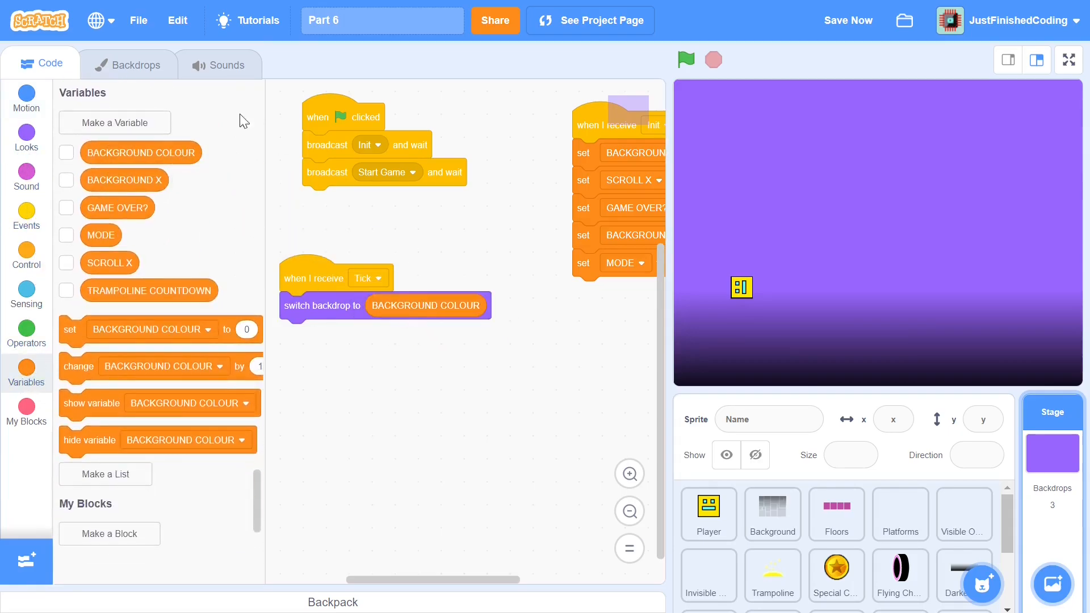
left_click(129, 65)
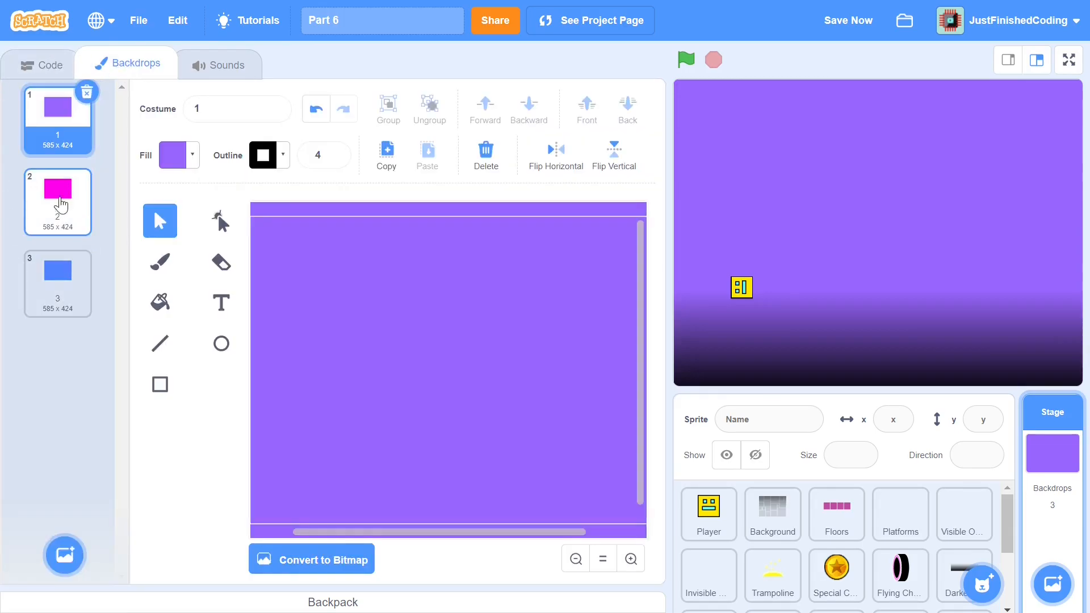
left_click(57, 270)
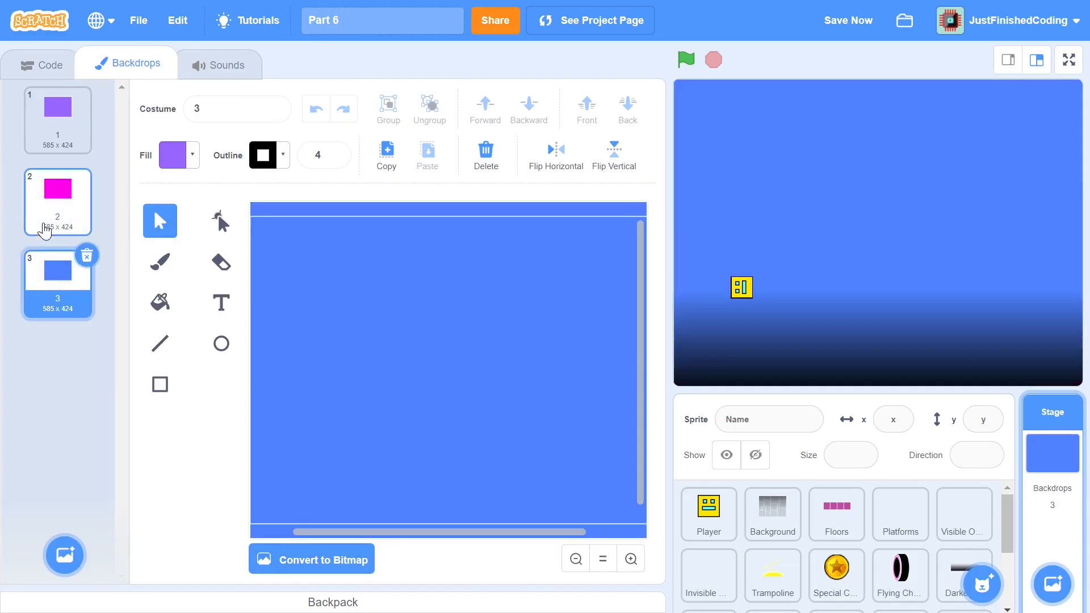
left_click(57, 120)
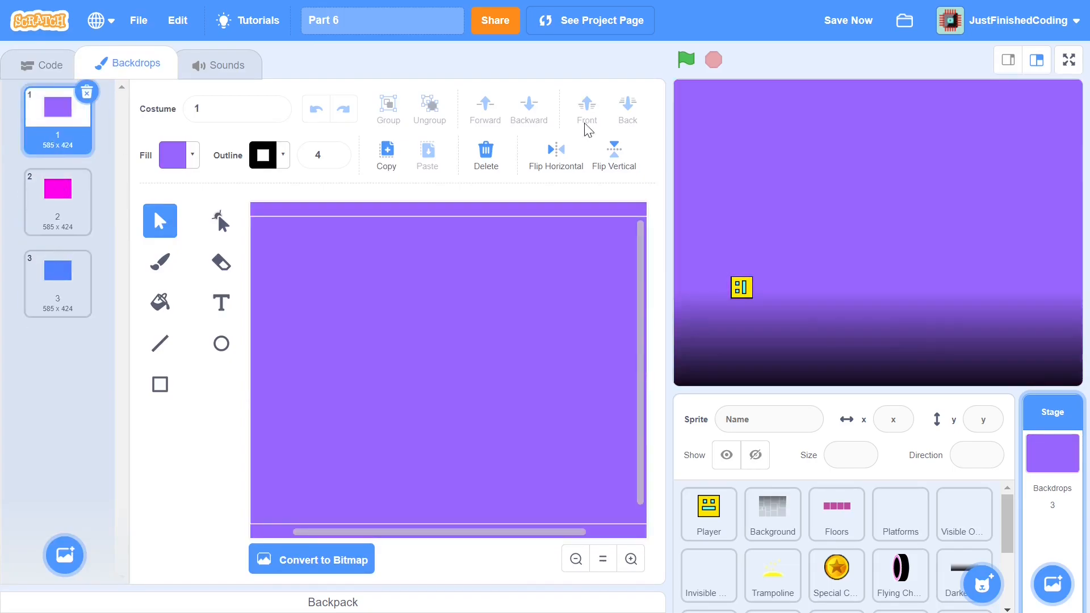
left_click(58, 188)
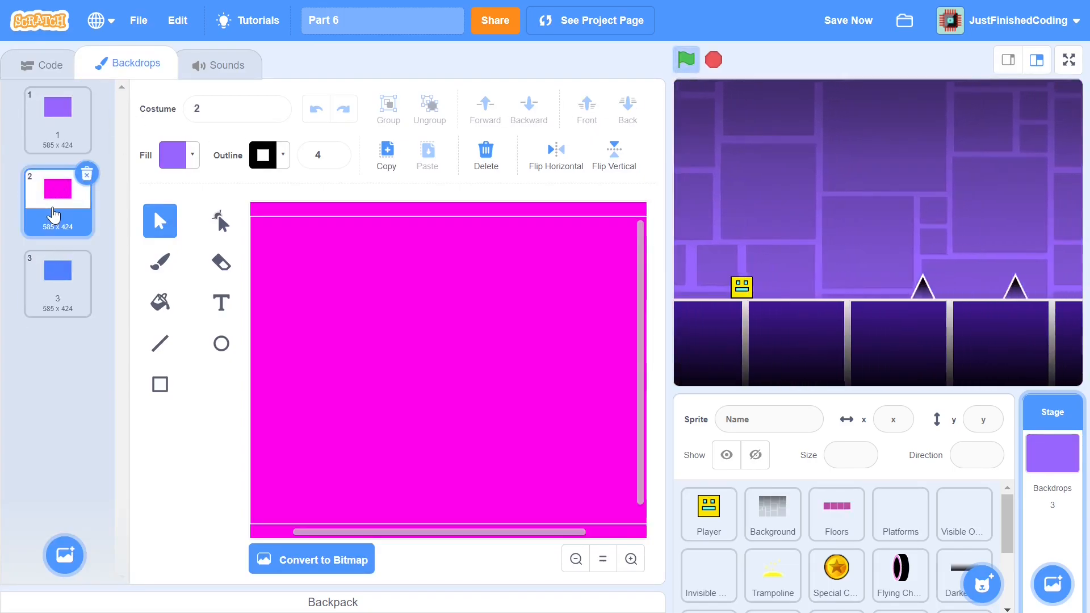
left_click(57, 114)
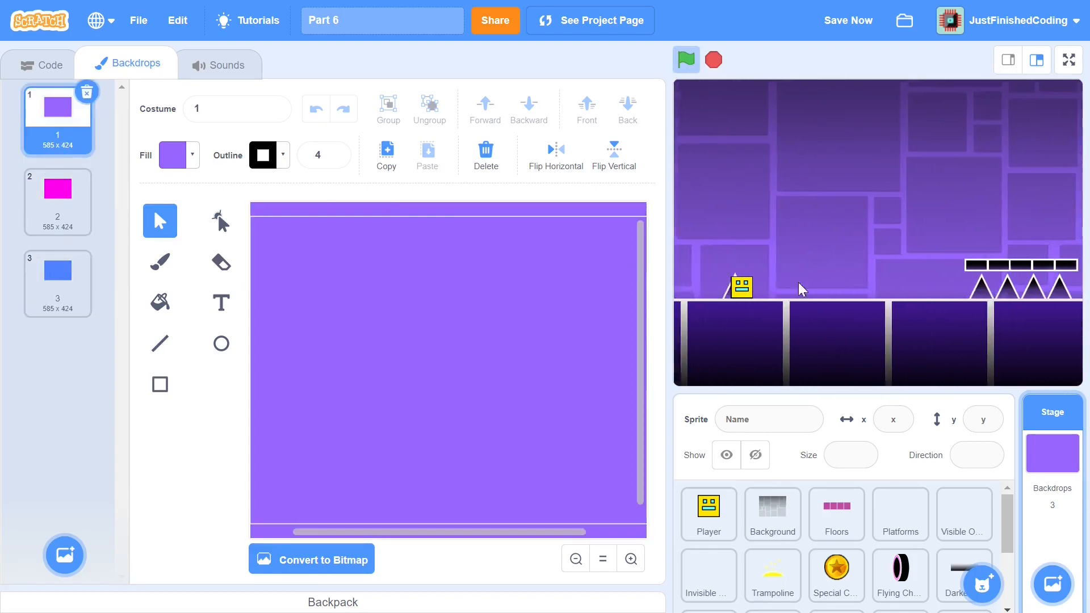
left_click(57, 189)
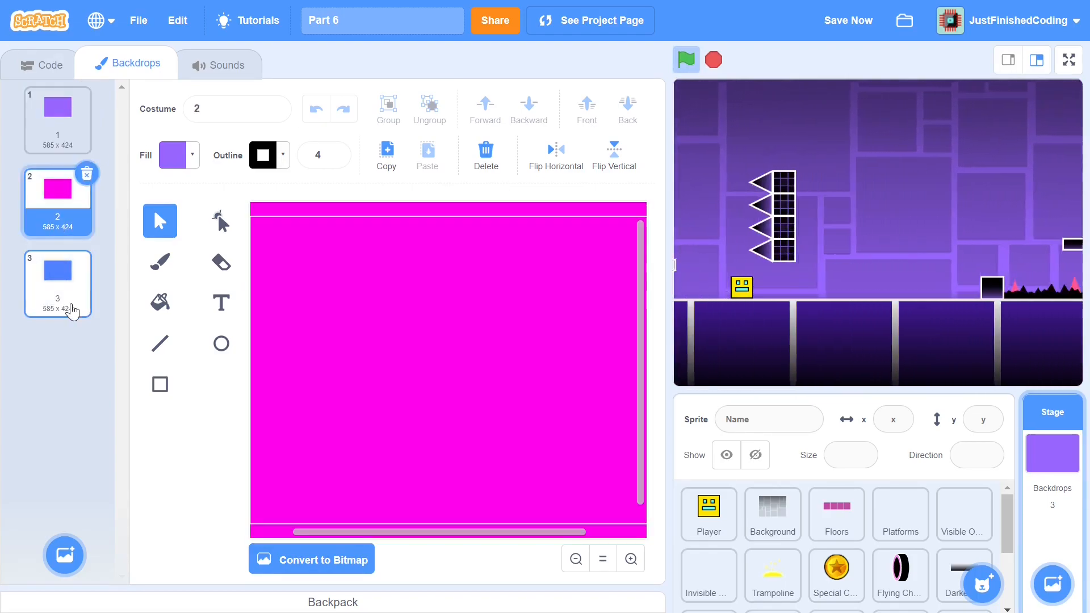
left_click(58, 283)
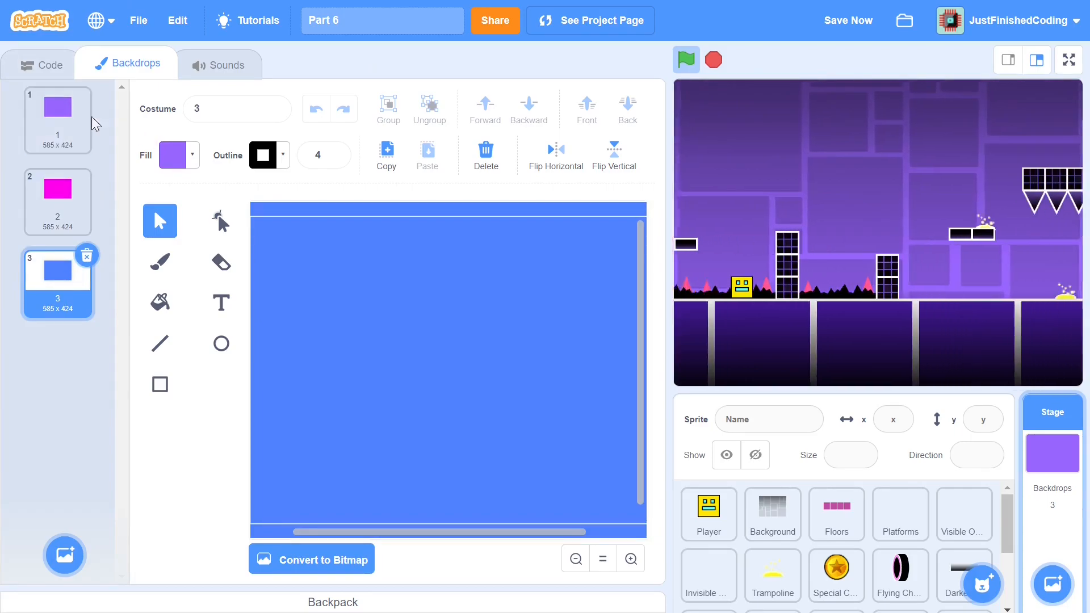
left_click(39, 65)
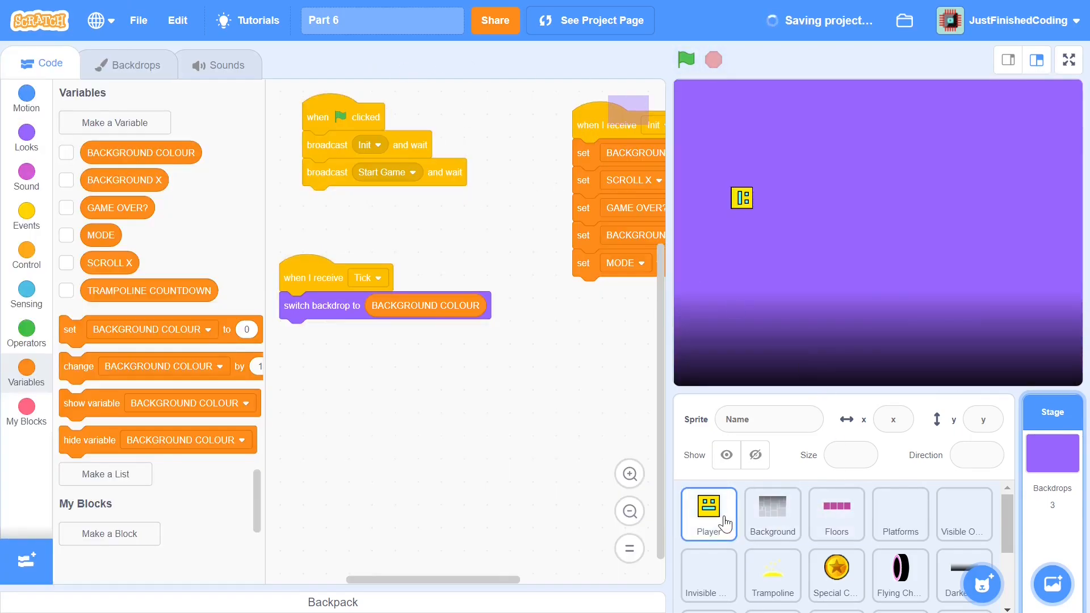
left_click(900, 575)
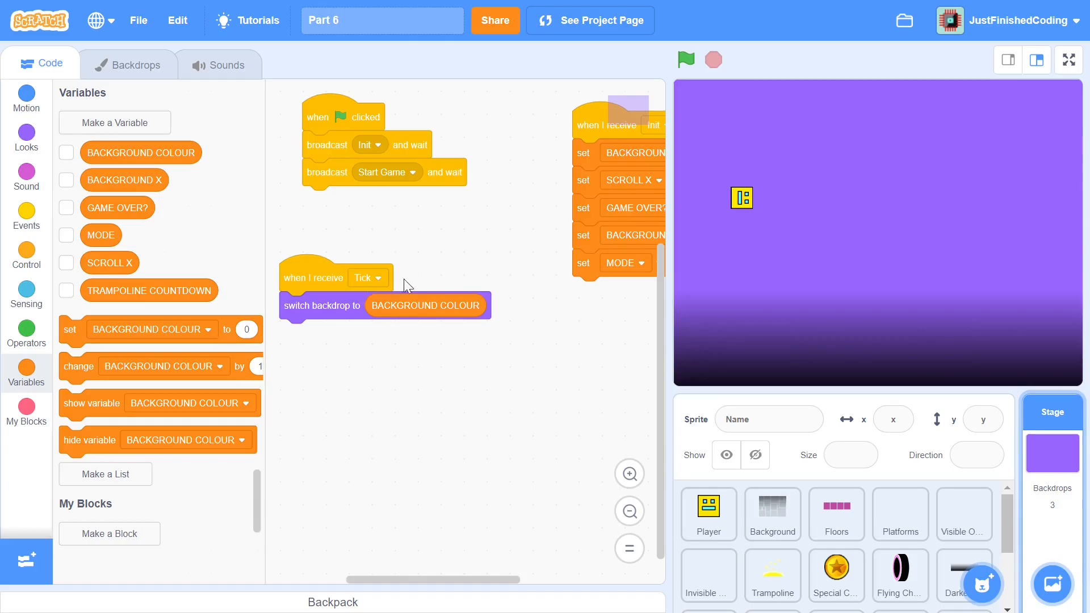
mouse_move(432, 333)
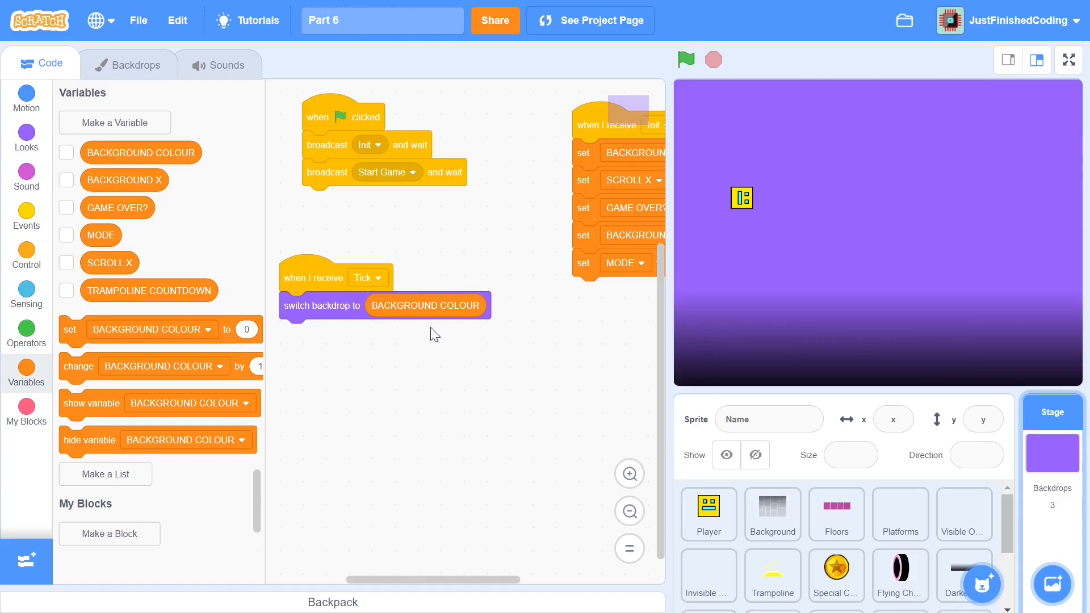
mouse_move(452, 349)
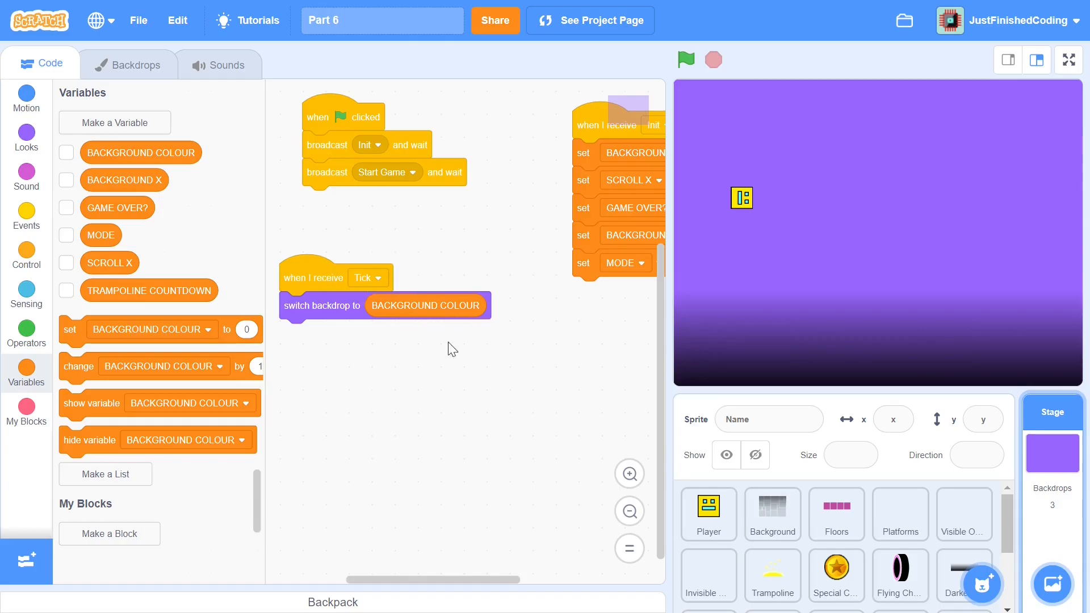
mouse_move(581, 346)
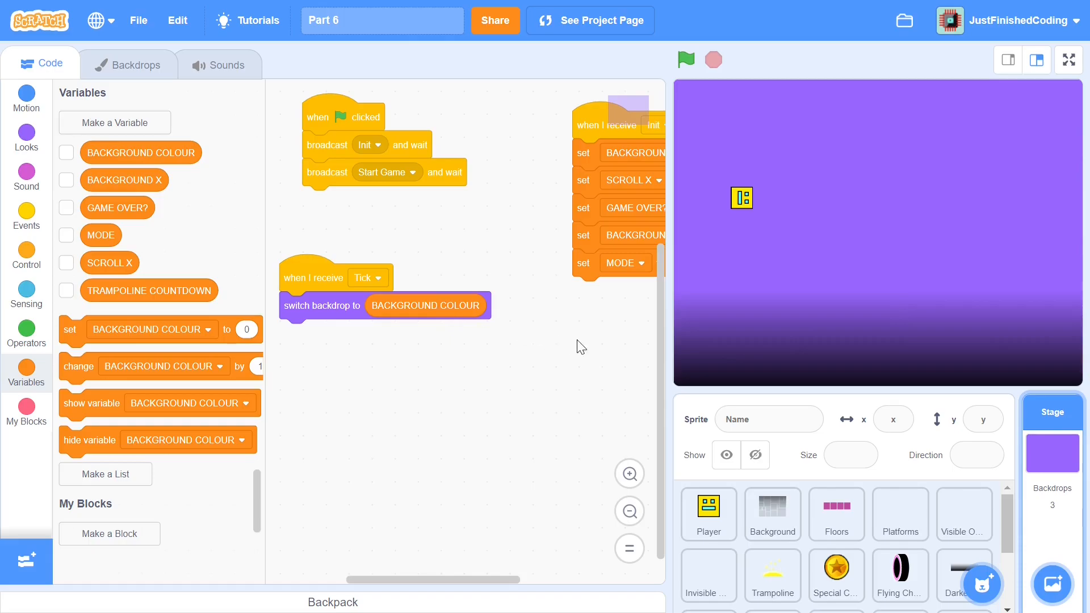
mouse_move(665, 357)
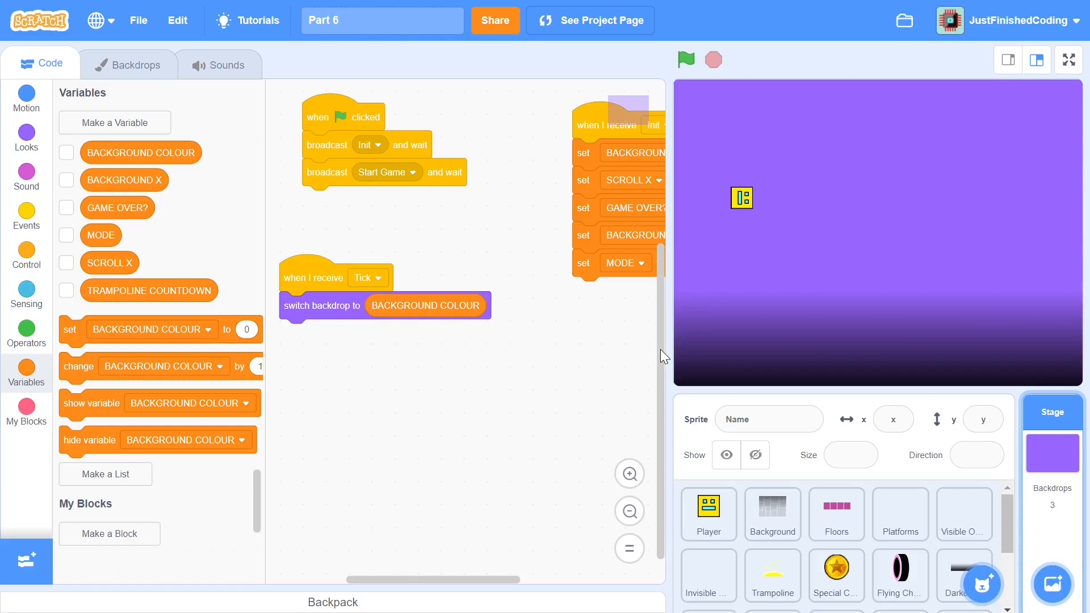
mouse_move(770, 406)
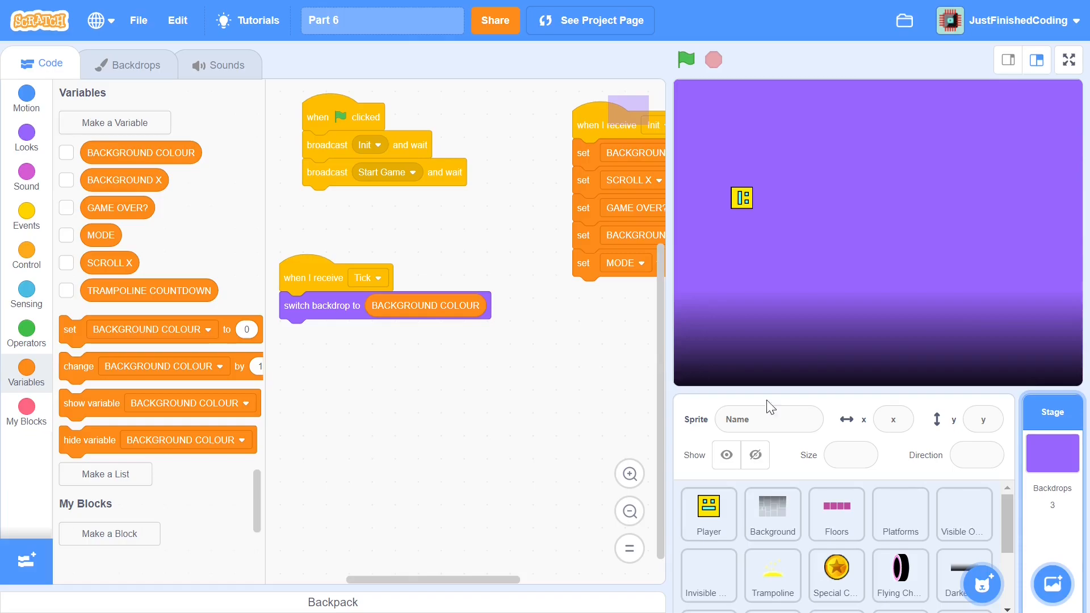
Scroll through the Floors sprite's script and review its Purple, Flying and Pink Floor costumes
left_click(836, 513)
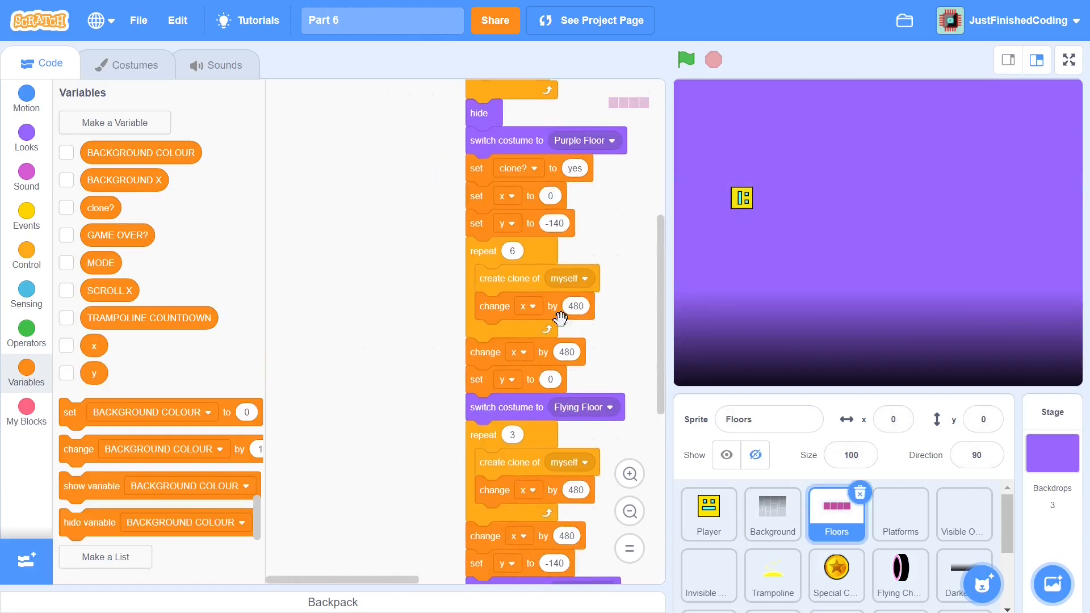
scroll("down", 3)
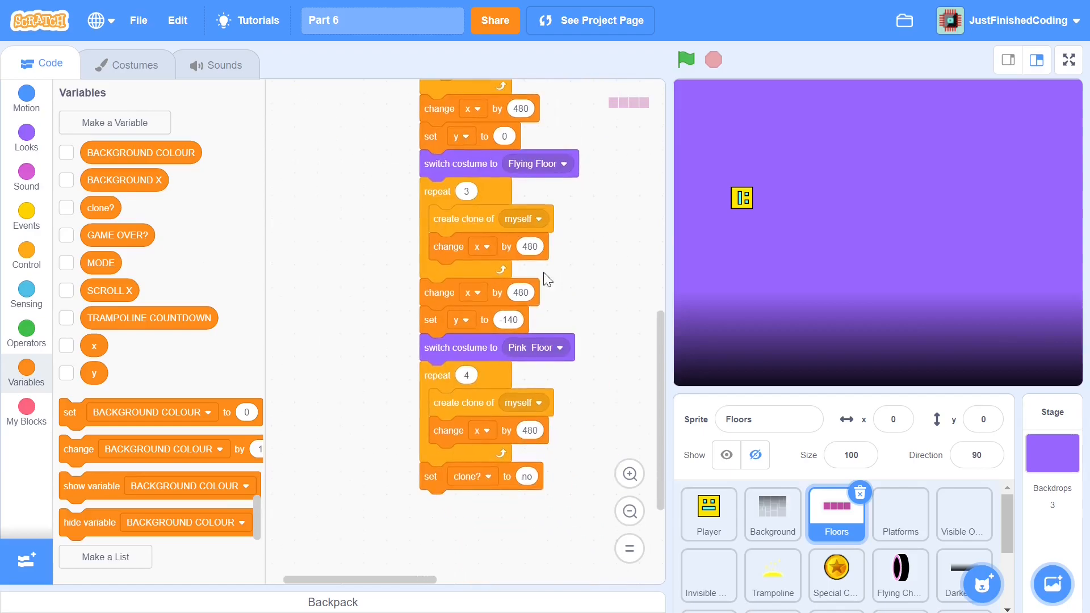
left_click(127, 64)
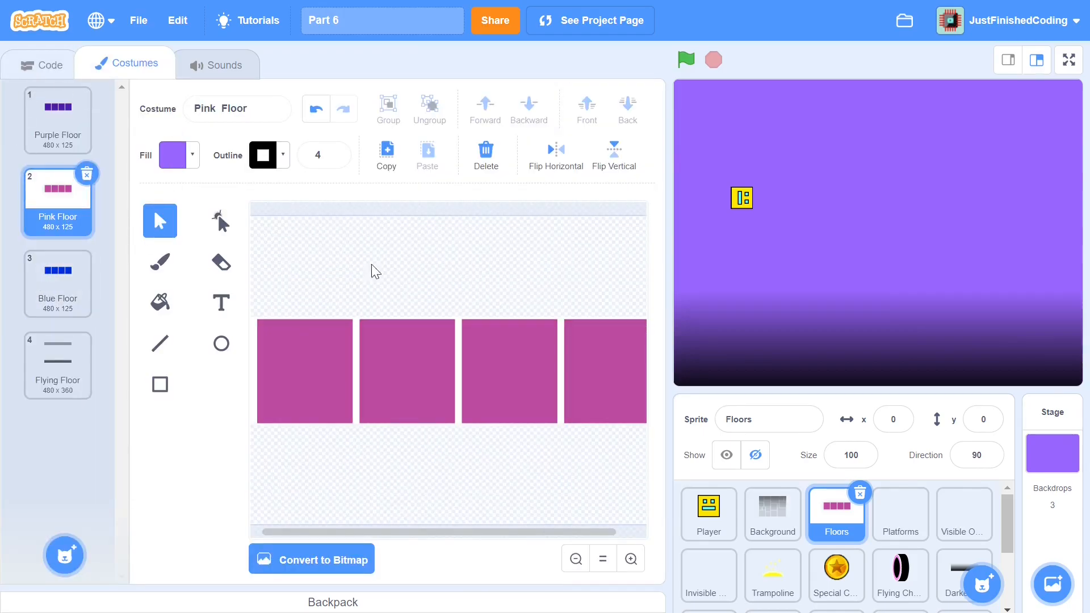
left_click(49, 64)
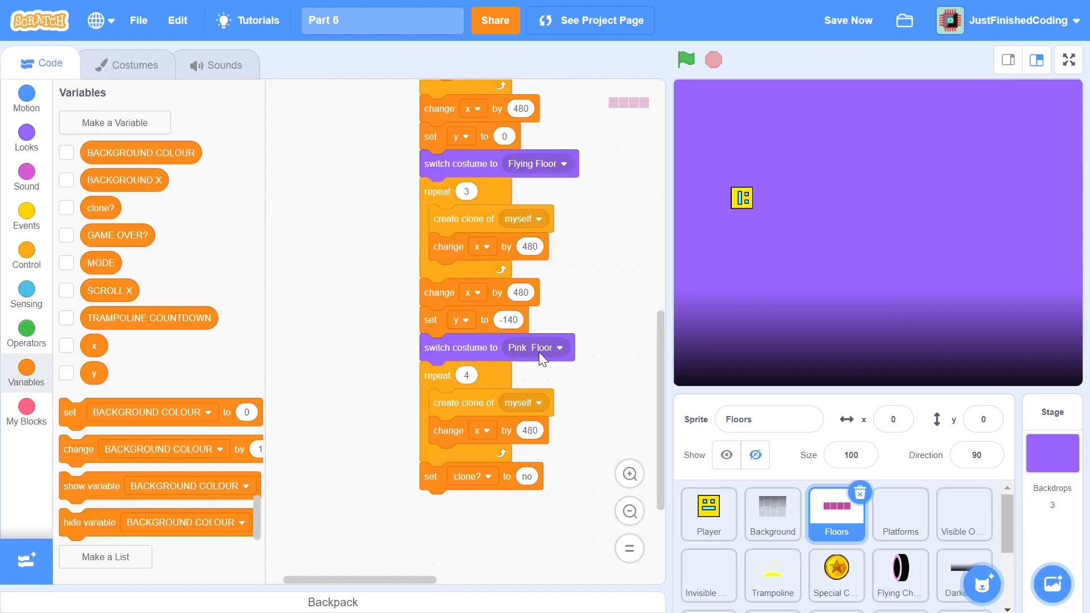
mouse_move(523, 394)
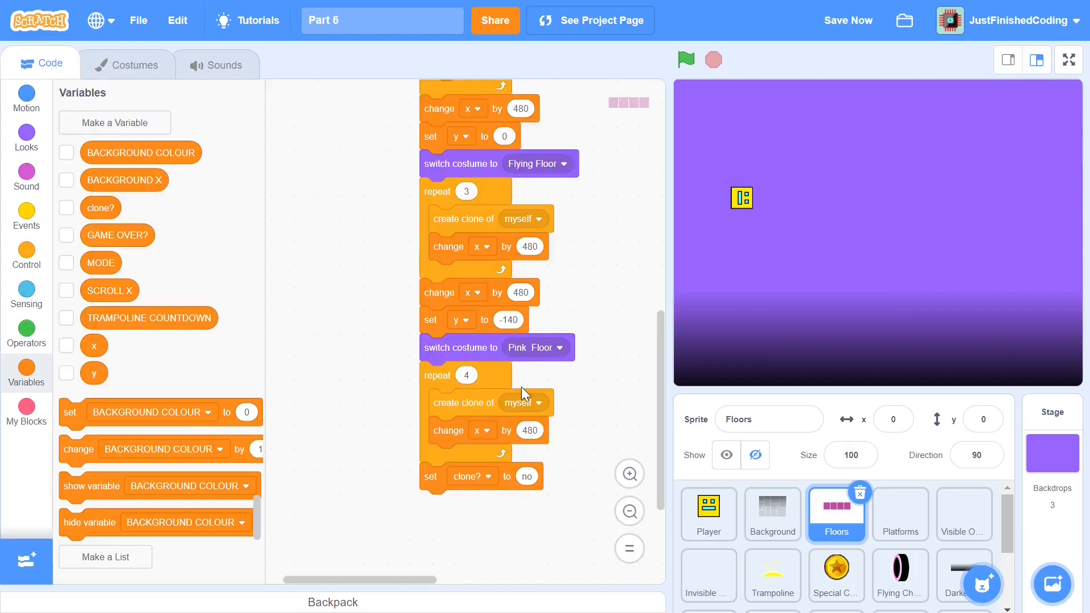
mouse_move(582, 410)
type("SCORE")
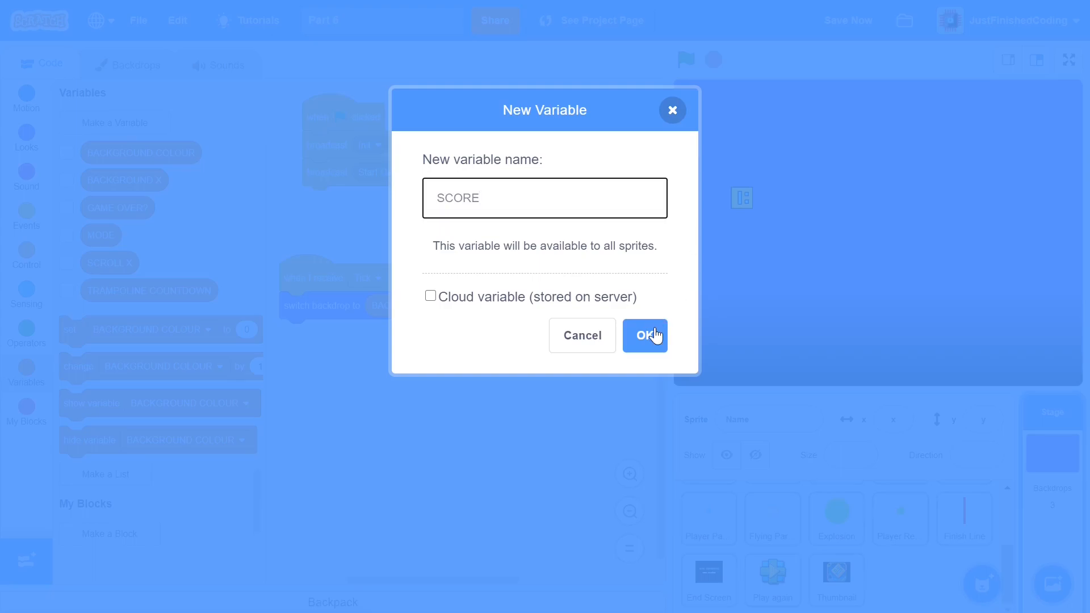
Create the global SCORE variable and make the change block adjust SCORE
left_click(644, 335)
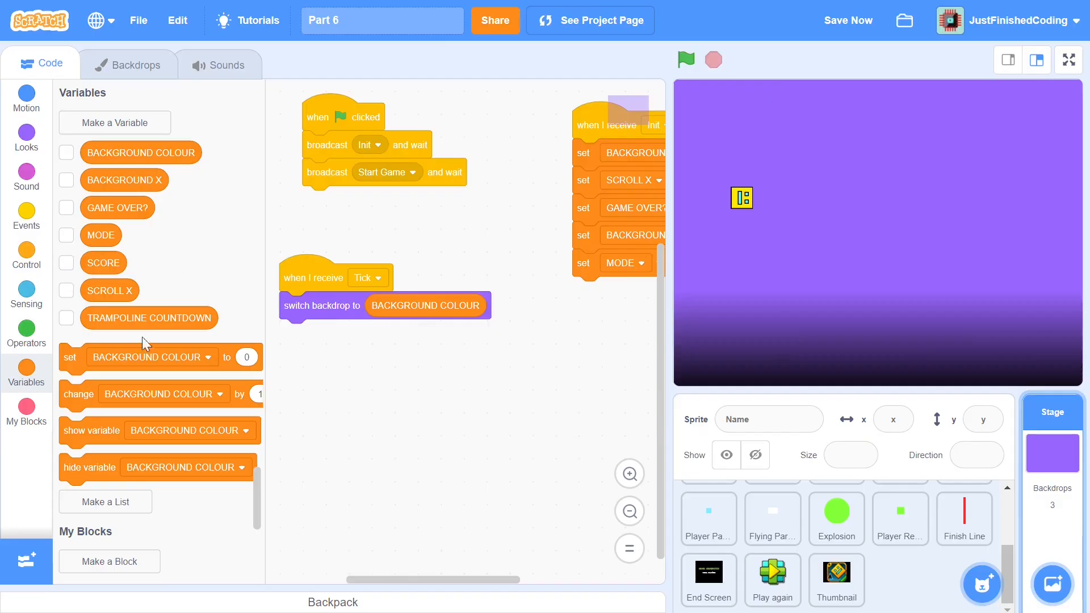
mouse_move(133, 369)
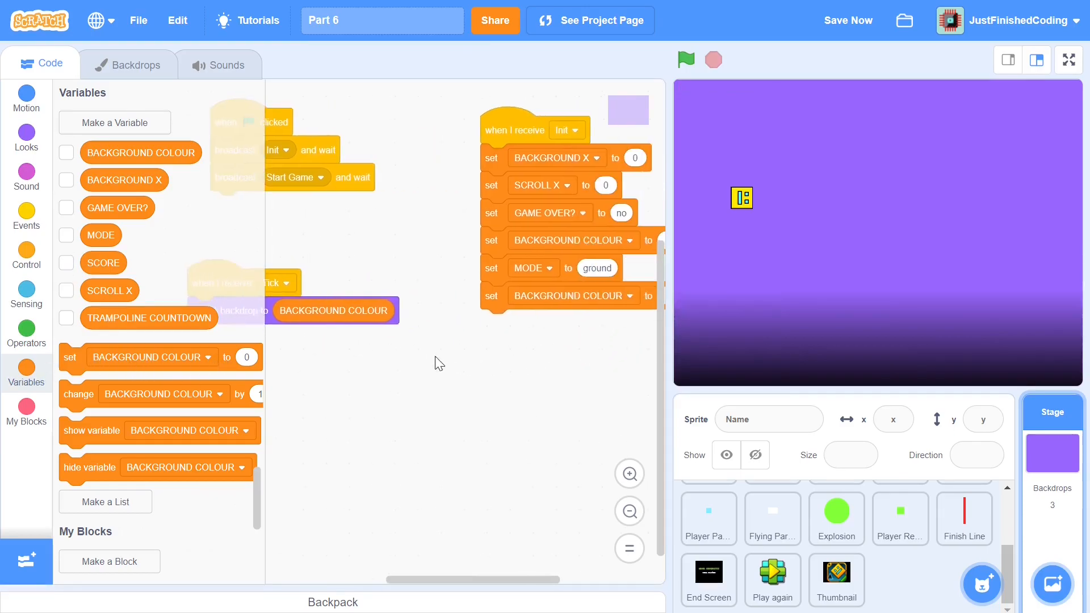
left_click(334, 310)
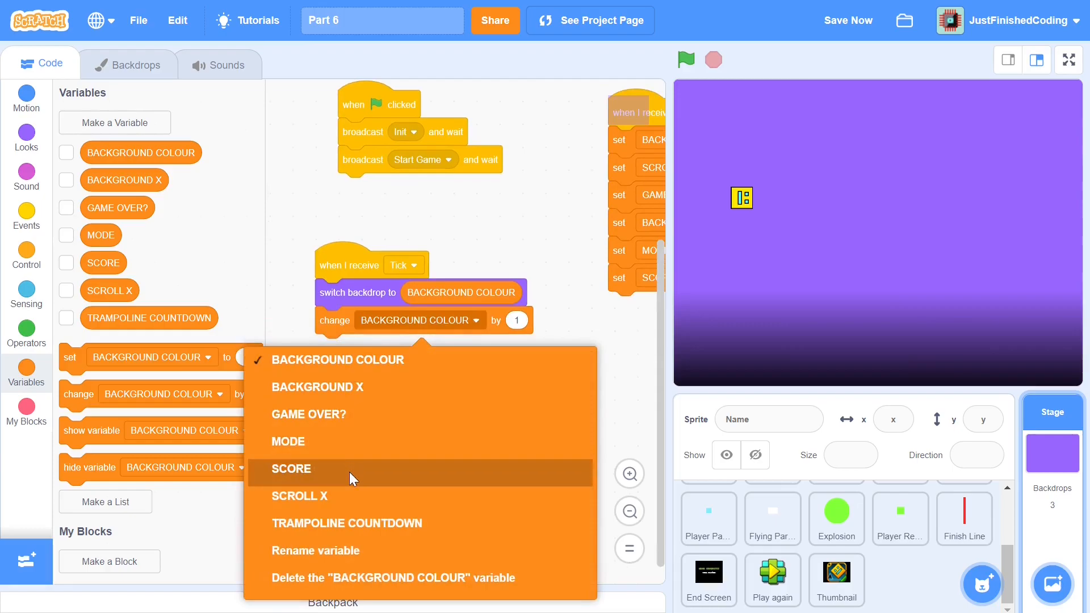
left_click(291, 468)
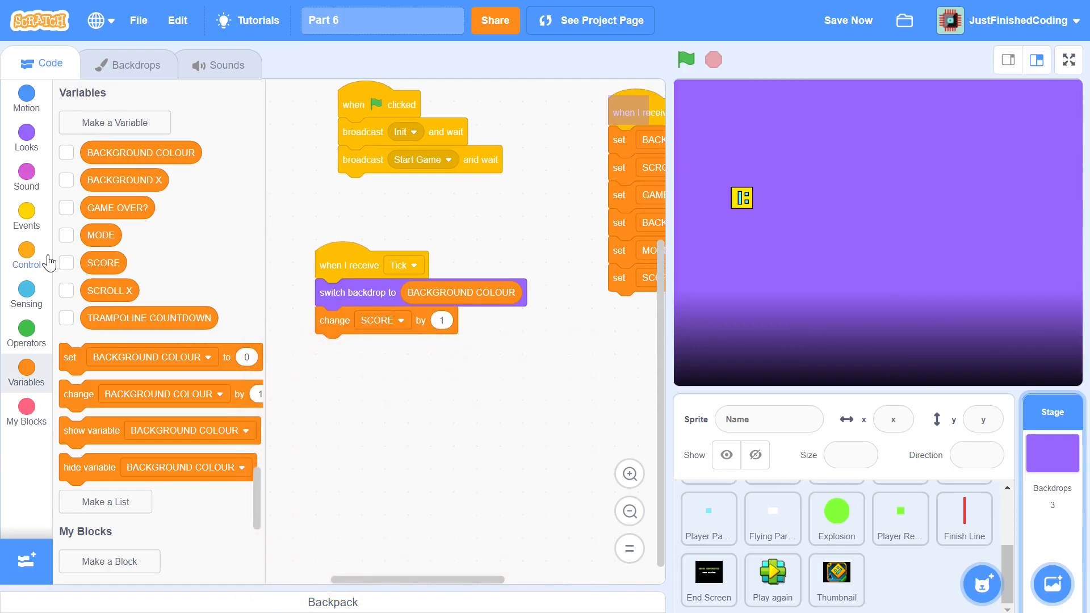
End the Stage's Init script with a 'show variable SCORE' block
left_click(66, 263)
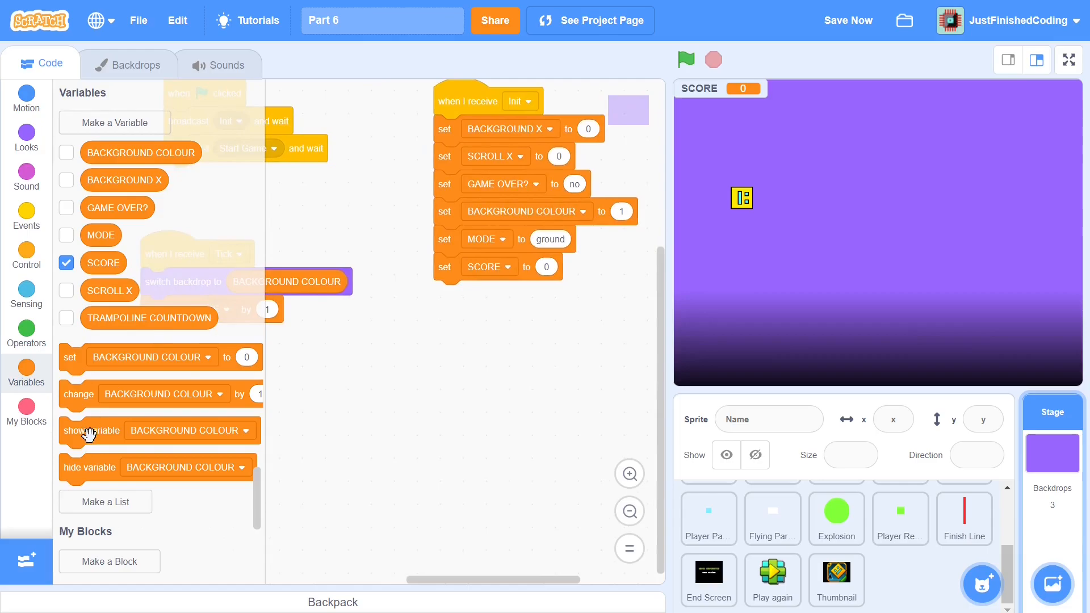
left_click_drag(90, 430, 466, 294)
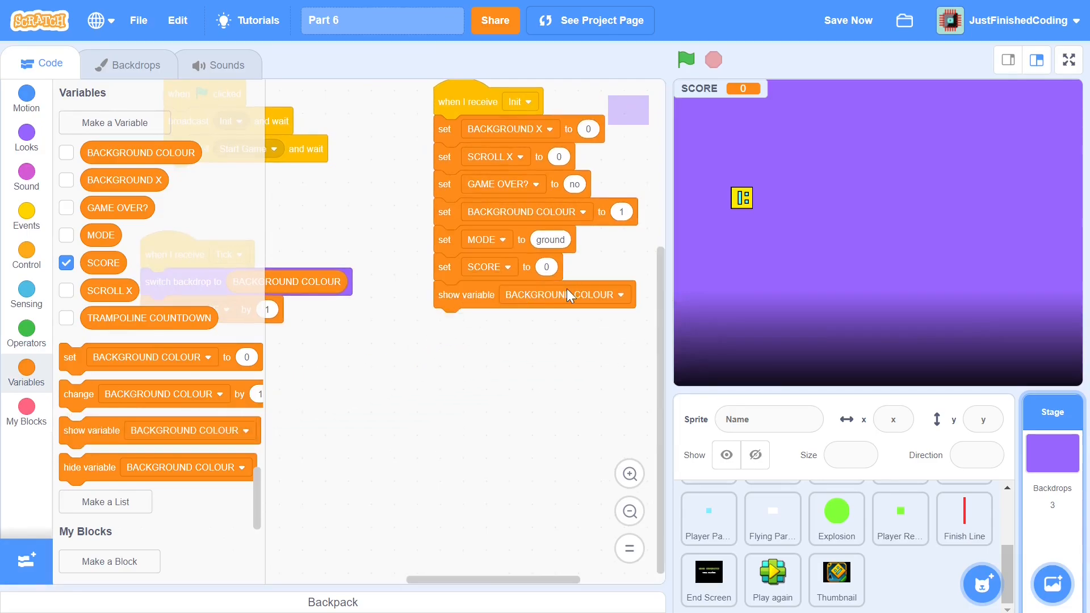
left_click(564, 294)
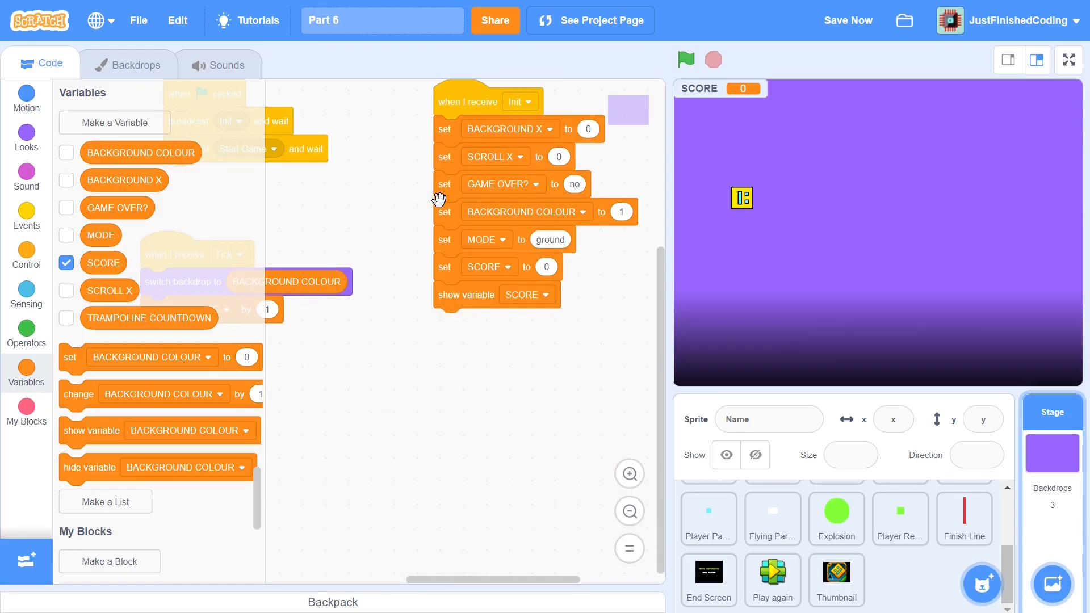
mouse_move(772, 574)
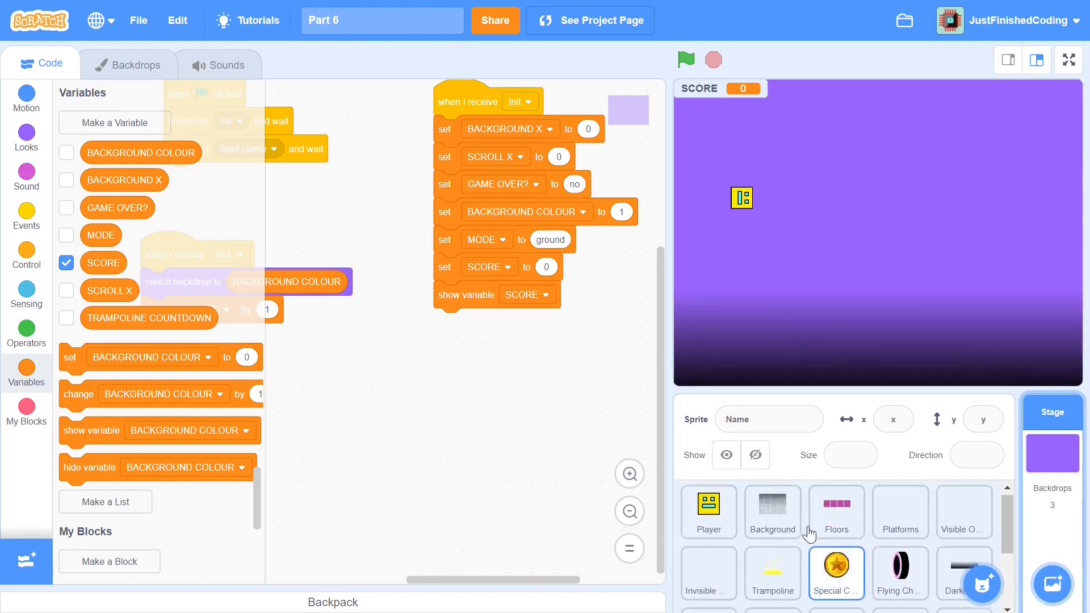
In Floors, add if/else blocks switching to Purple Floor when BACKGROUND COLOUR is 1
left_click(836, 513)
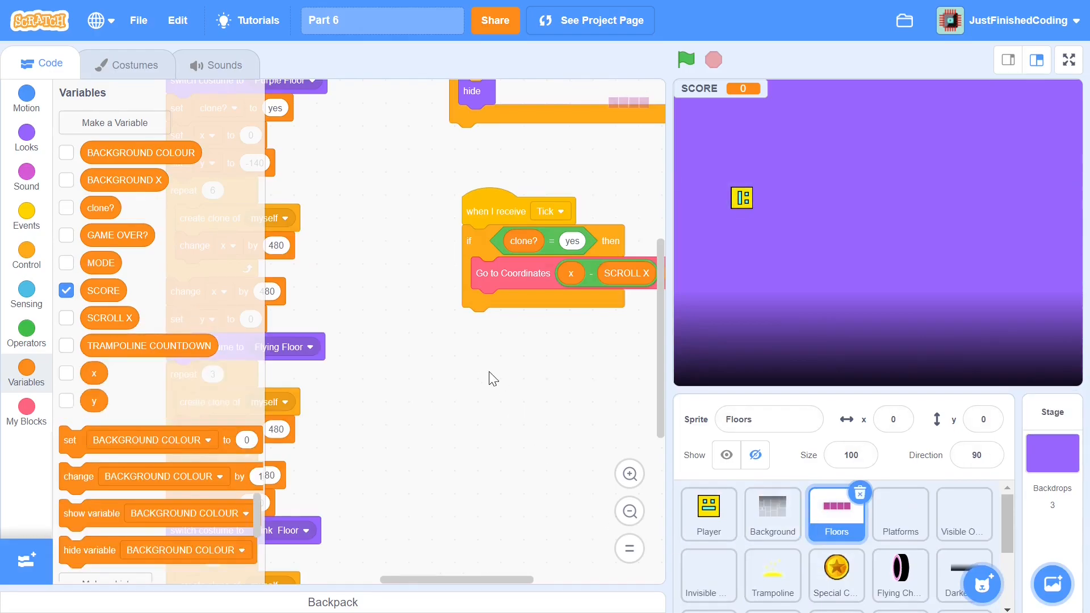
mouse_move(526, 356)
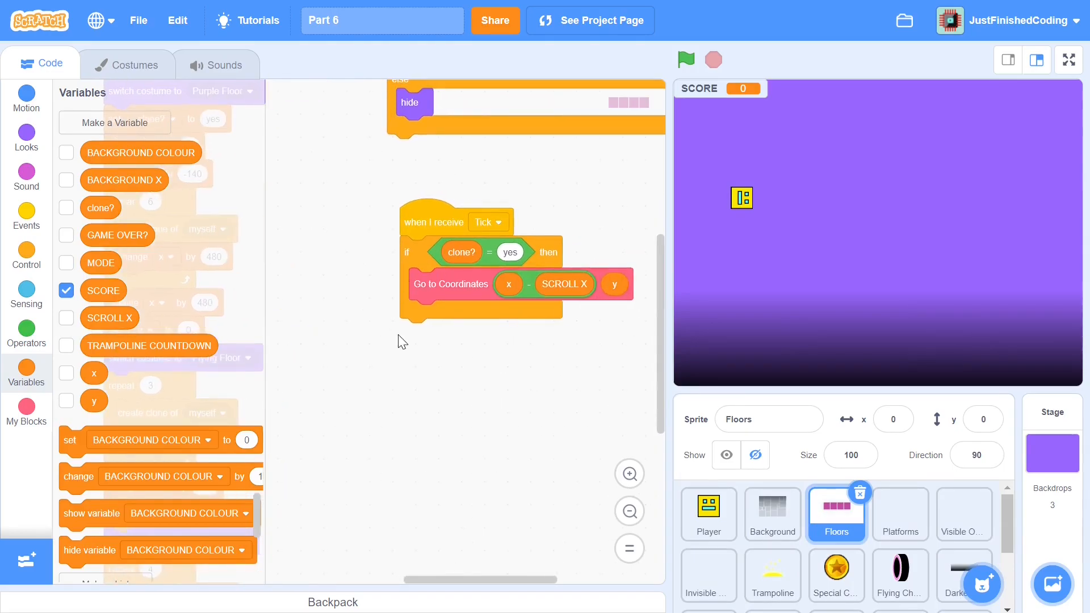
mouse_move(455, 328)
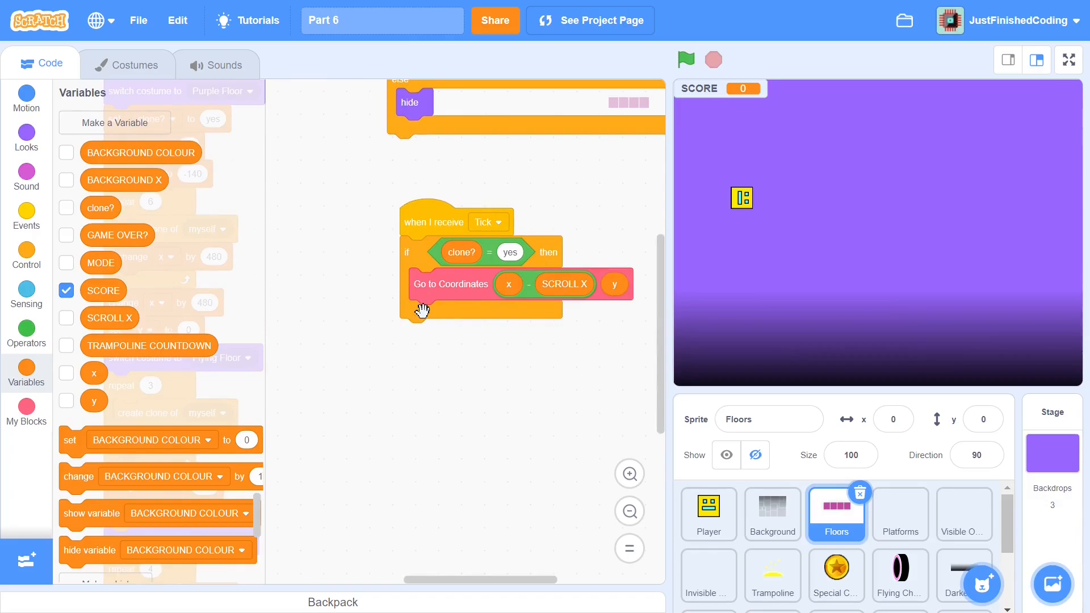
mouse_move(415, 341)
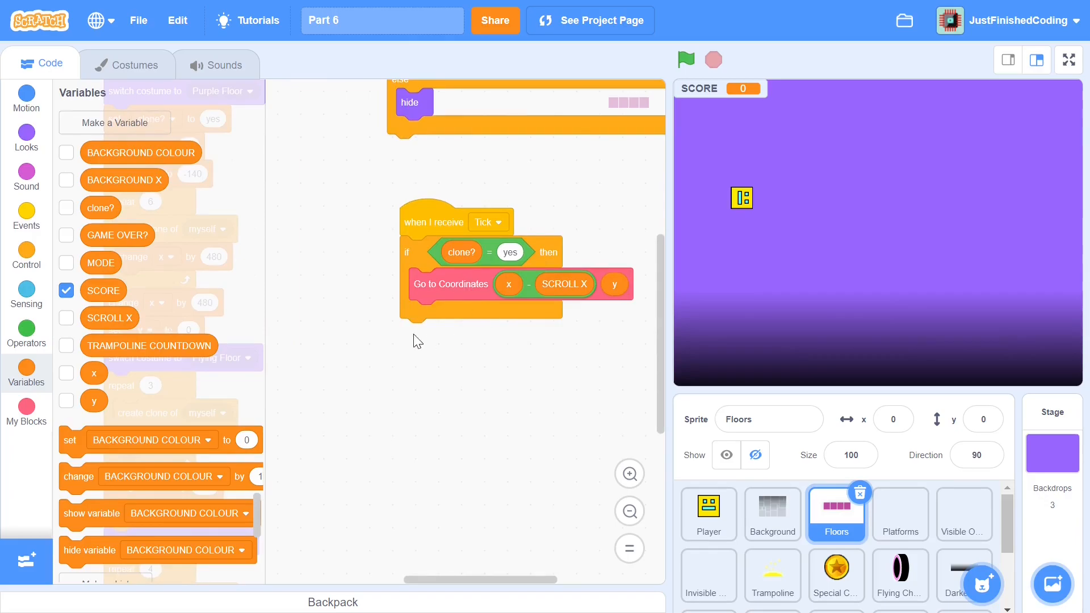
mouse_move(25, 264)
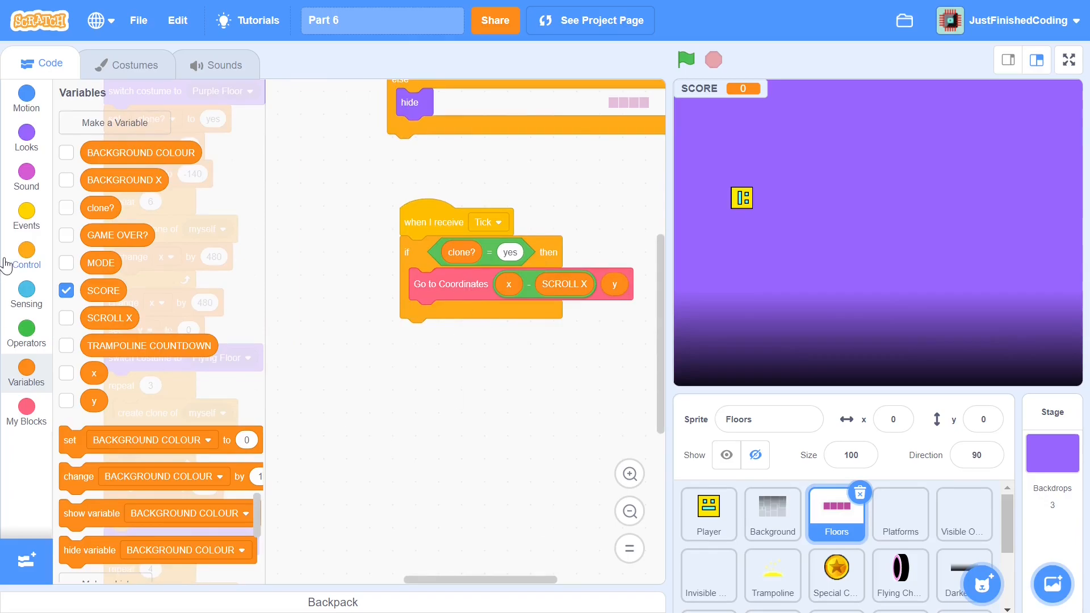
left_click(26, 255)
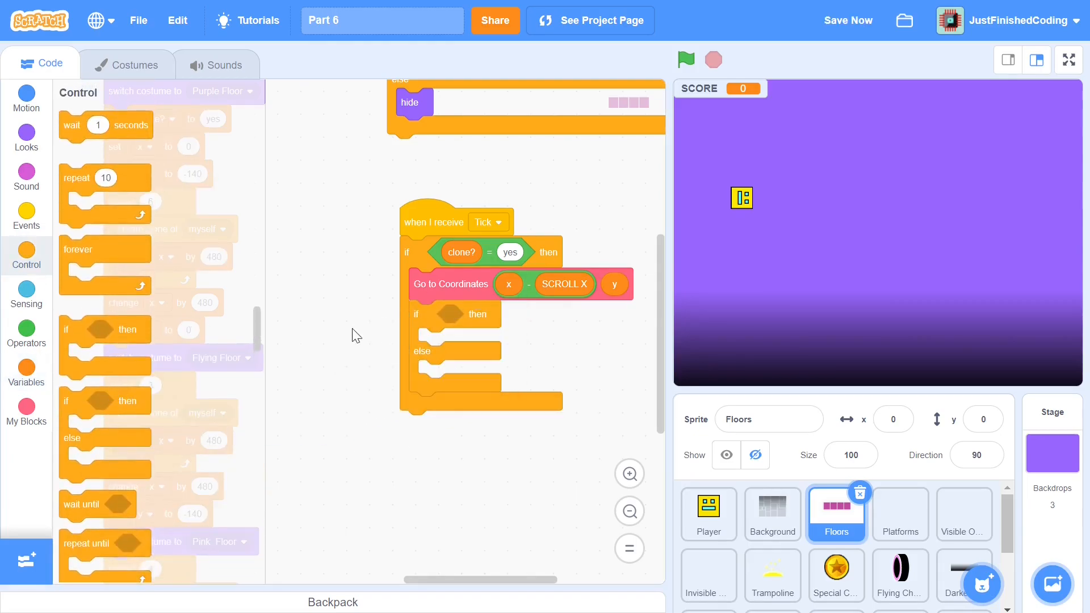
left_click(26, 334)
type("1")
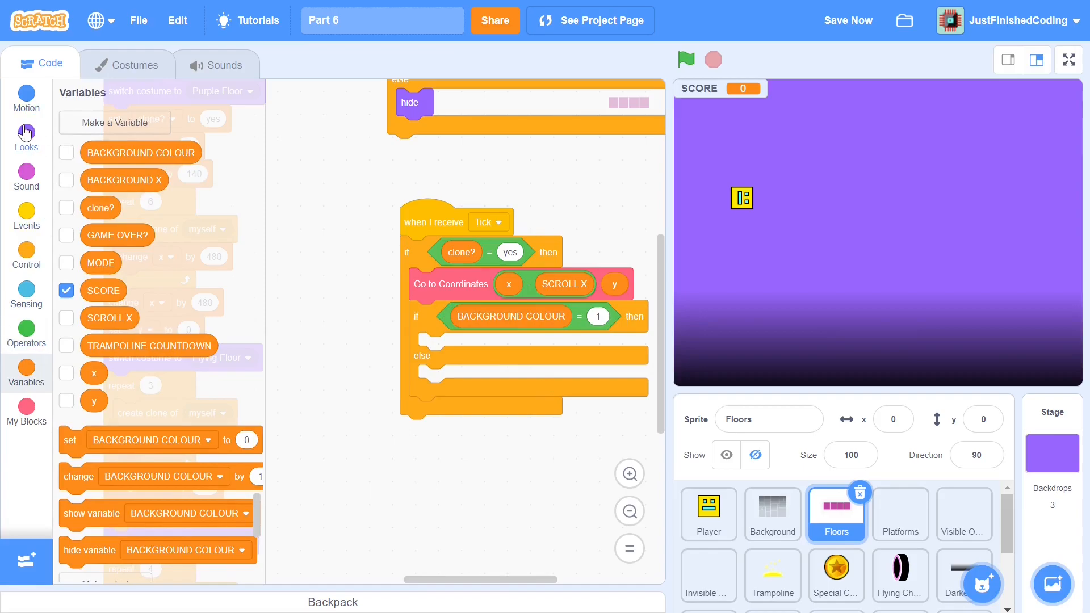
left_click(26, 137)
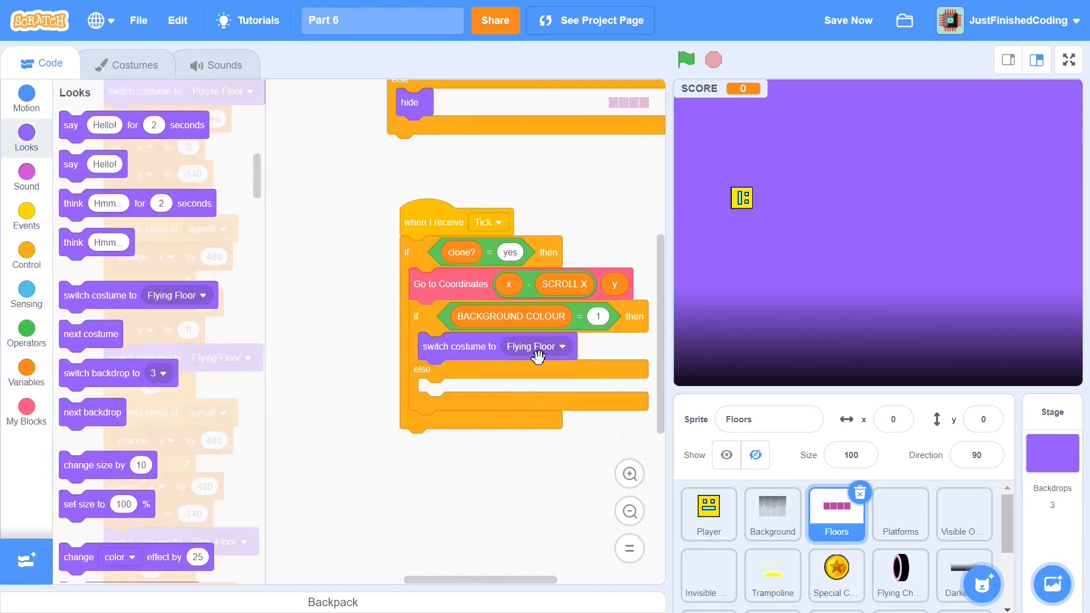
left_click(536, 347)
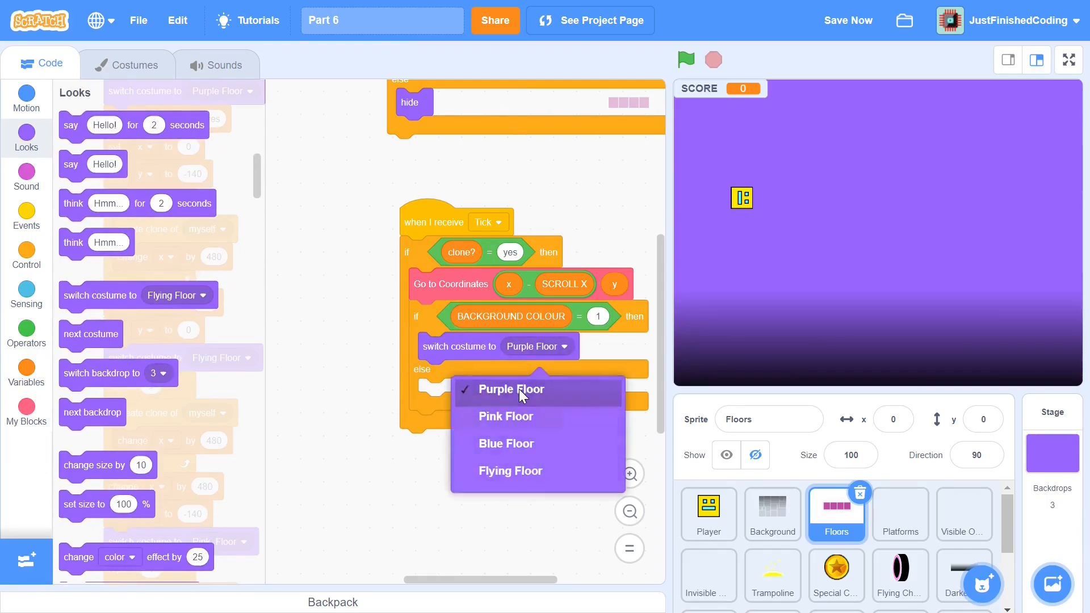
left_click(512, 390)
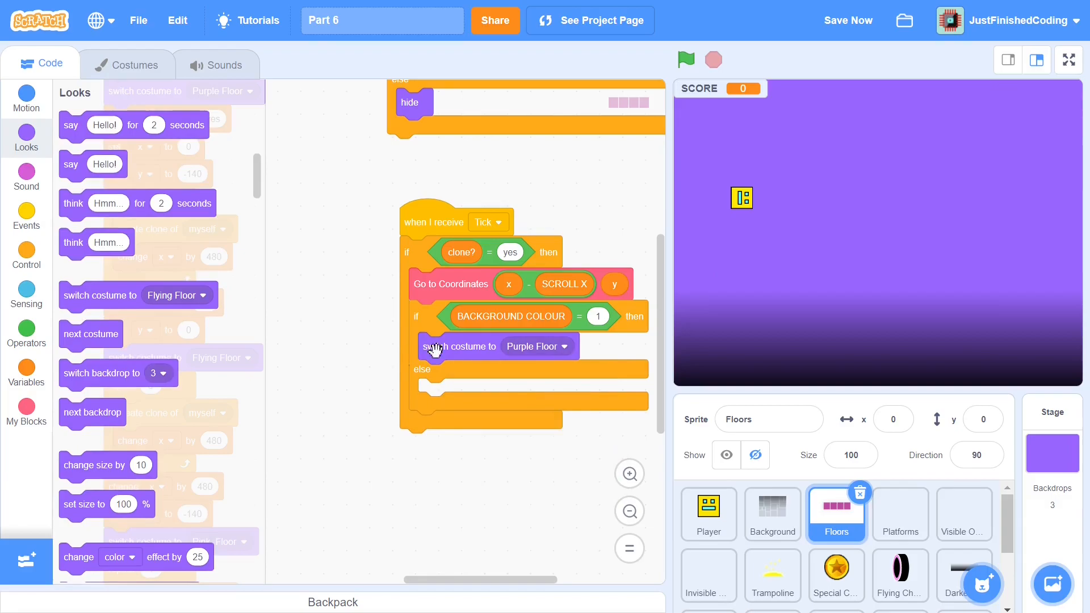
mouse_move(528, 354)
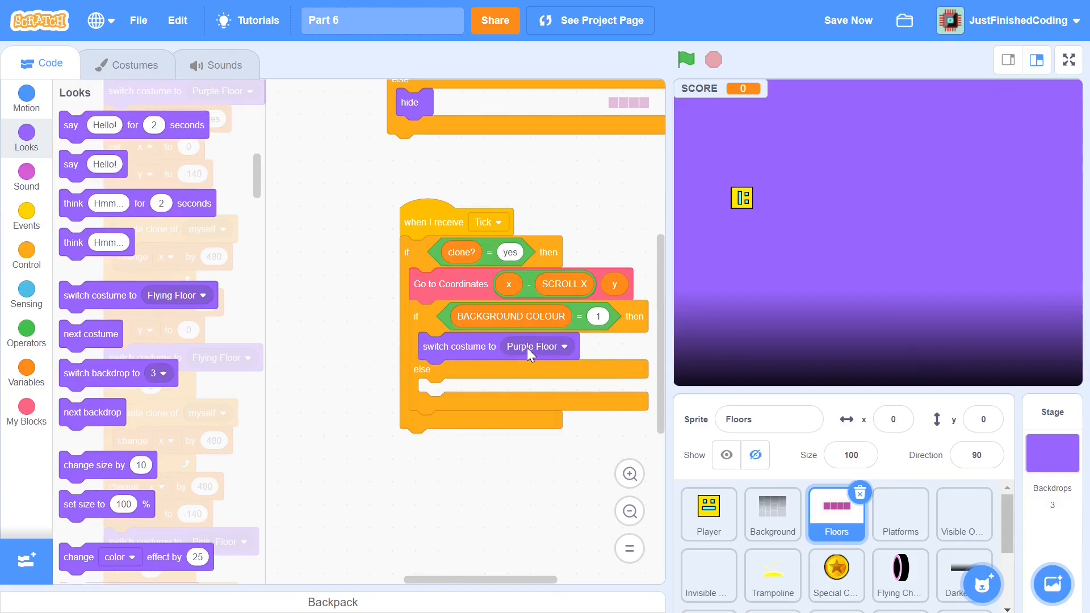
mouse_move(467, 368)
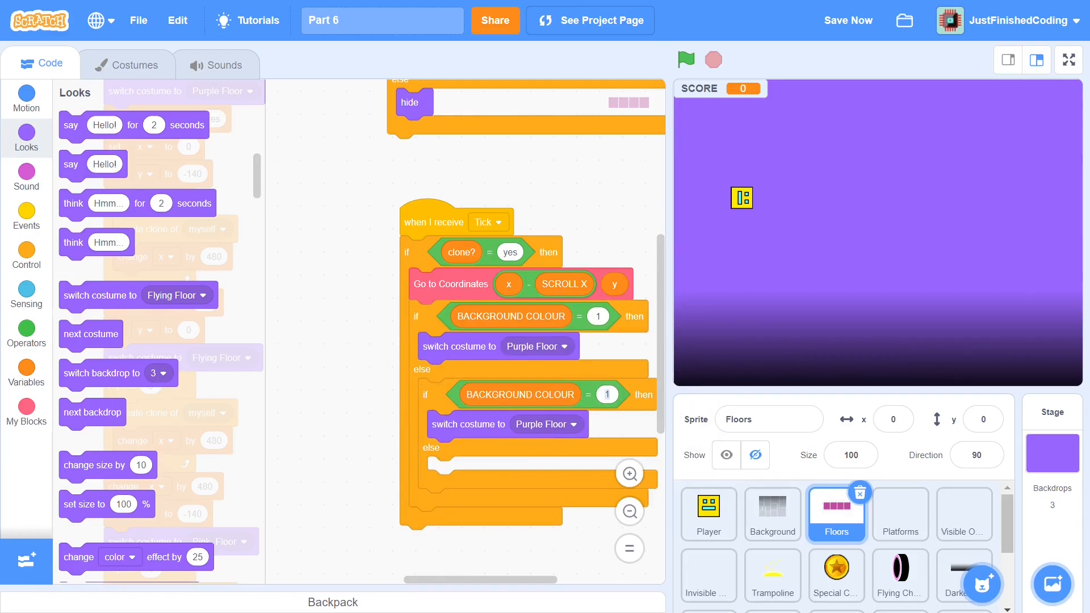
Make the inner if/else pick Pink Floor when BACKGROUND COLOUR is 2, otherwise Blue Floor
left_click(606, 394)
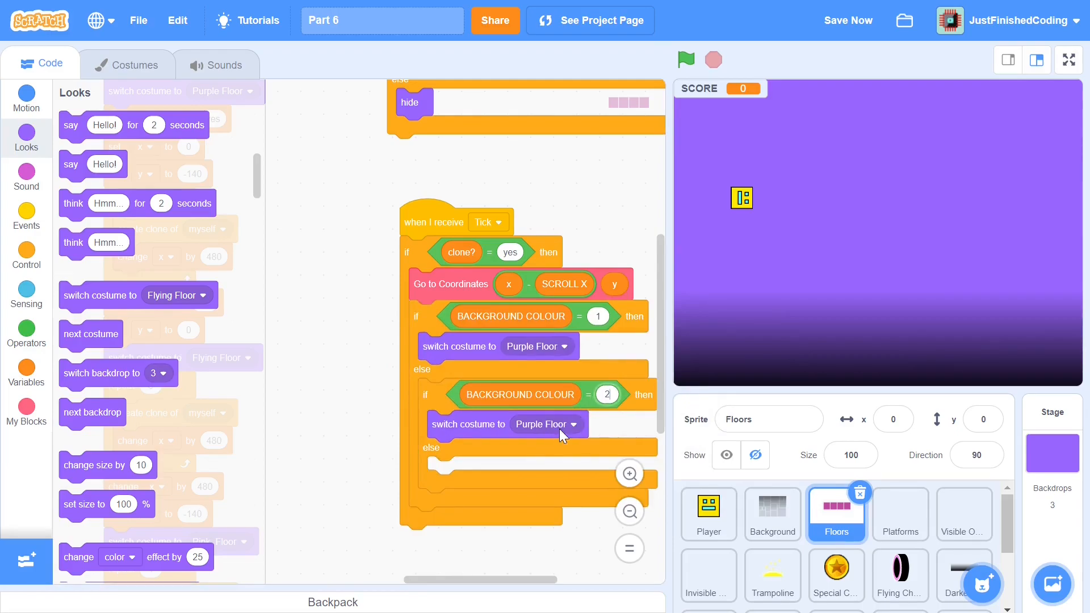
left_click(542, 425)
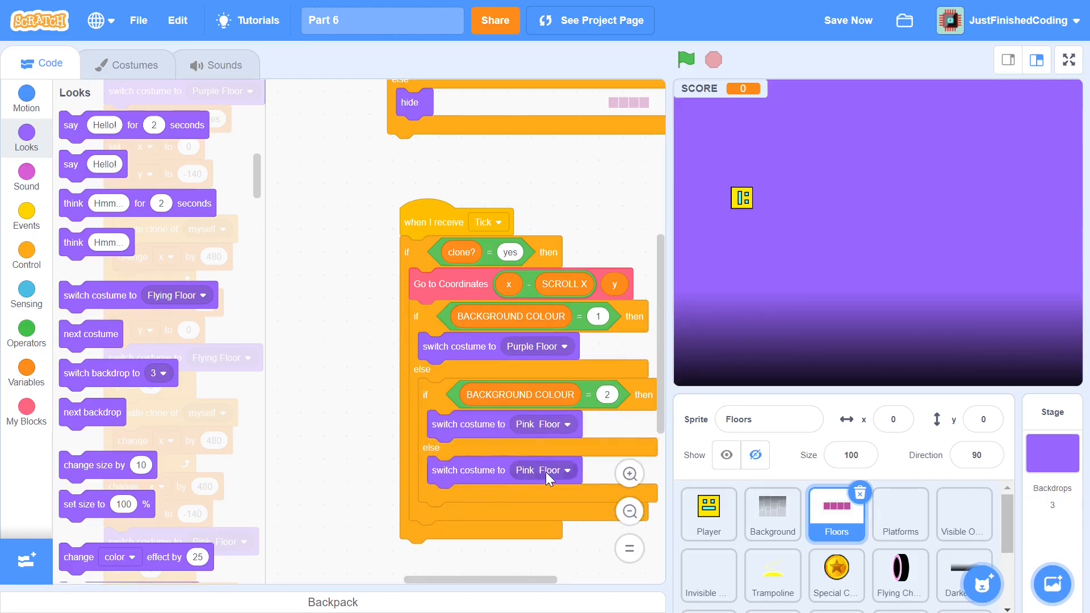
left_click(567, 470)
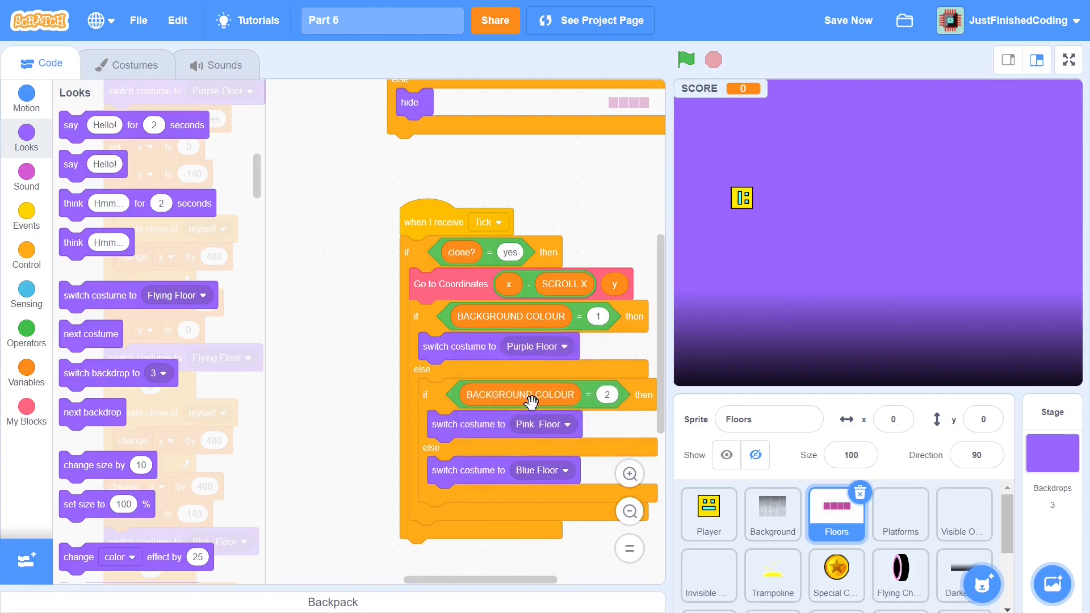
mouse_move(382, 320)
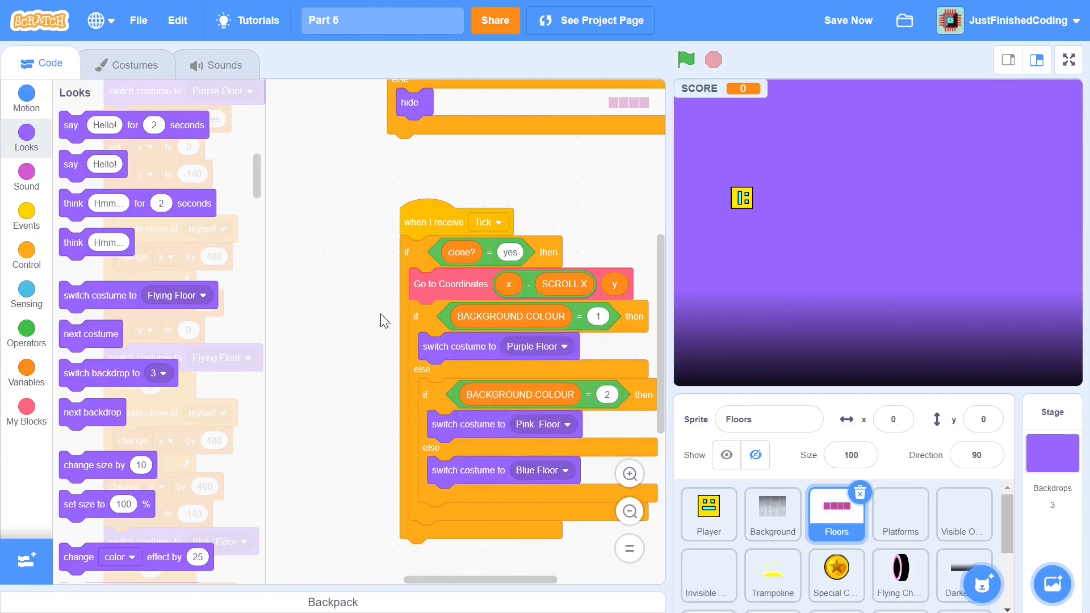
mouse_move(467, 346)
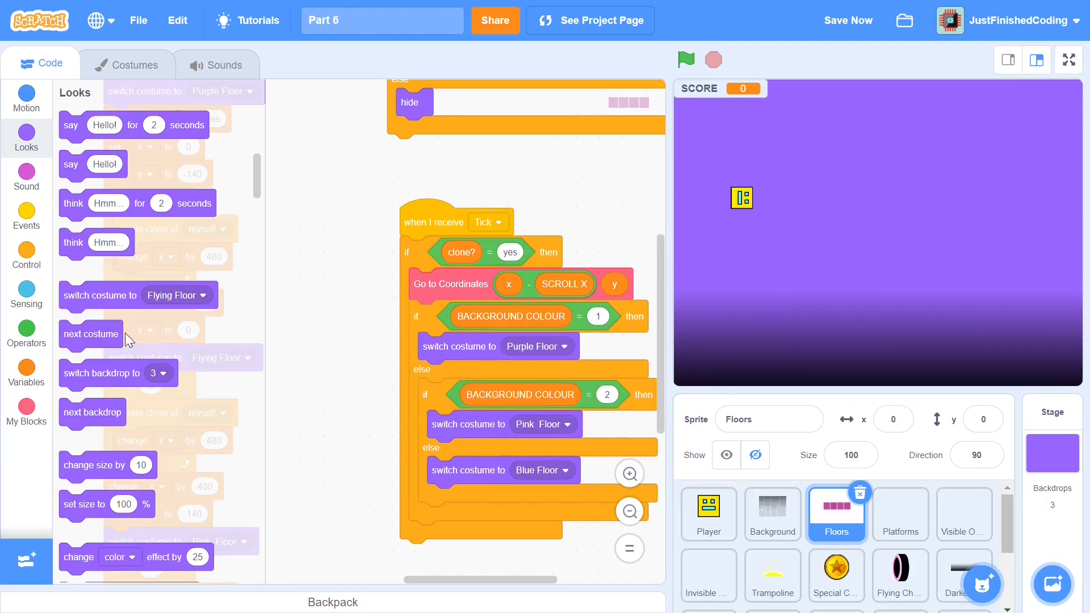
Finish the Floors Tick if/else costume chain, briefly checking the Floors costumes
left_click(26, 255)
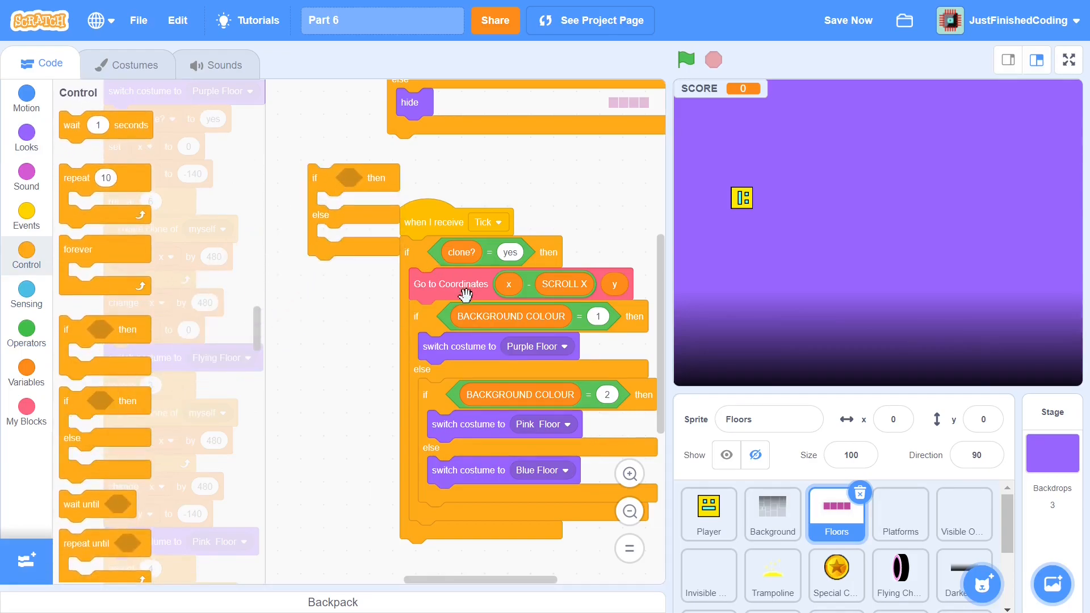
mouse_move(435, 299)
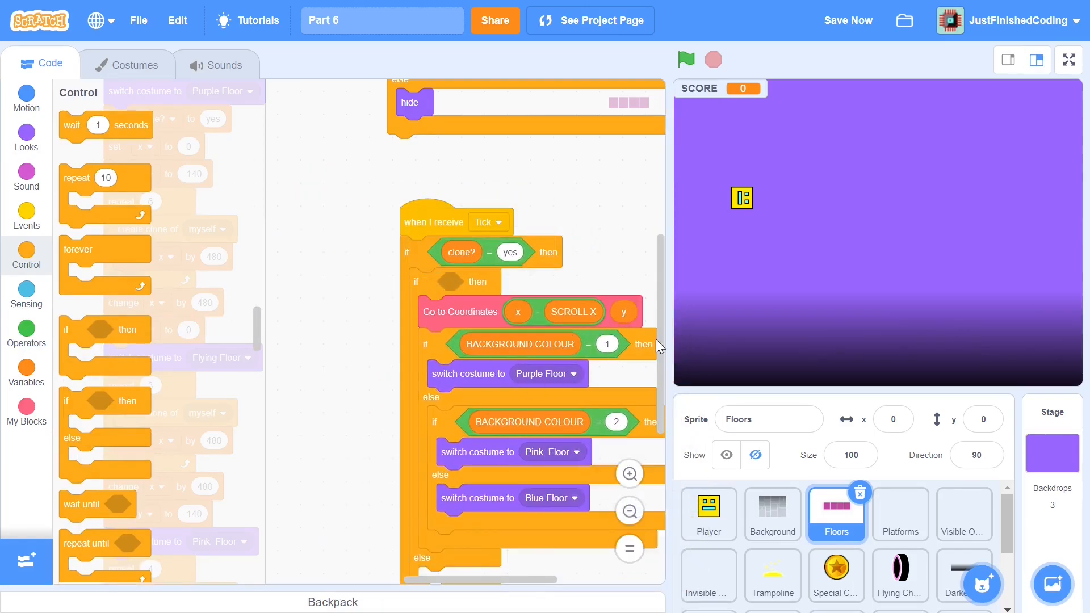
left_click(127, 64)
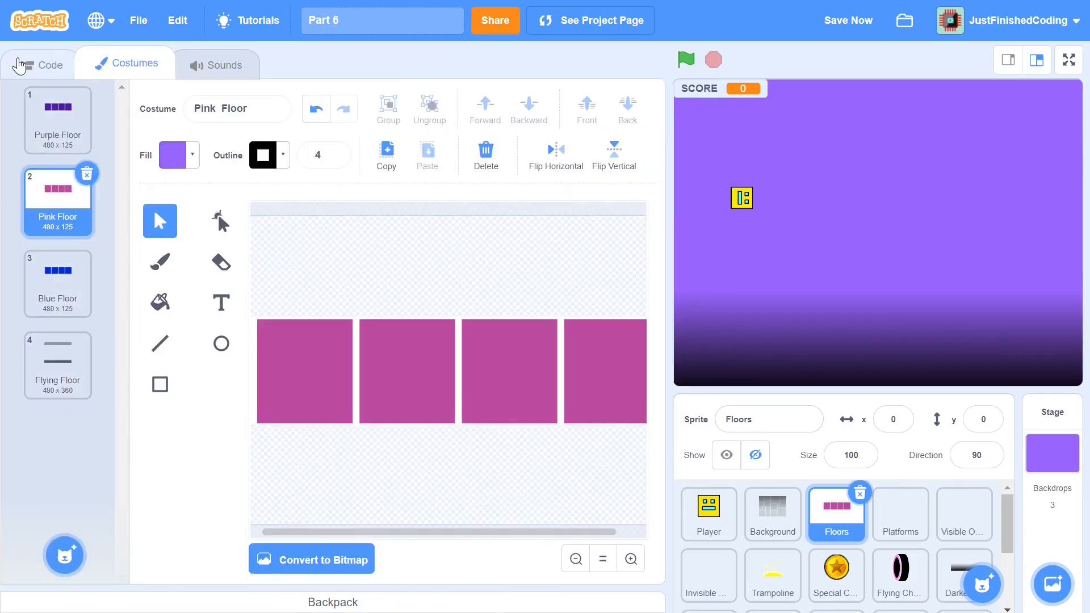
left_click(39, 65)
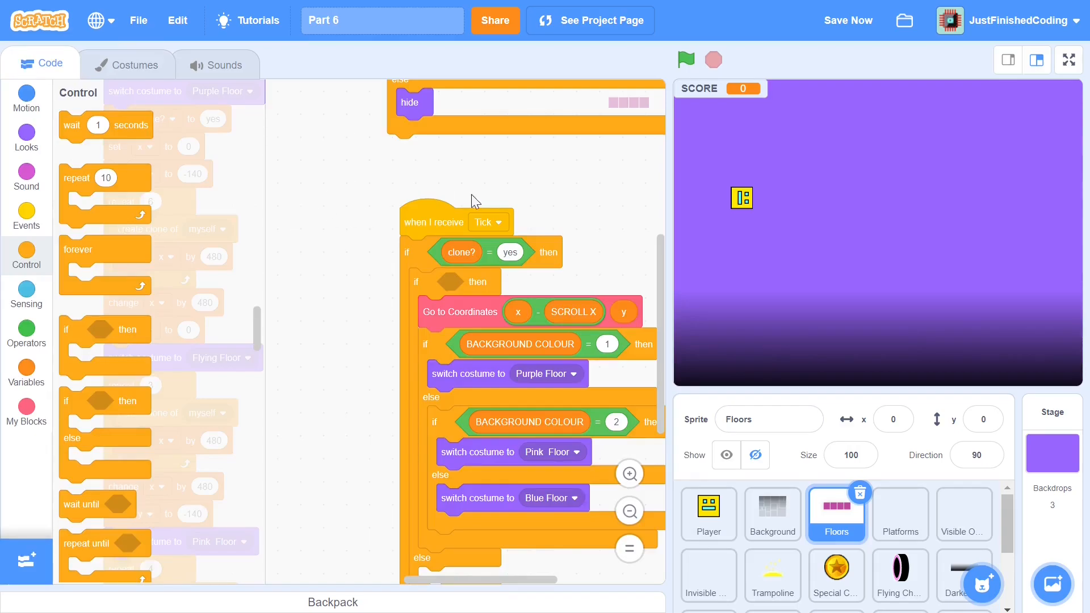
mouse_move(779, 202)
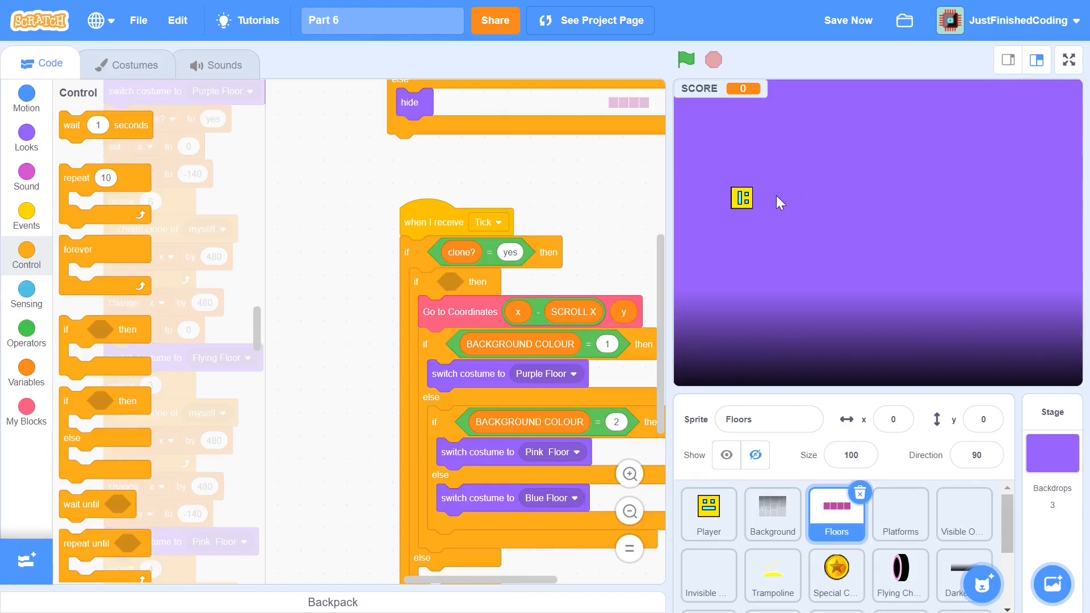
mouse_move(770, 245)
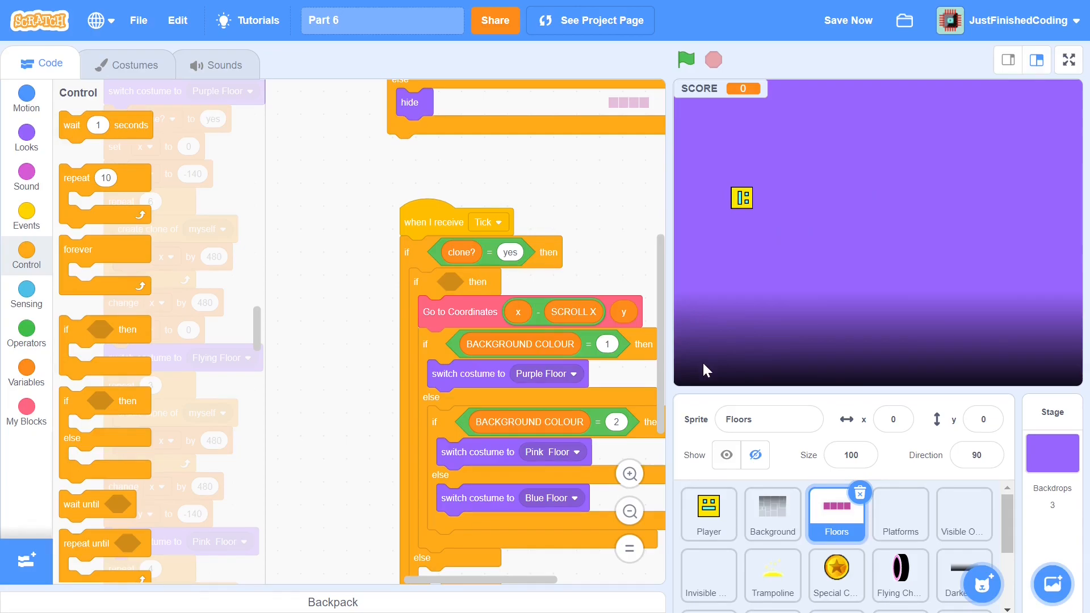
mouse_move(364, 305)
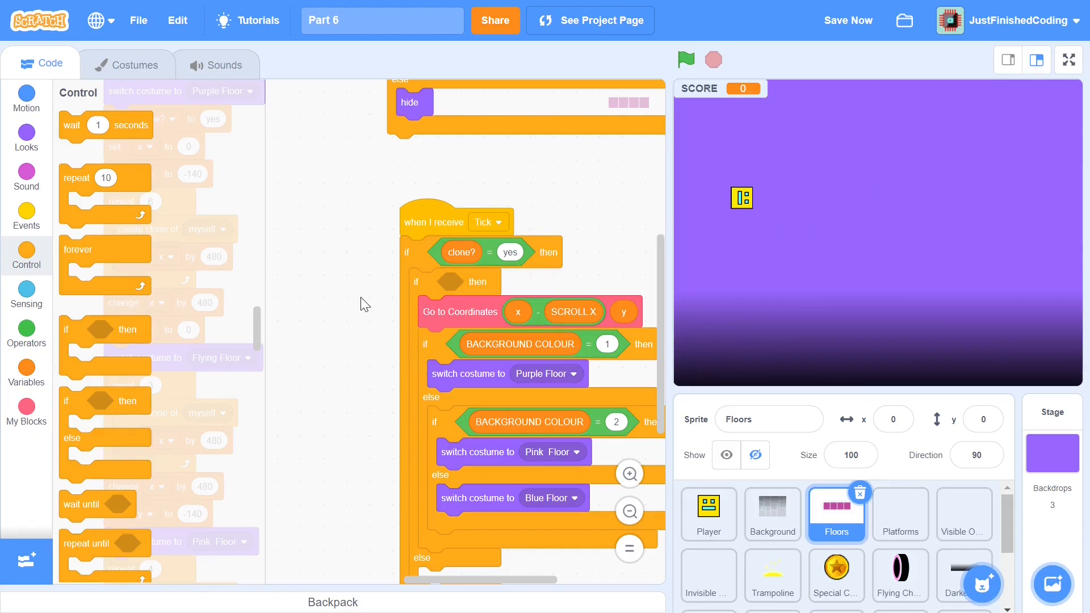
left_click(26, 334)
type("4")
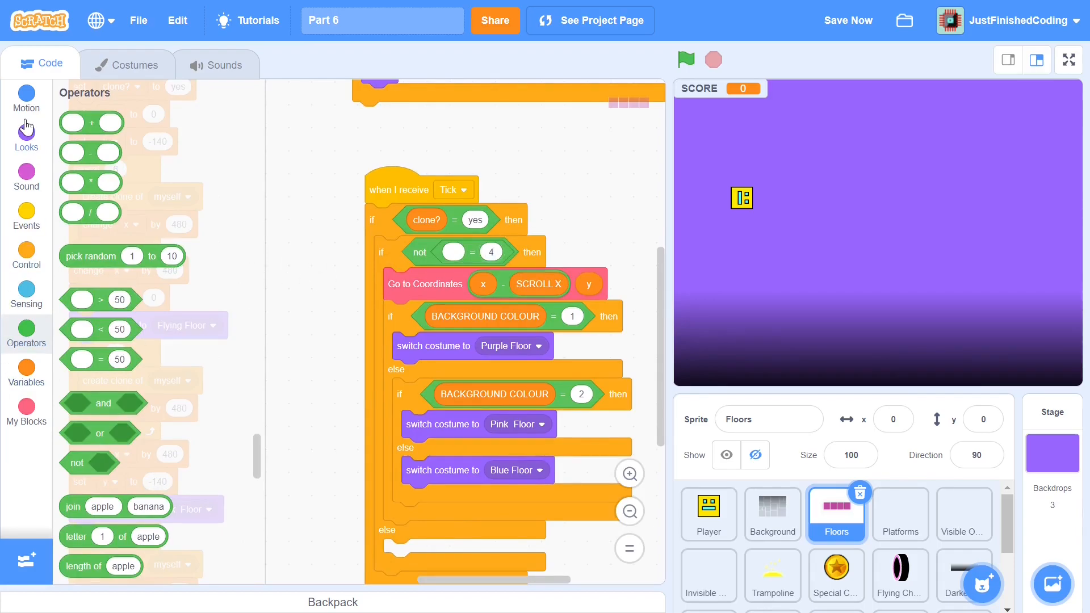
left_click(26, 132)
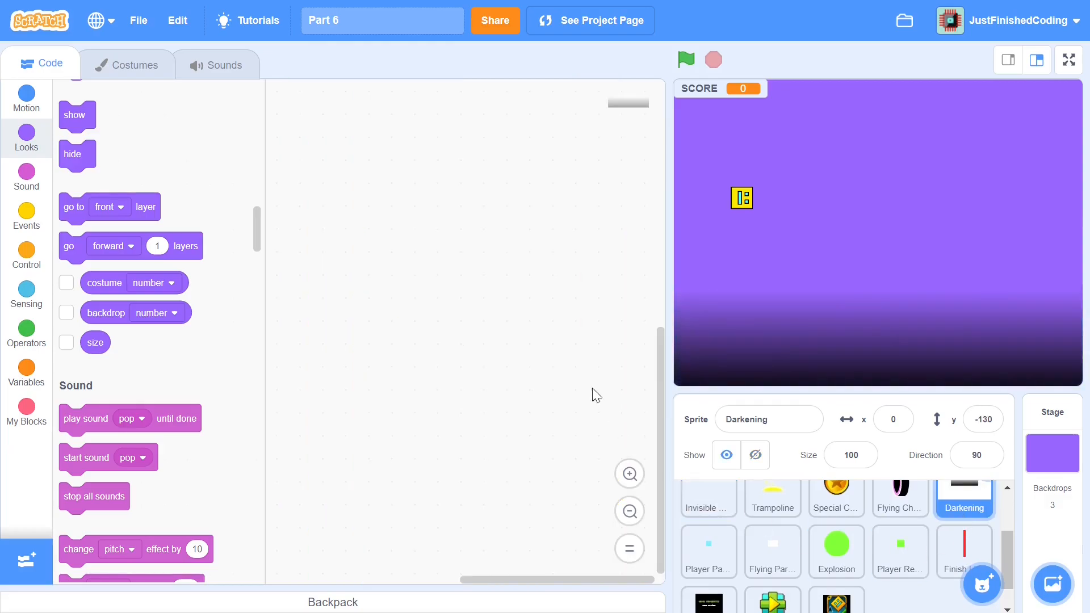
mouse_move(791, 313)
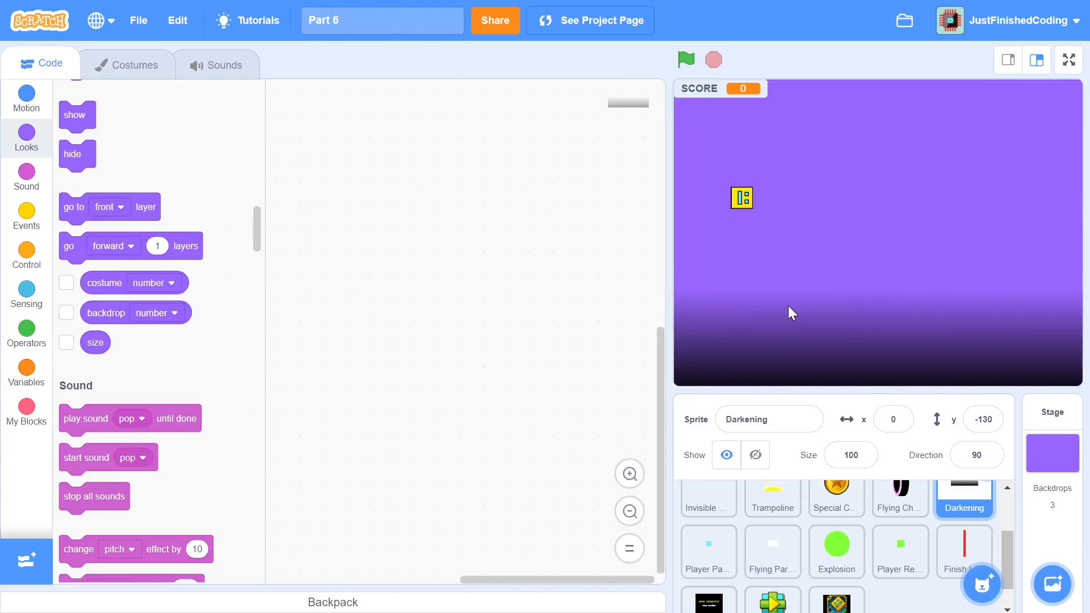
Give Darkening a 'when I receive Init' script: show, go to front layer, go to x 0, y -130
left_click(26, 217)
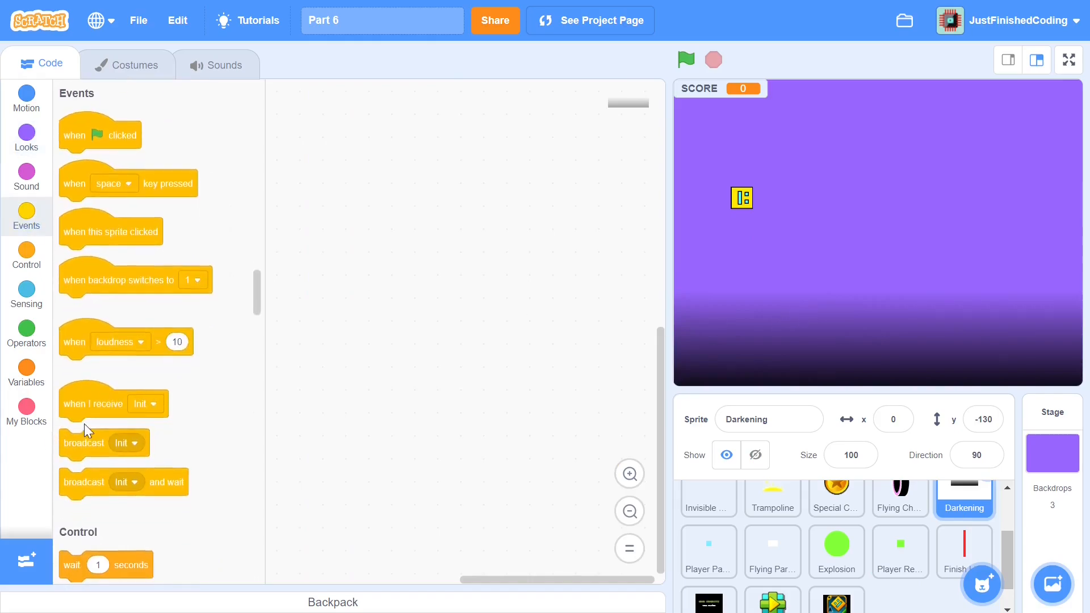
left_click_drag(91, 404, 346, 140)
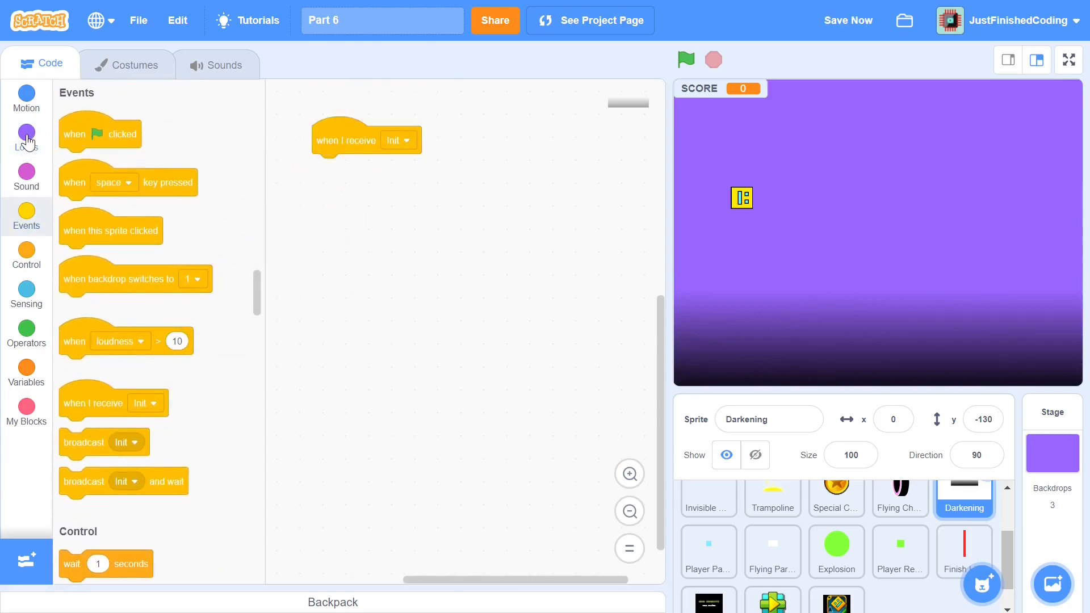
left_click(25, 137)
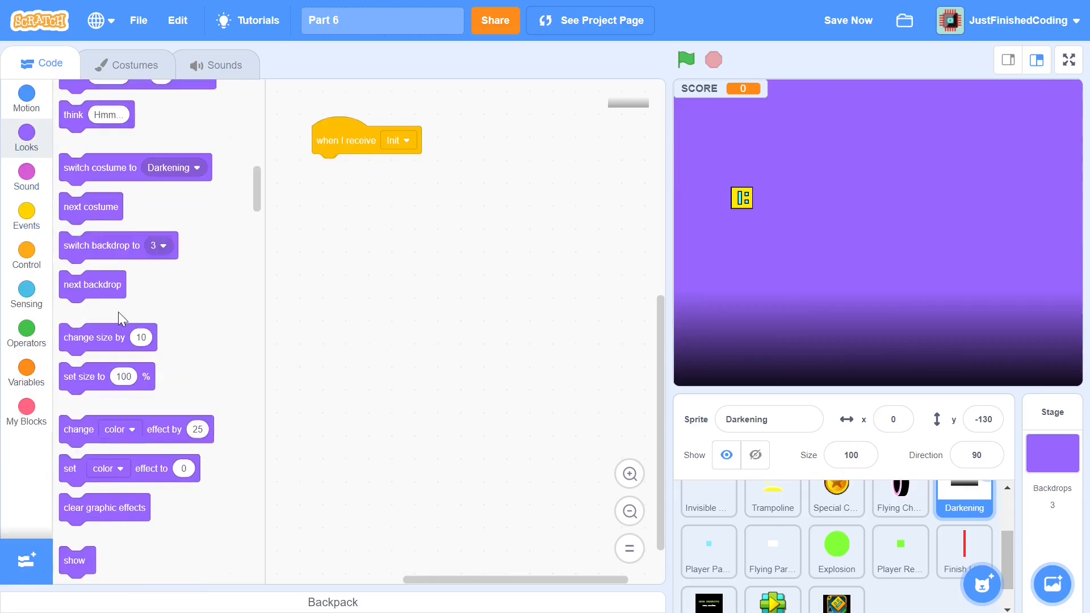
left_click_drag(75, 560, 356, 164)
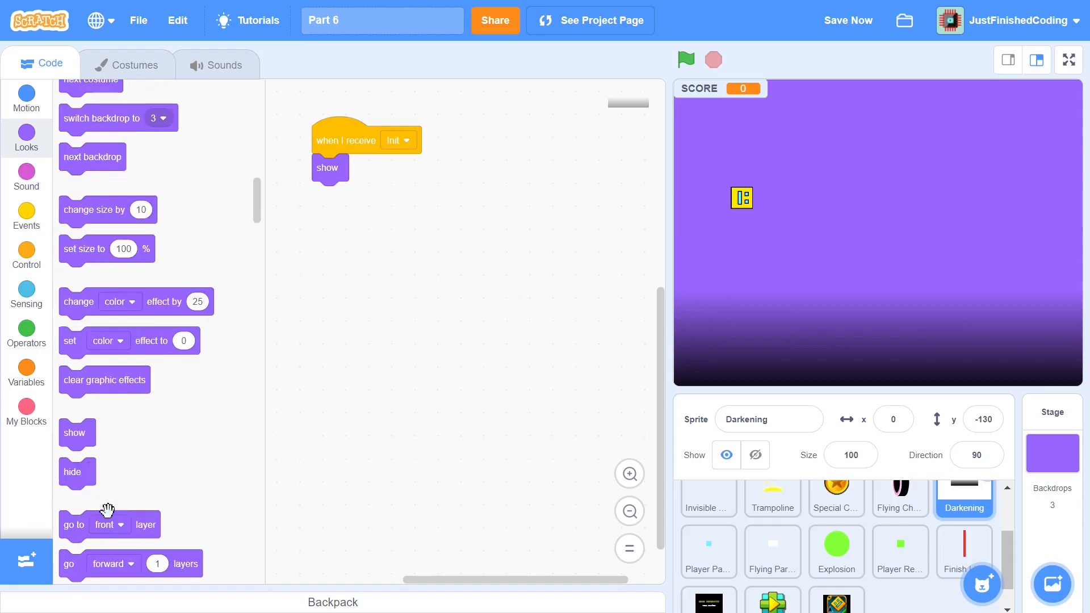
left_click_drag(73, 524, 347, 199)
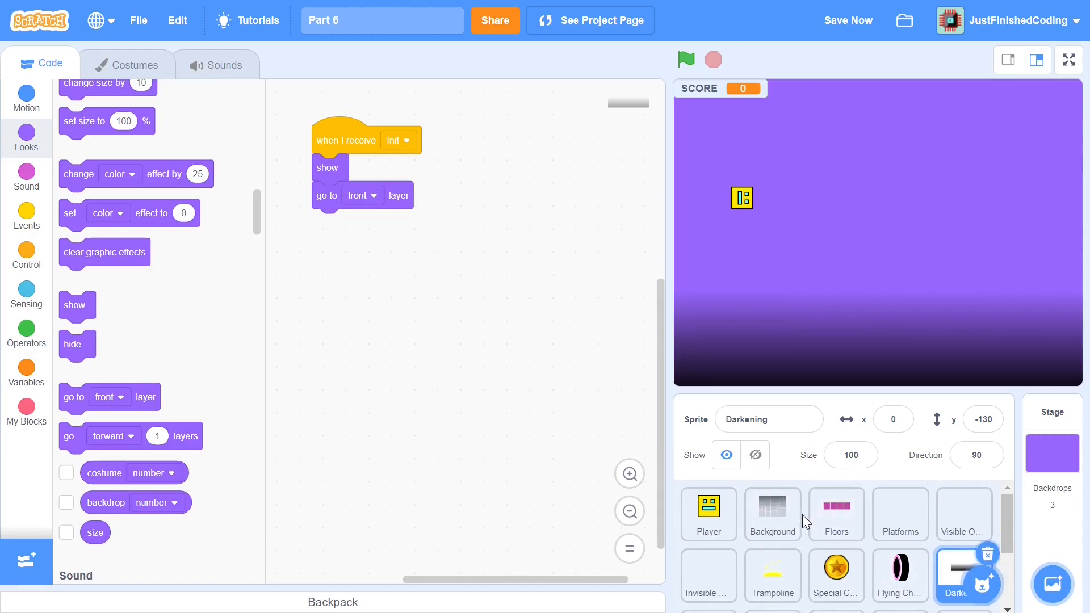
mouse_move(498, 221)
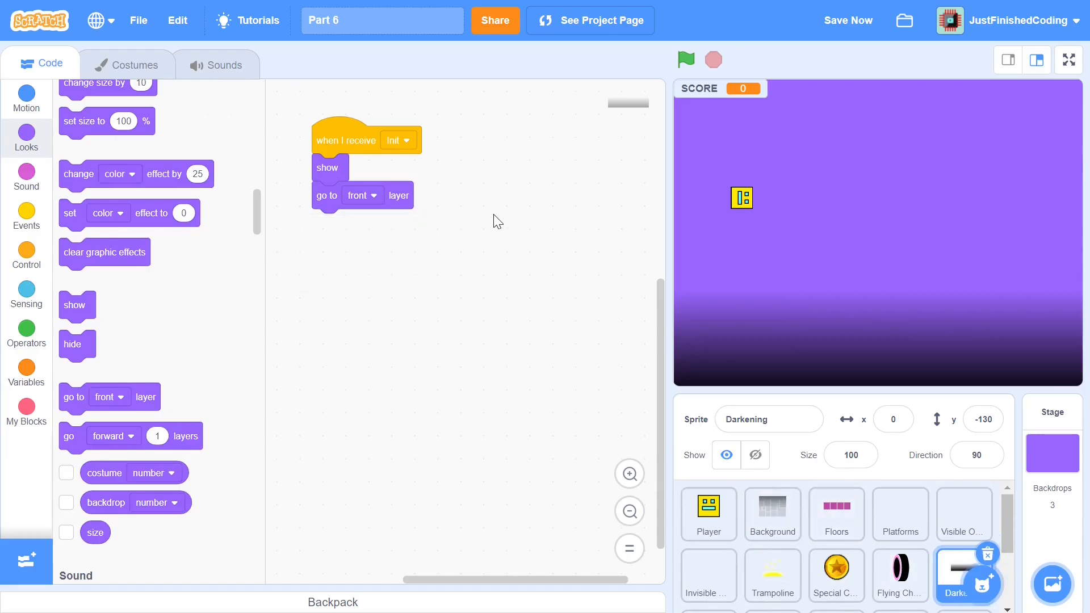
left_click(26, 99)
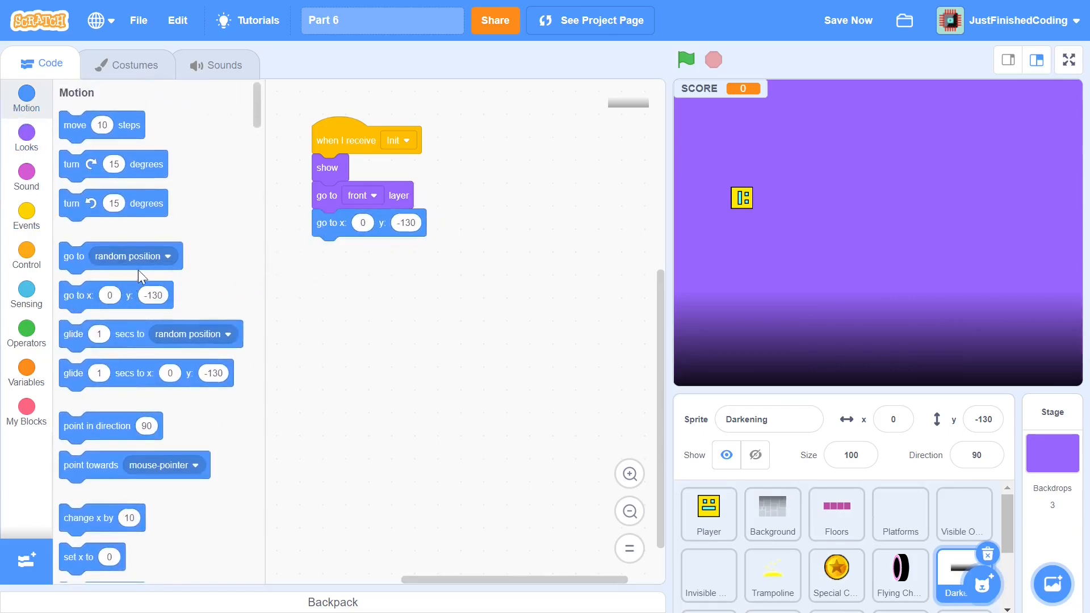
mouse_move(398, 200)
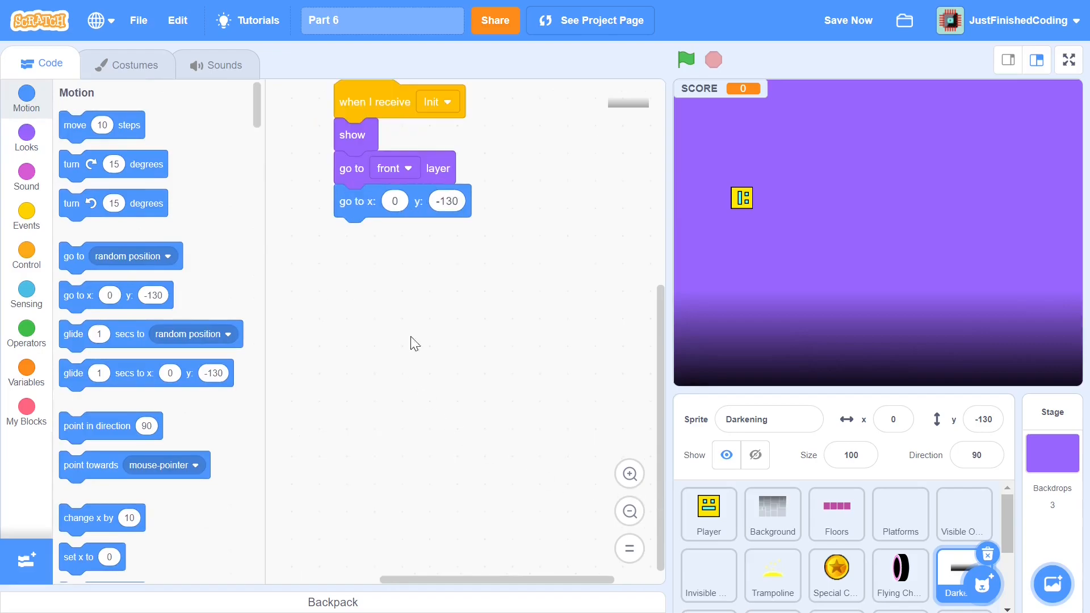
left_click(26, 216)
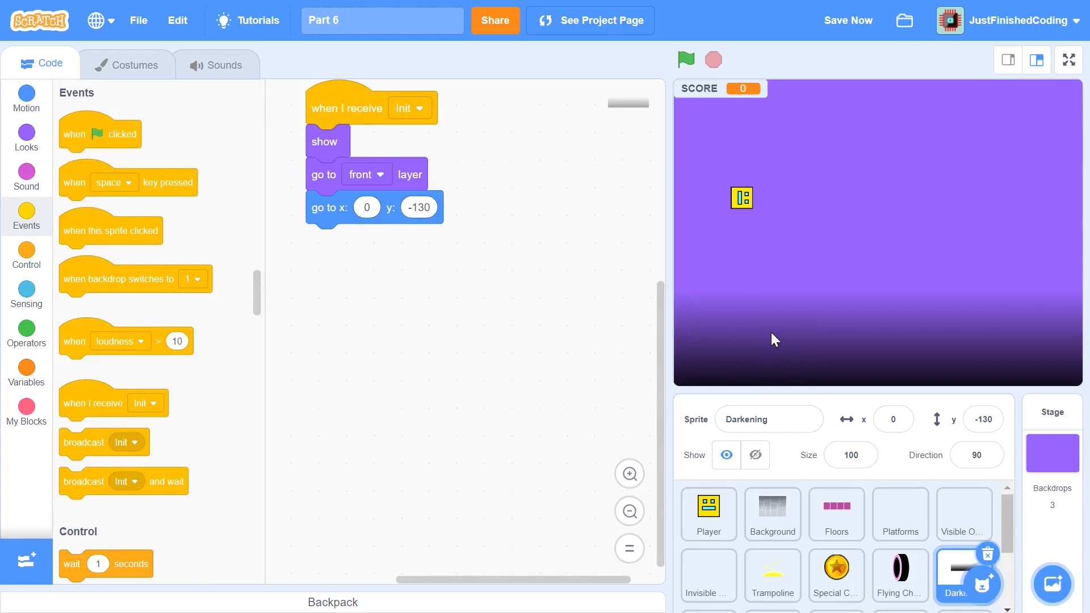
mouse_move(860, 295)
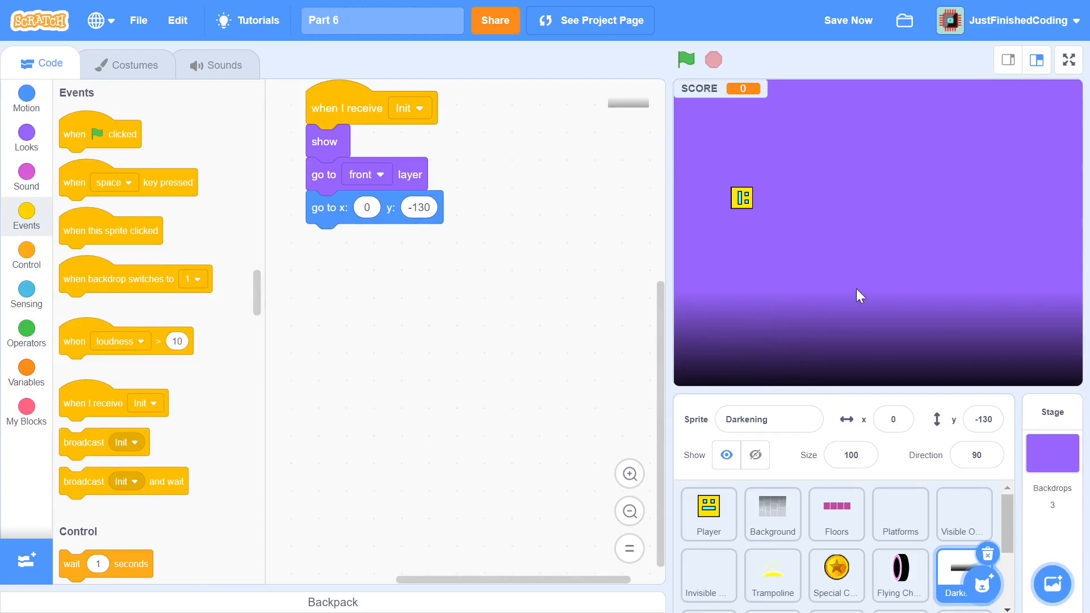
mouse_move(775, 302)
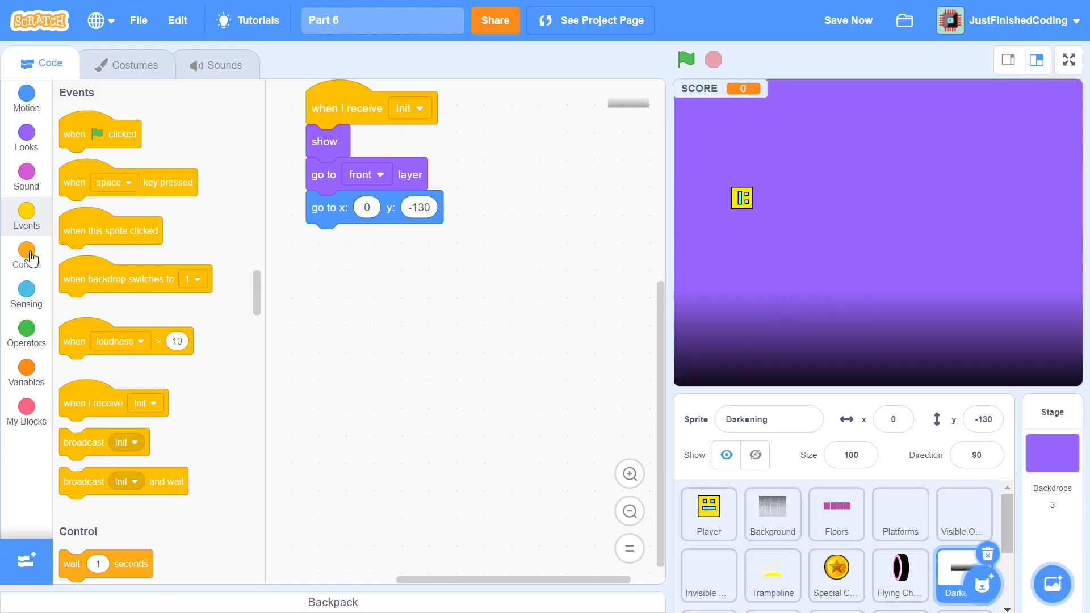
Make Darkening hide when the backdrop switches to 2, with a second hat for backdrop 3
left_click_drag(134, 279, 397, 312)
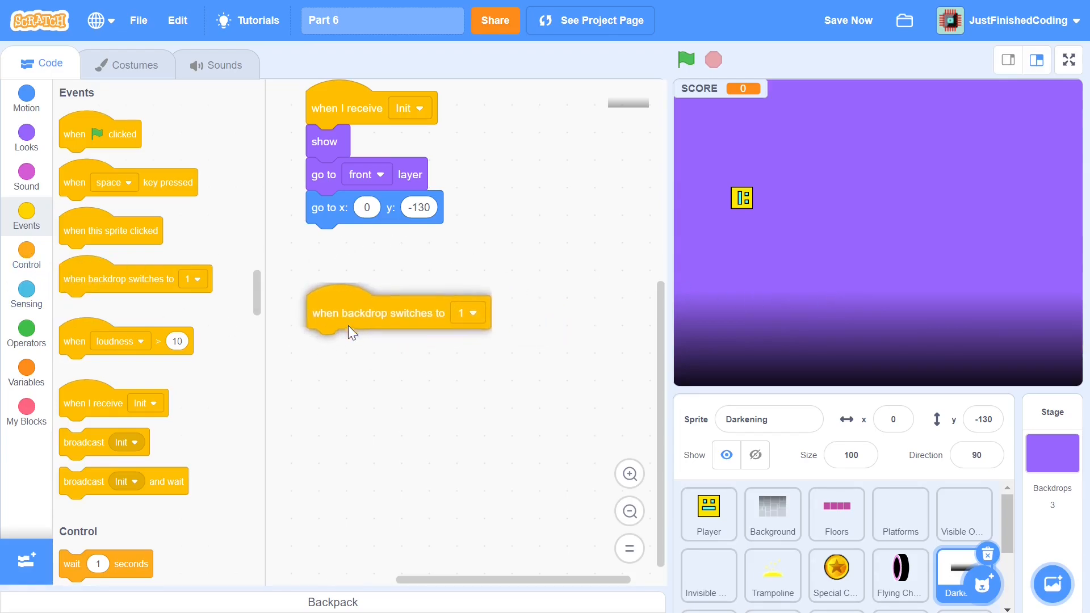
left_click(468, 312)
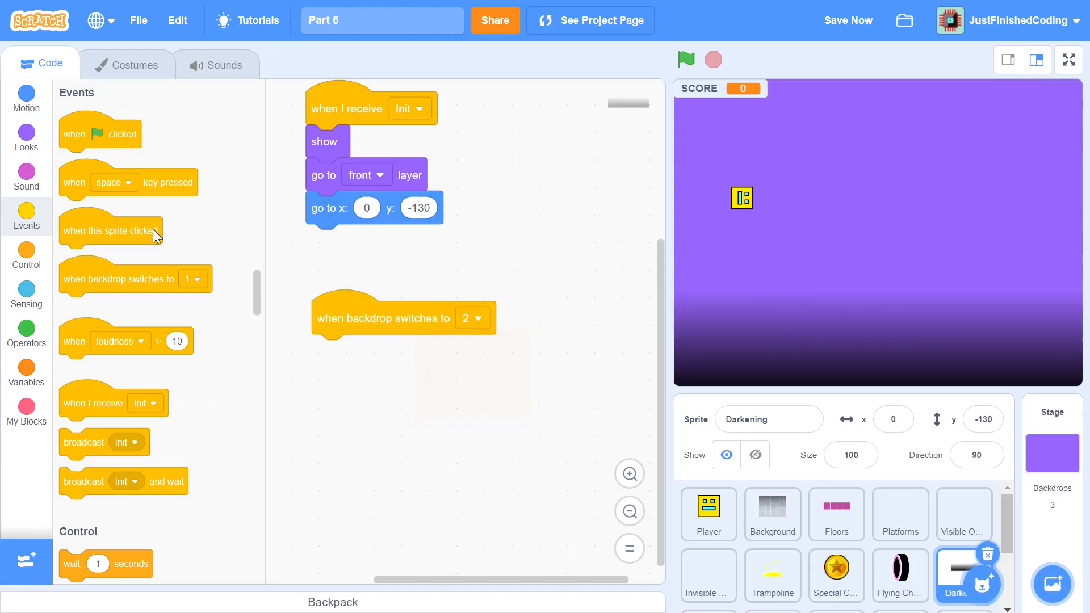
left_click(26, 137)
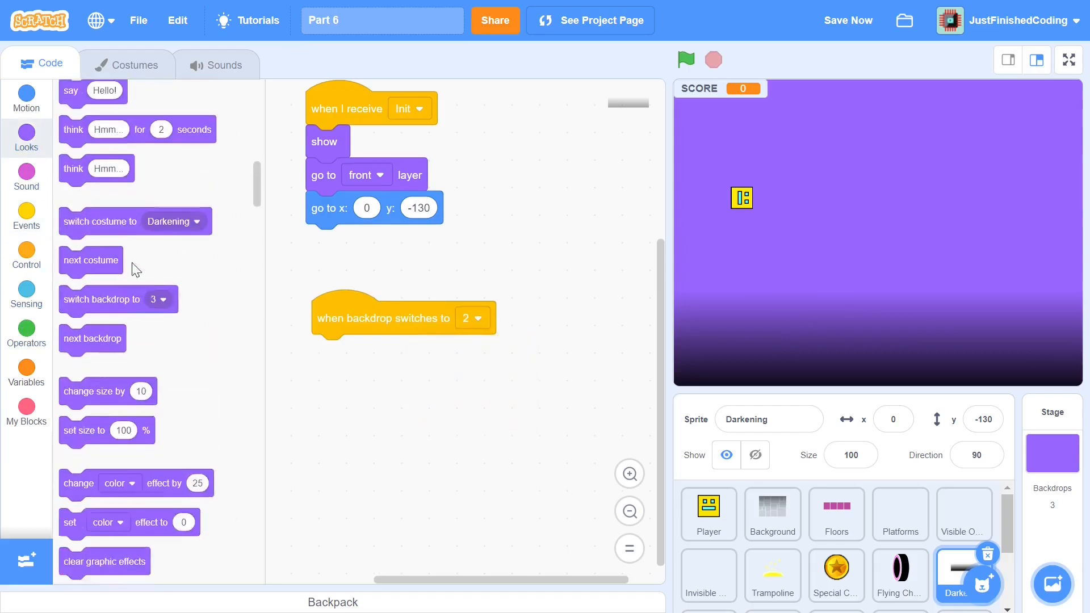
scroll("down", 3)
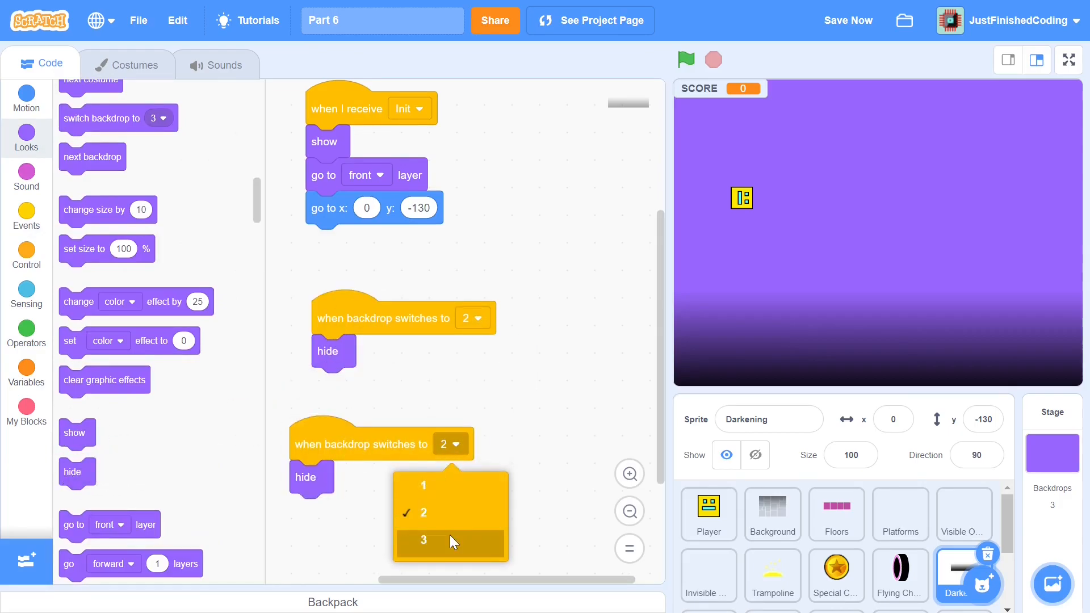
left_click(422, 541)
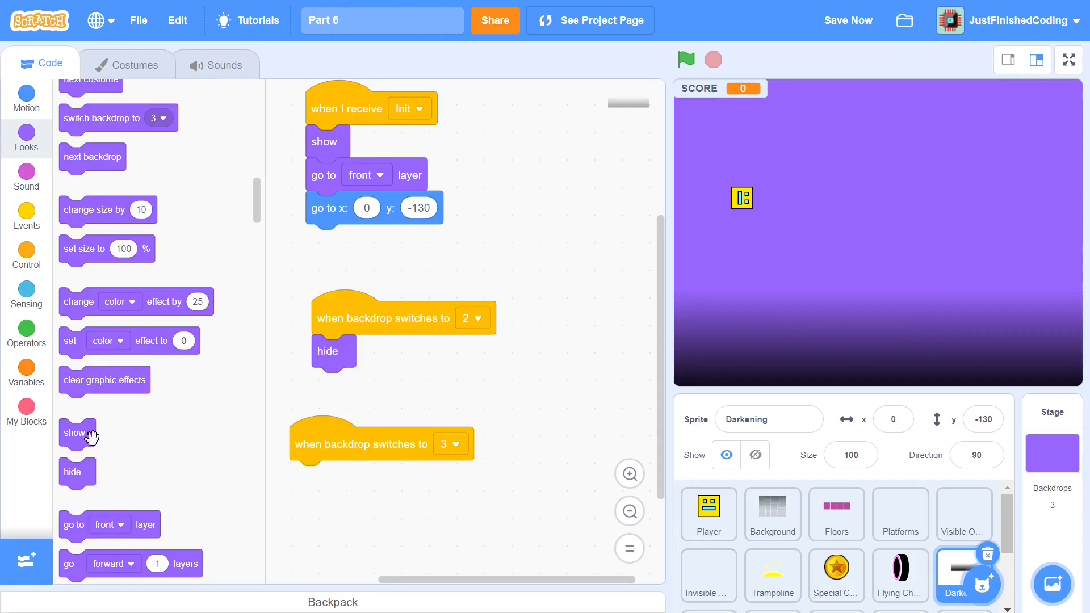
left_click(684, 59)
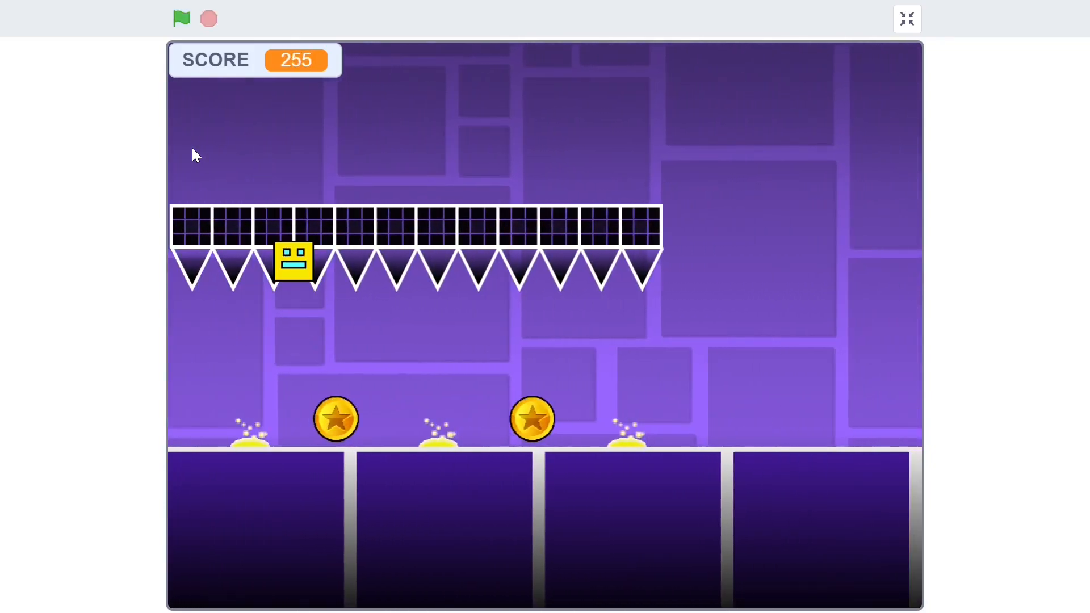
Play the game full-screen, restart it from the beginning, then return to the editor
left_click(180, 18)
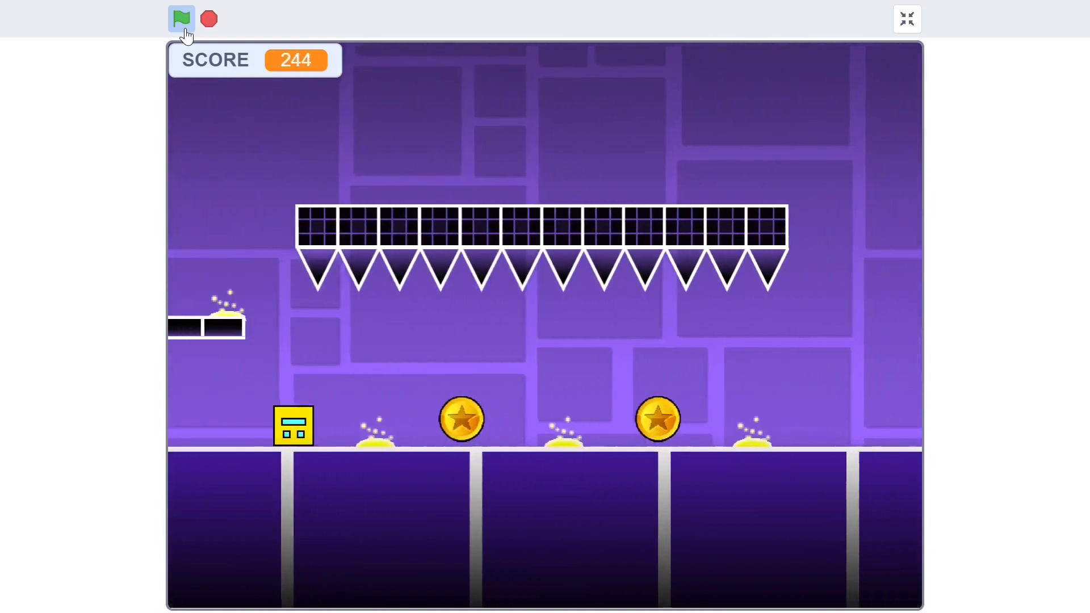
left_click(180, 18)
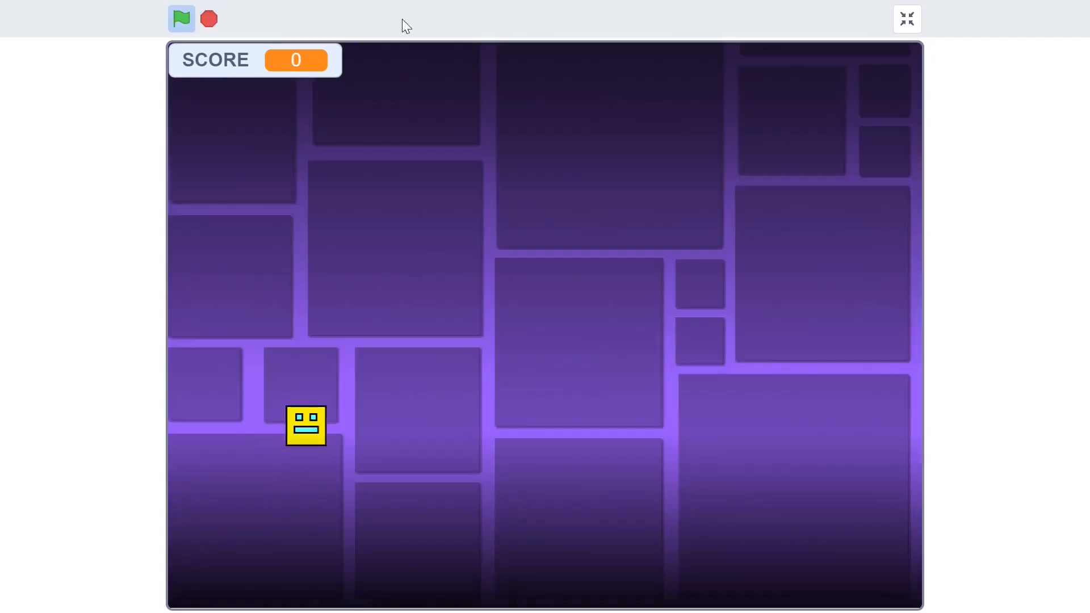
left_click(907, 19)
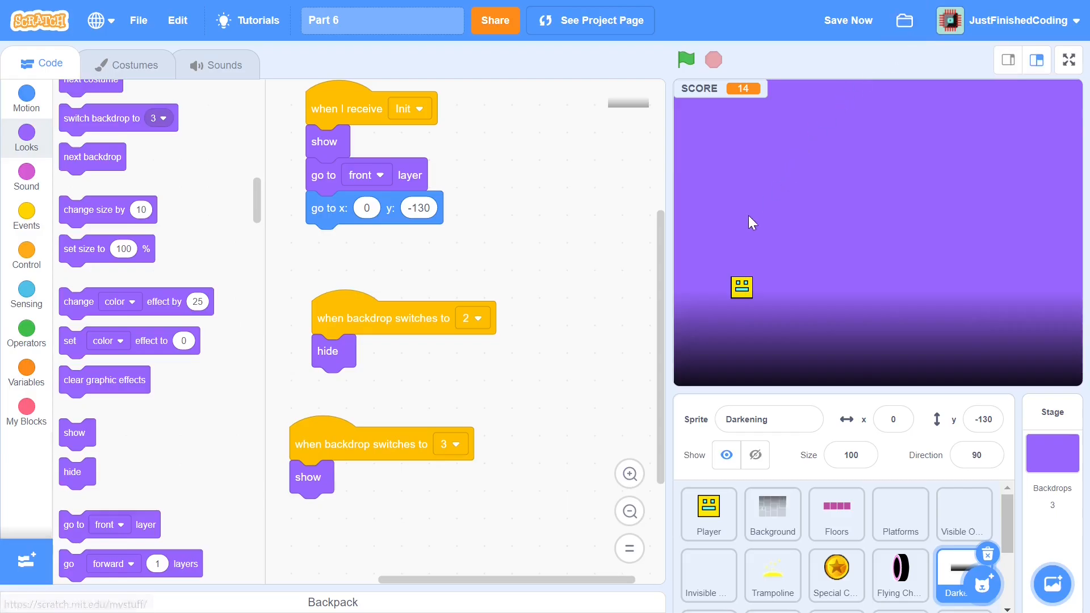
mouse_move(740, 195)
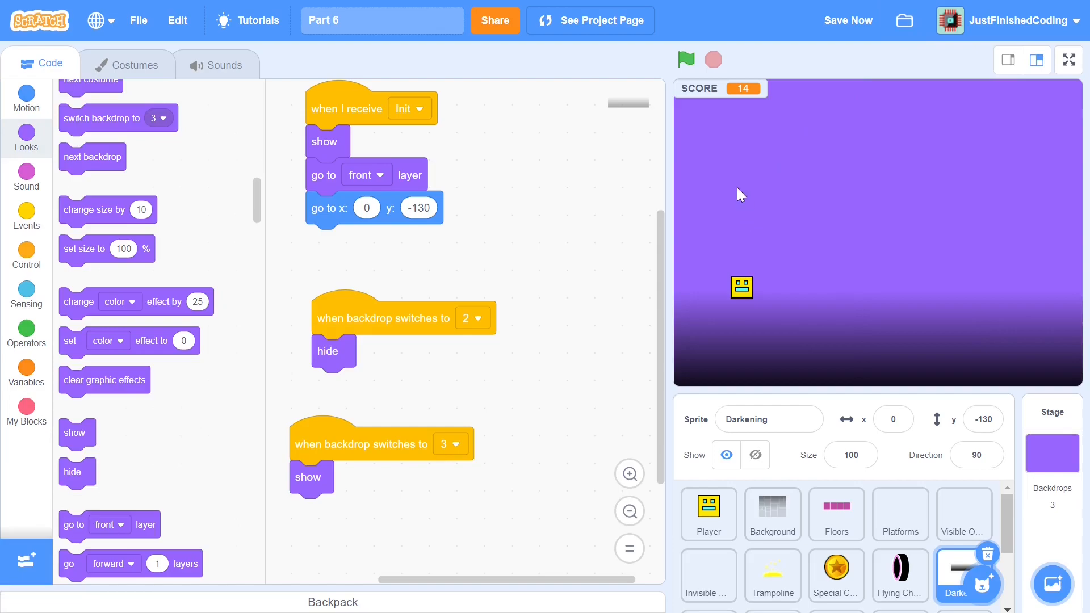
mouse_move(738, 285)
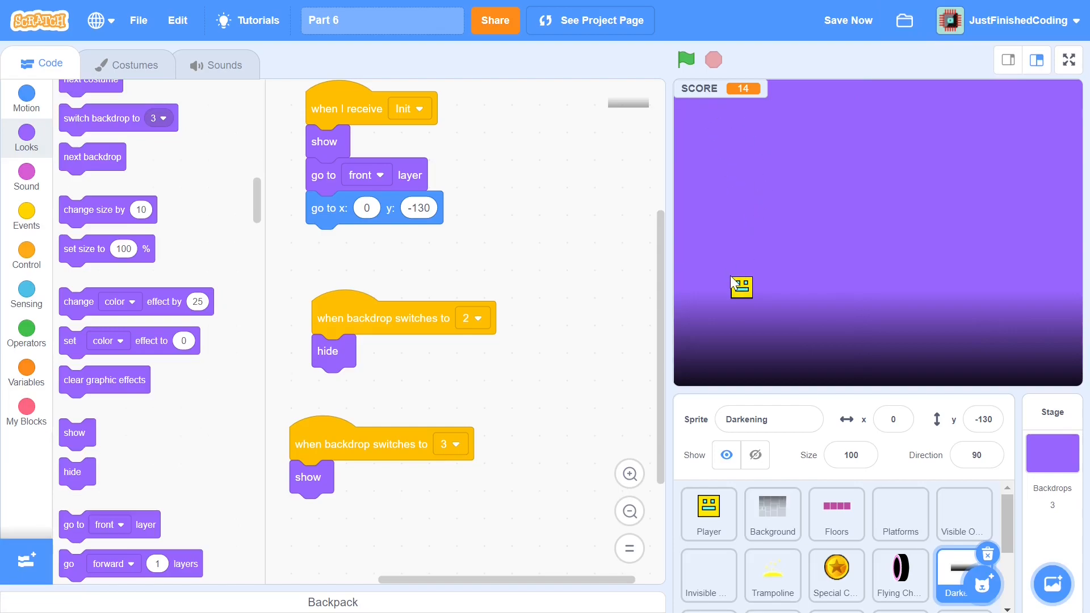